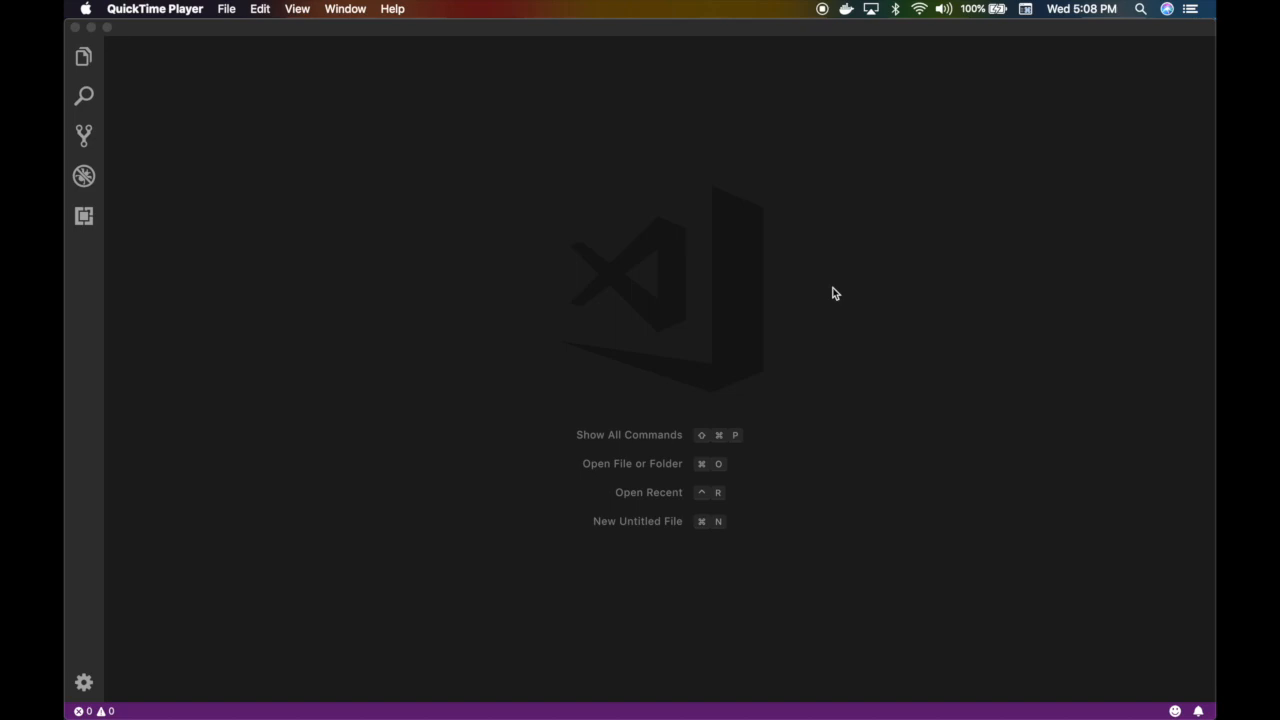
mouse_move(849, 302)
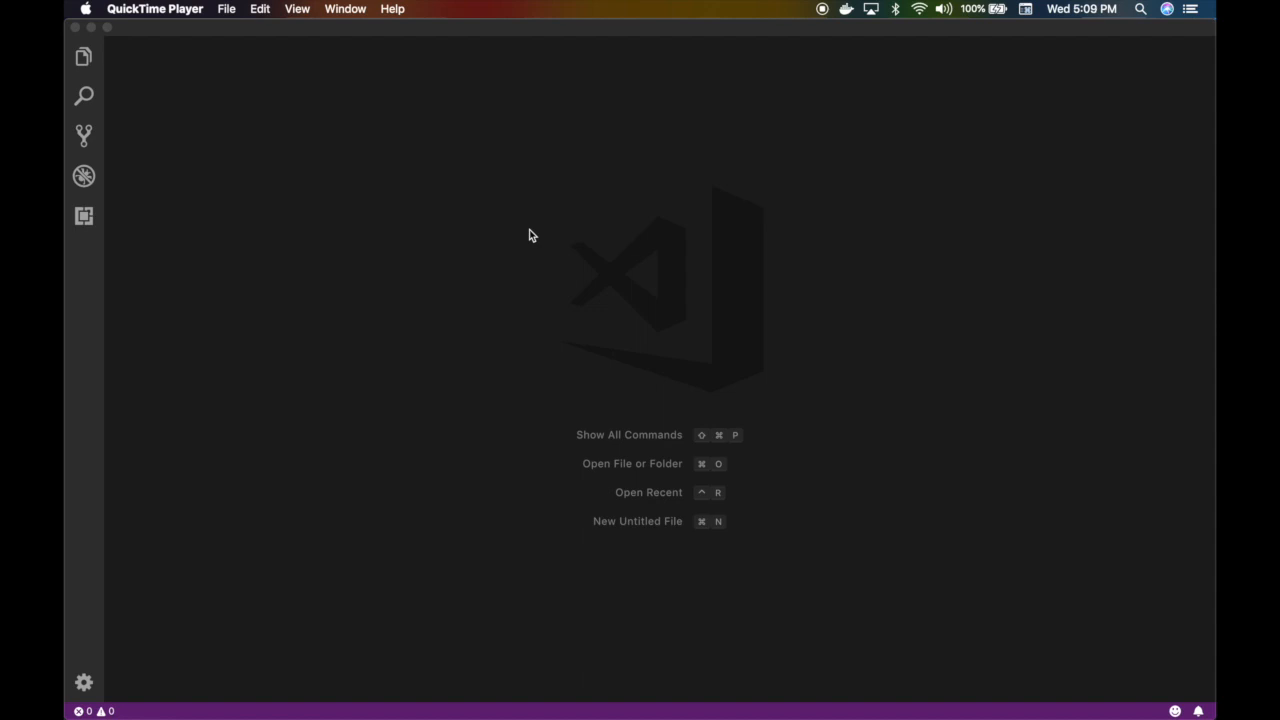
mouse_move(445, 198)
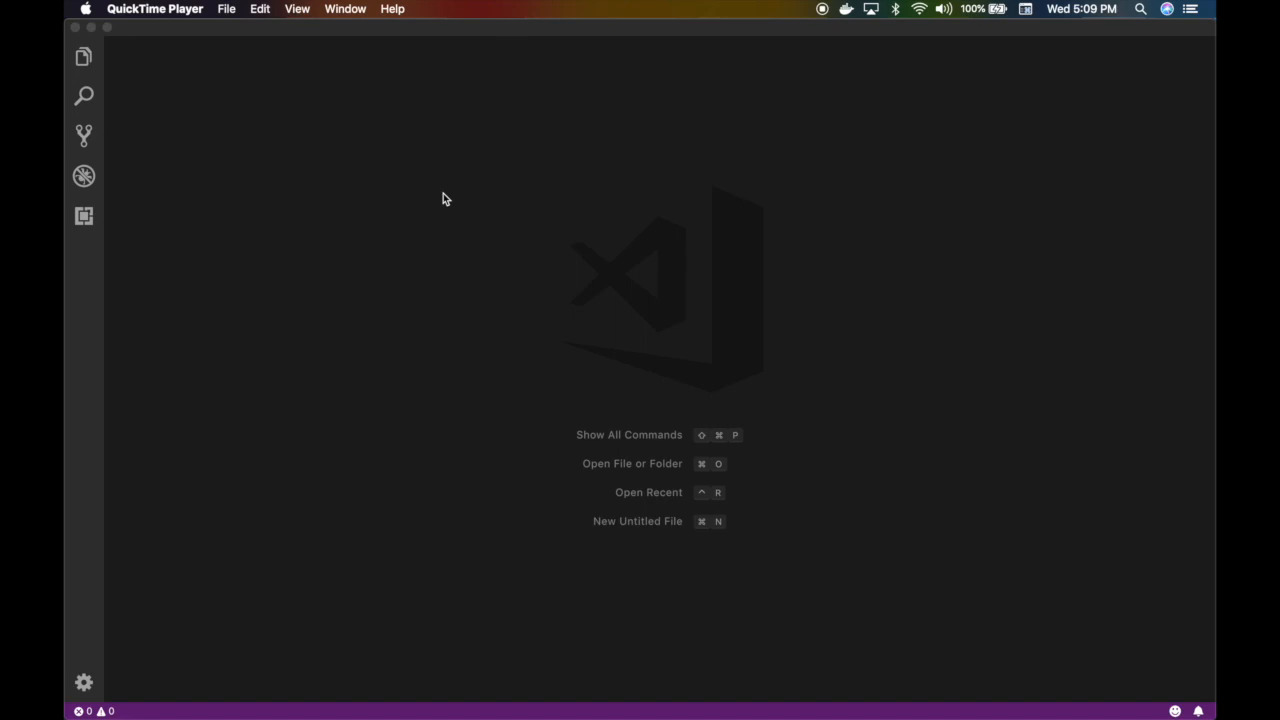
mouse_move(225, 12)
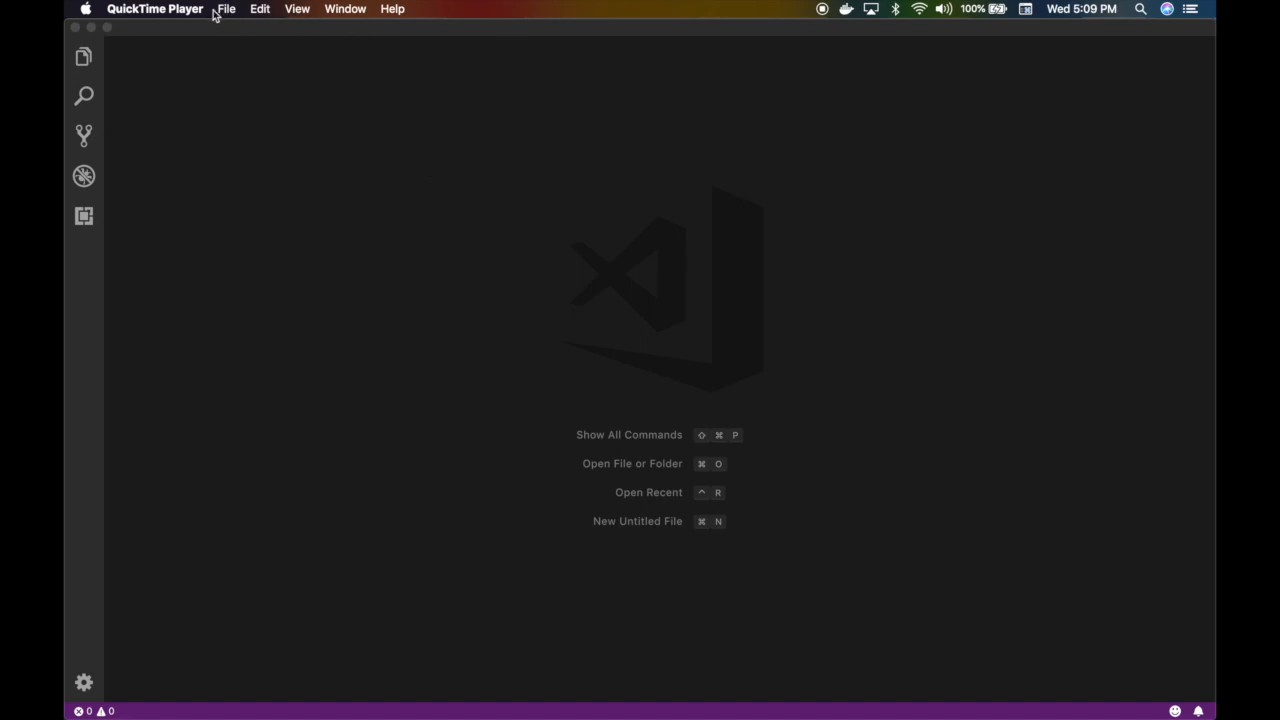
Create a new jsmodules folder through File > Open and open it as the workspace
left_click(159, 9)
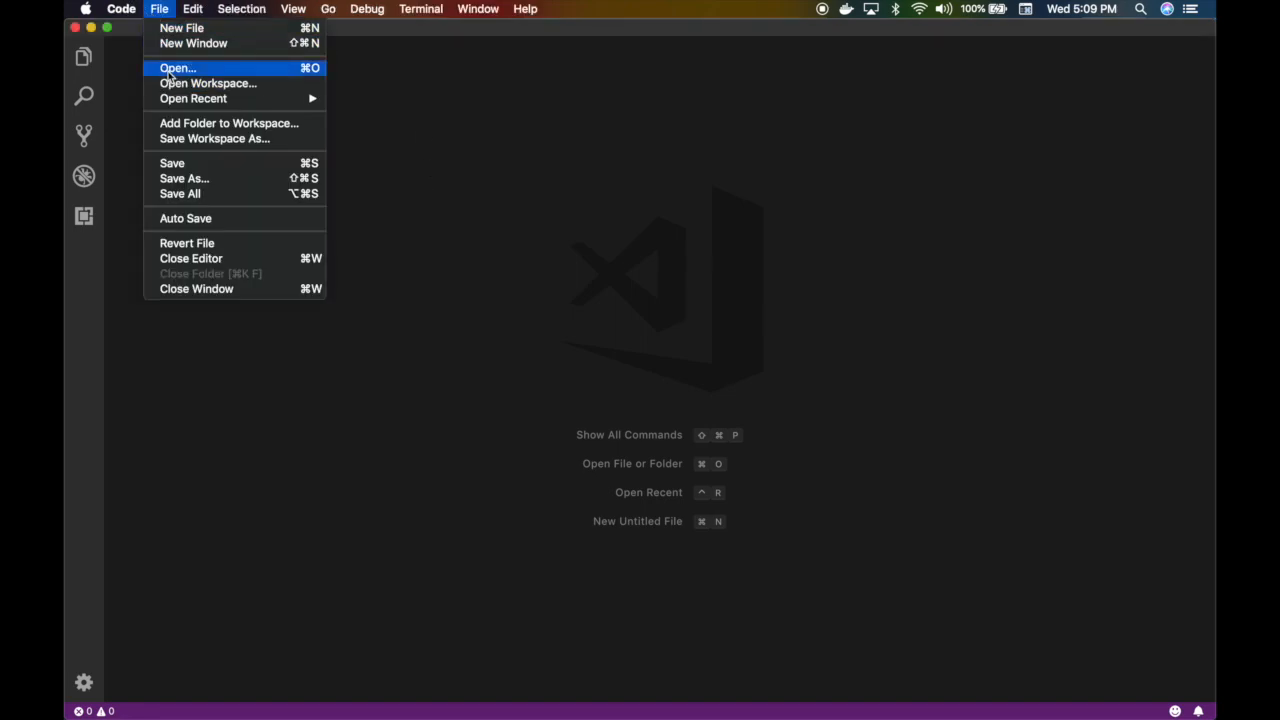
left_click(177, 68)
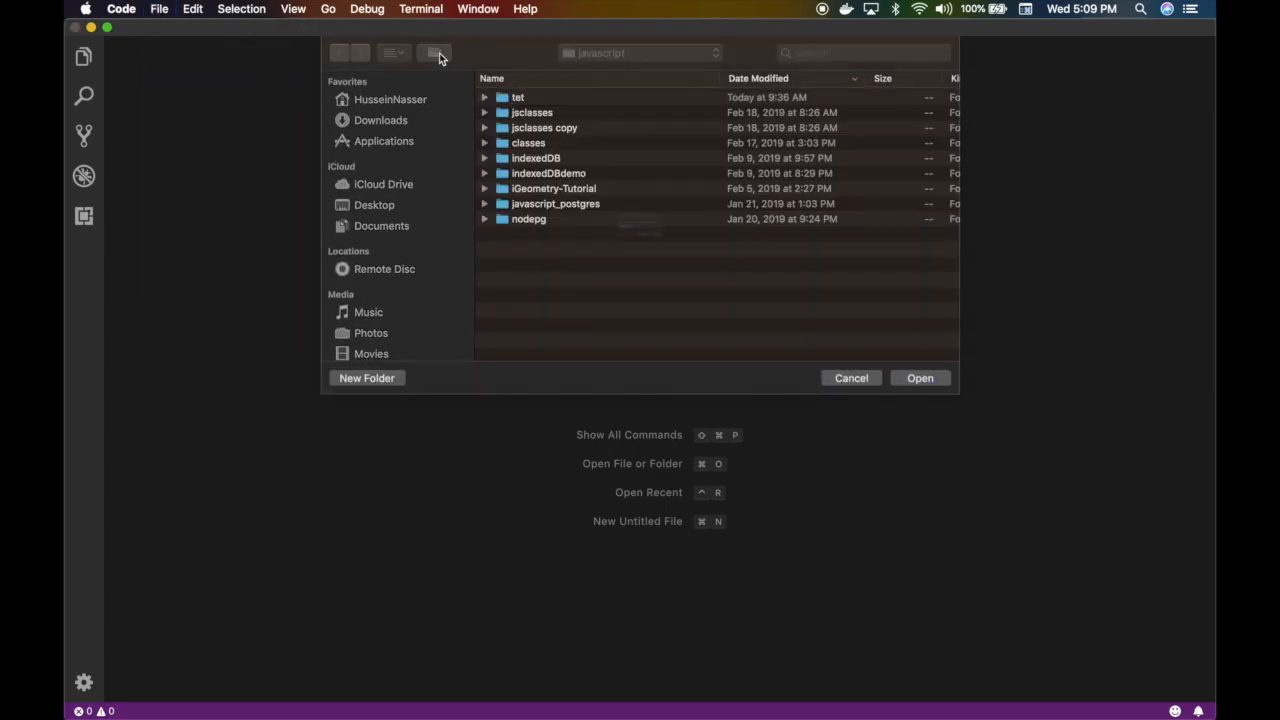
left_click(367, 378)
type("jsmodules")
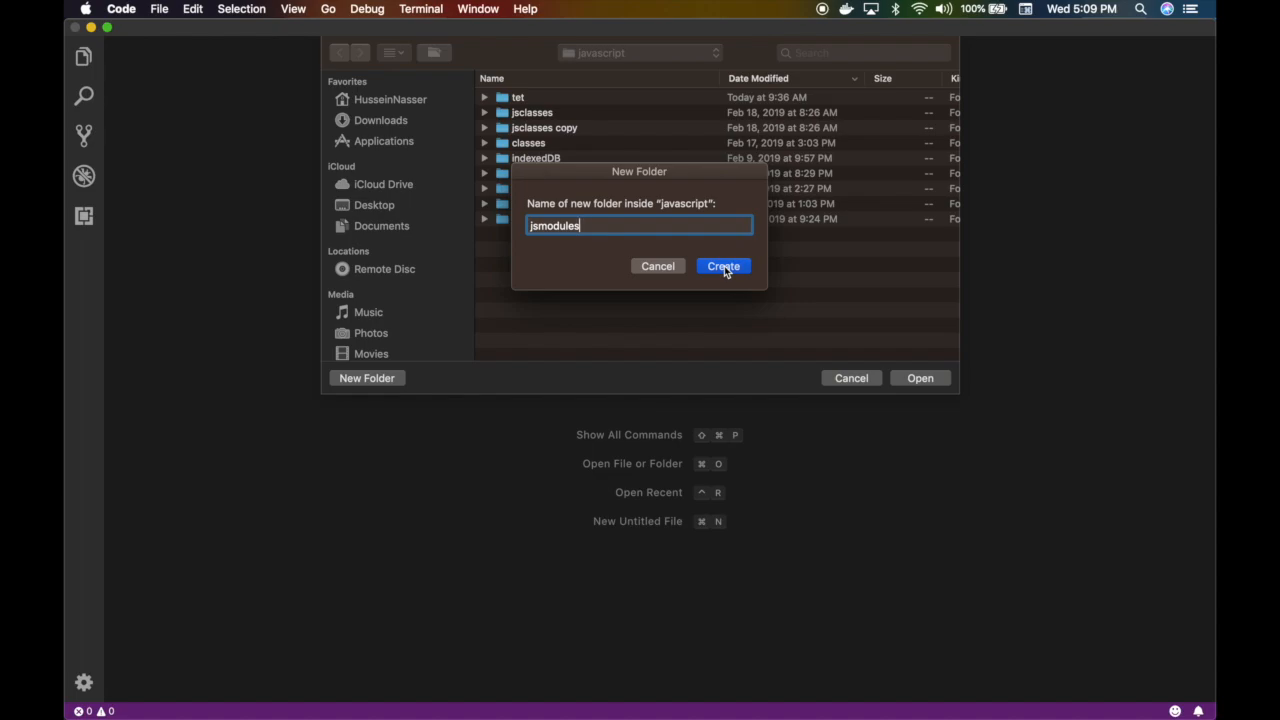
left_click(723, 266)
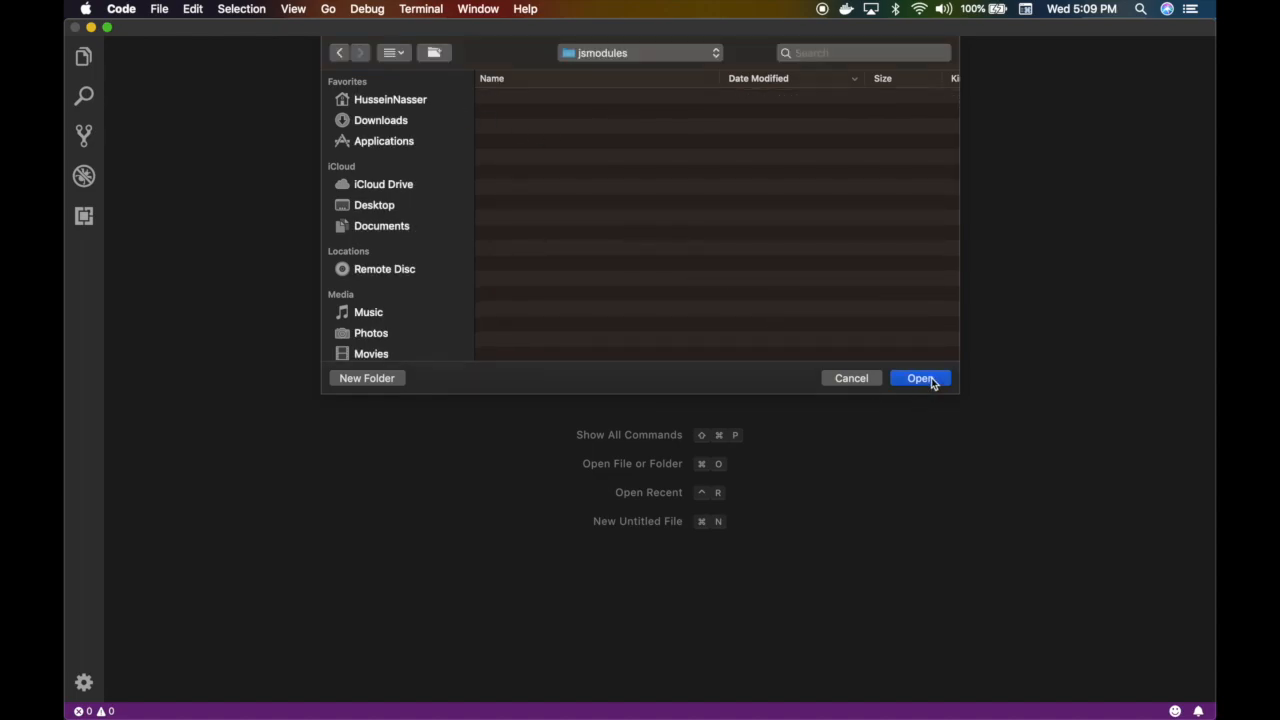
left_click(920, 378)
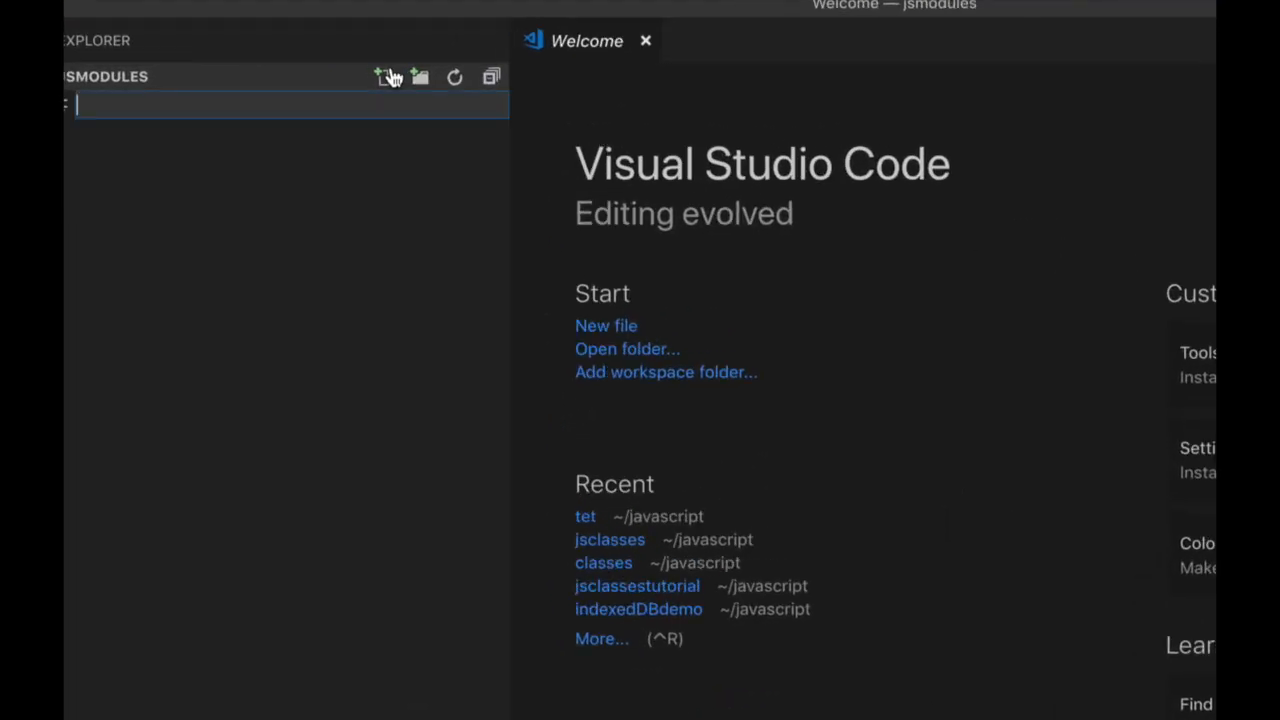
Create index.html, expand the html:5 boilerplate, and title the page 'JS Modules'
type("index.")
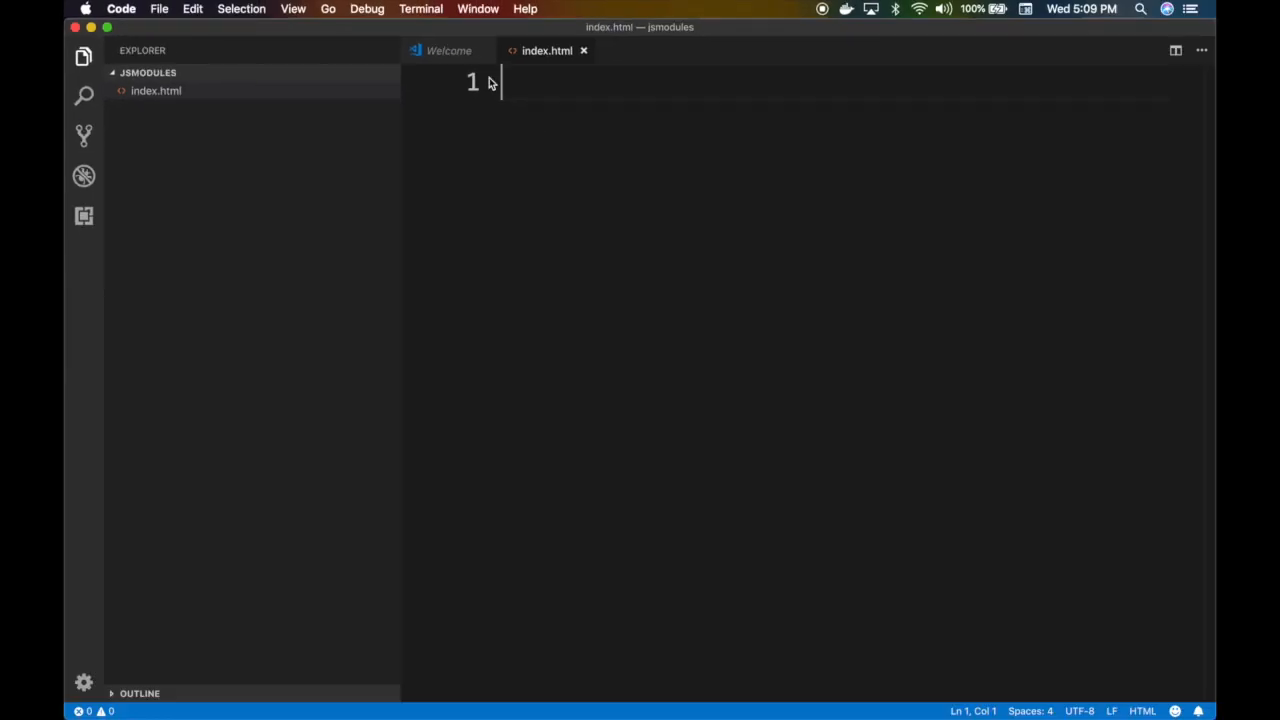
type("html:5")
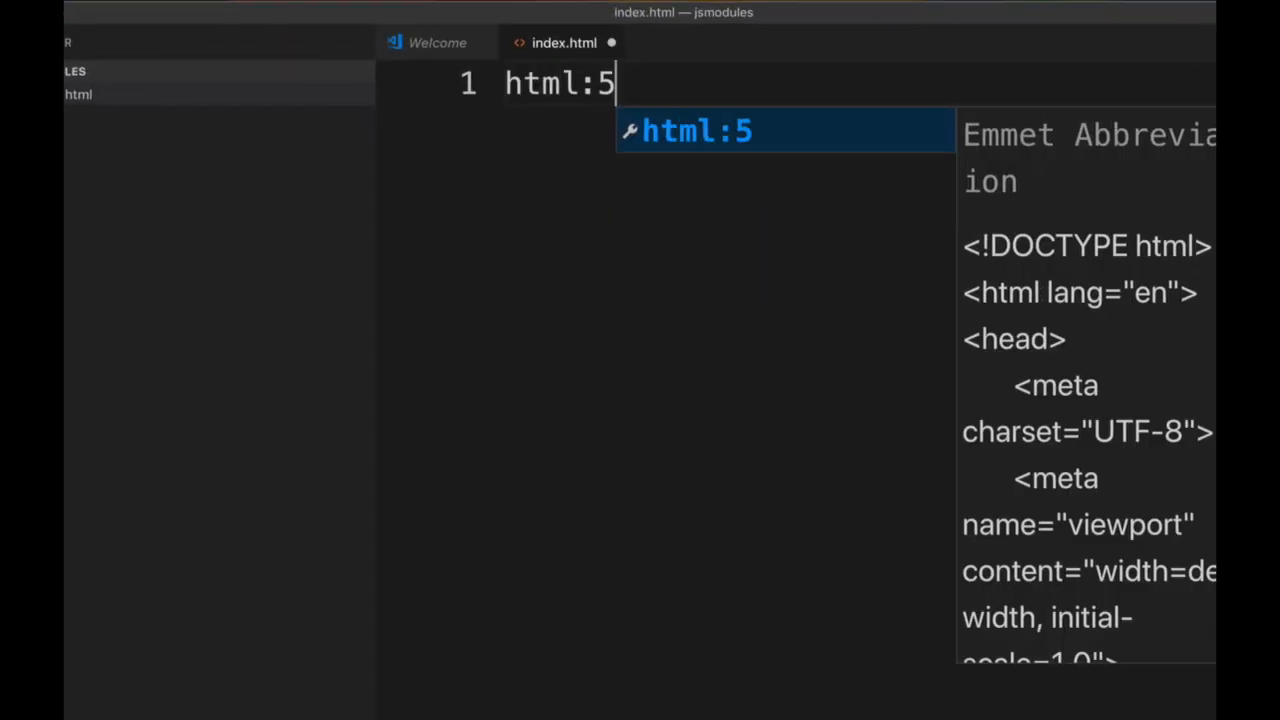
key("Tab")
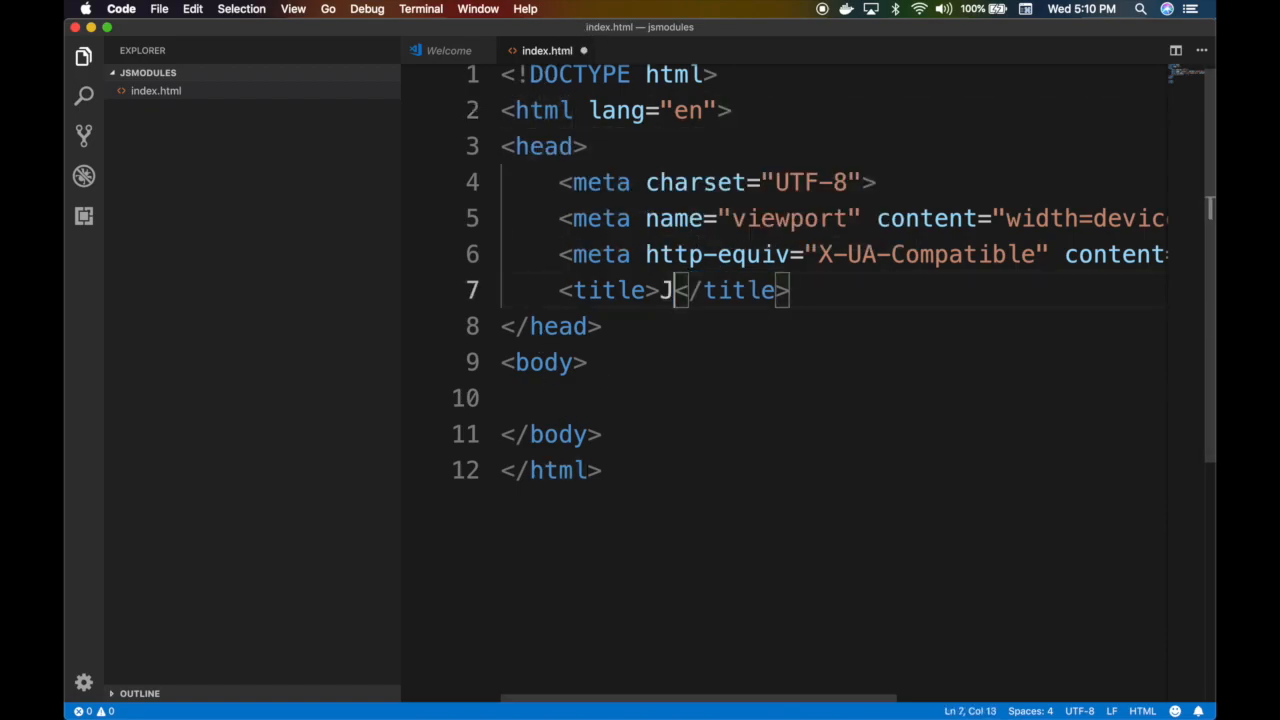
type("S Modules")
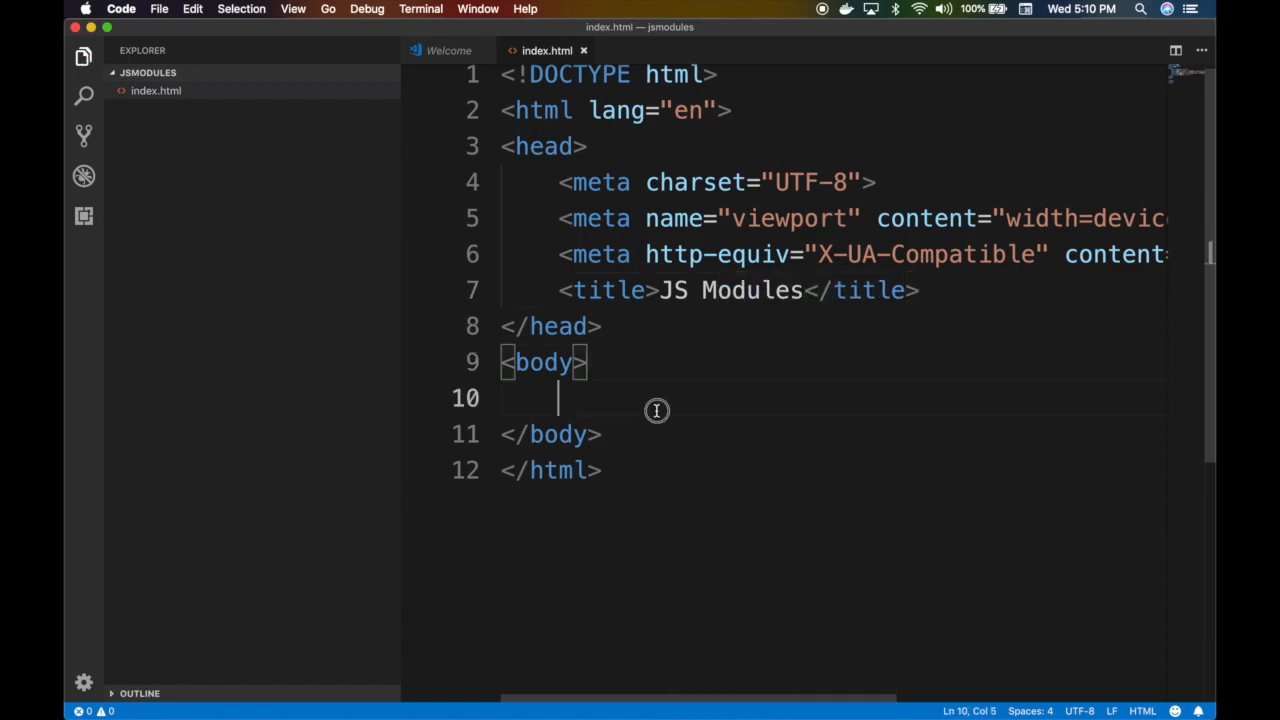
Add a <script> block in the body declaring const ar = [1,2,3,4]
type("<script>")
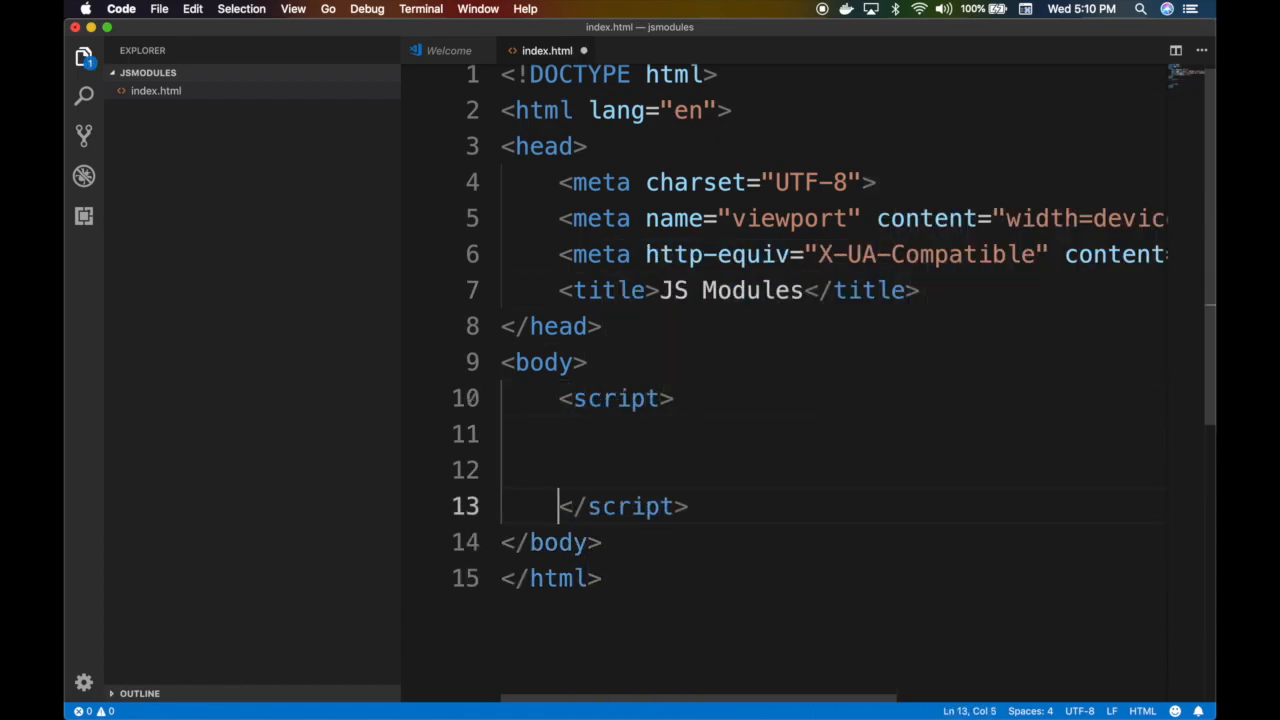
left_click(688, 433)
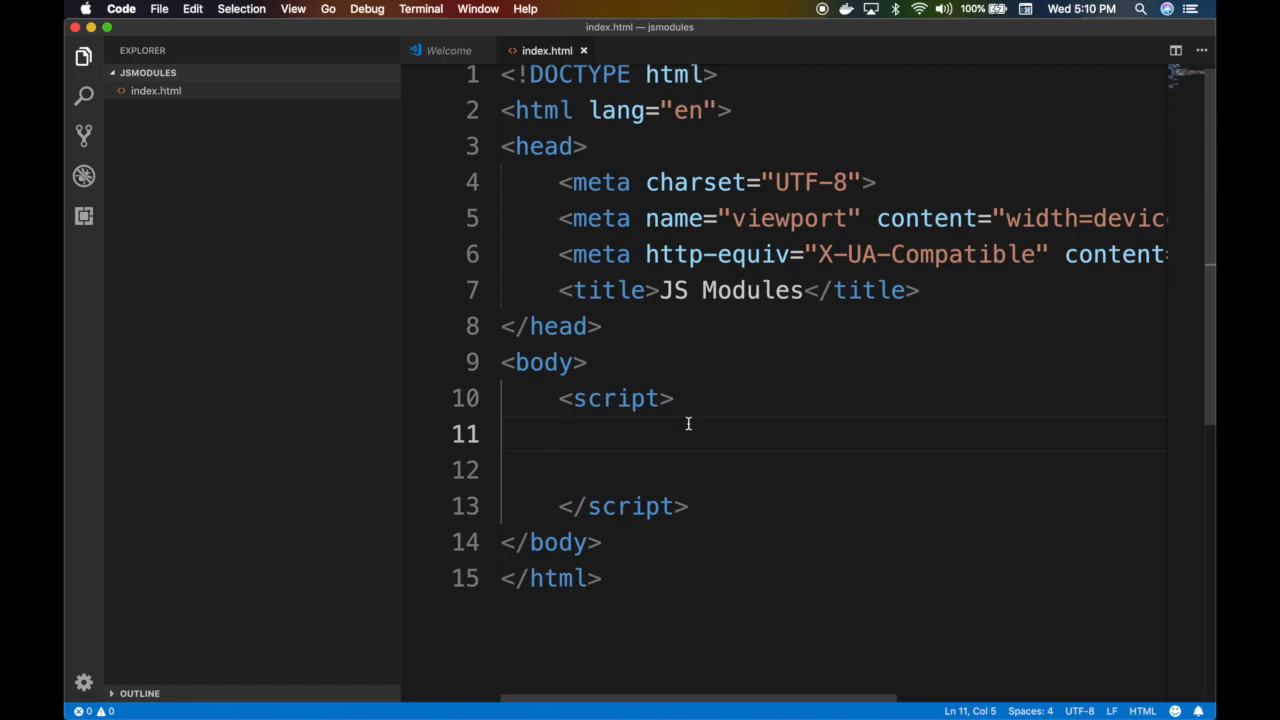
type("const ar =")
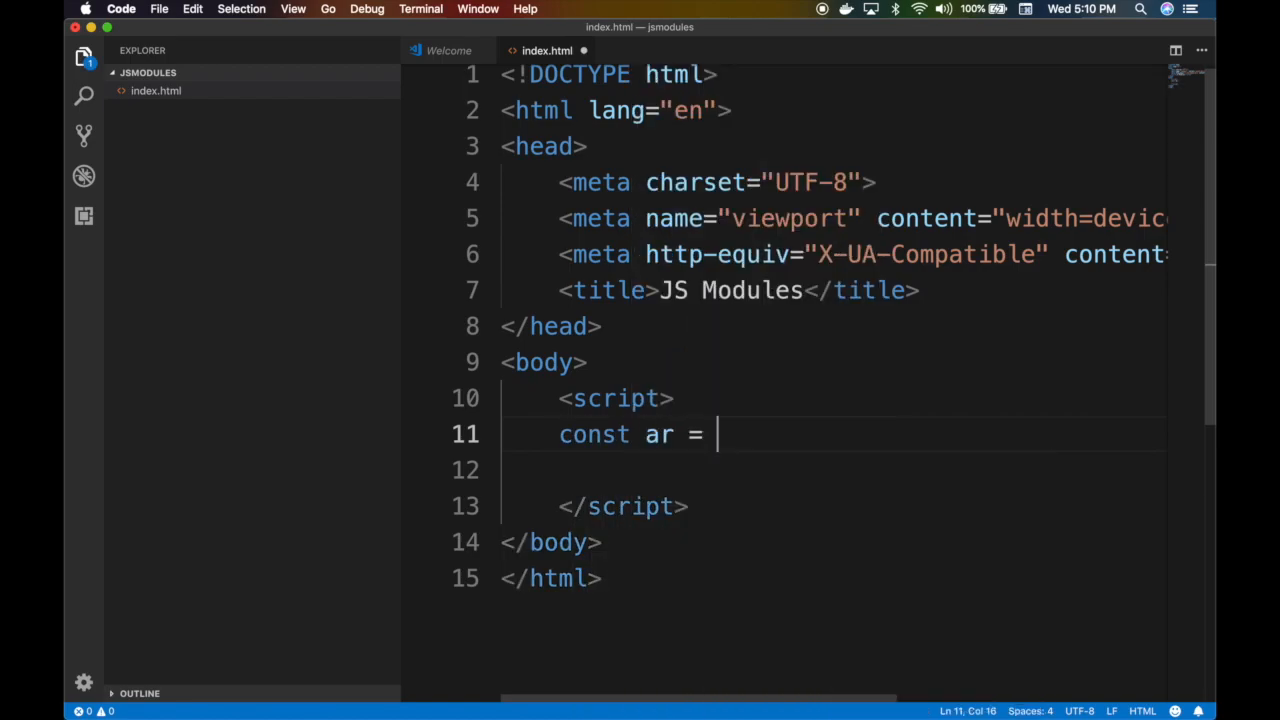
type("[1,2,3,4]")
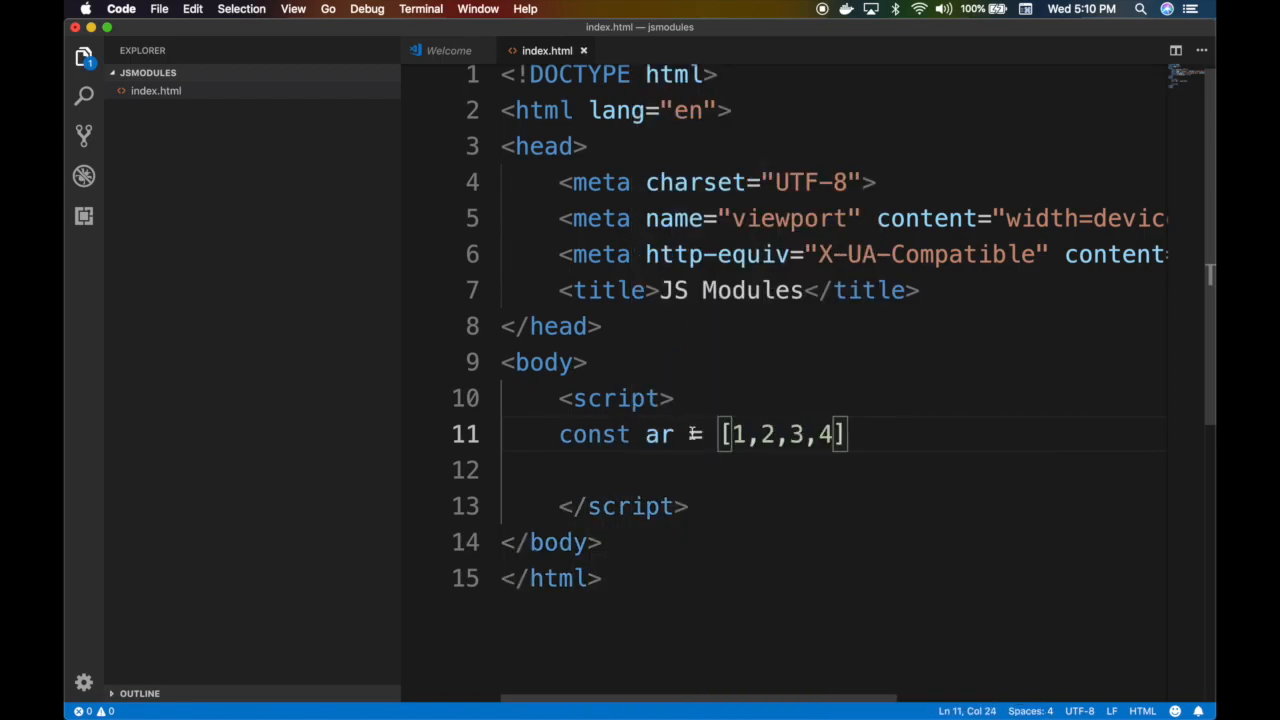
key("enter")
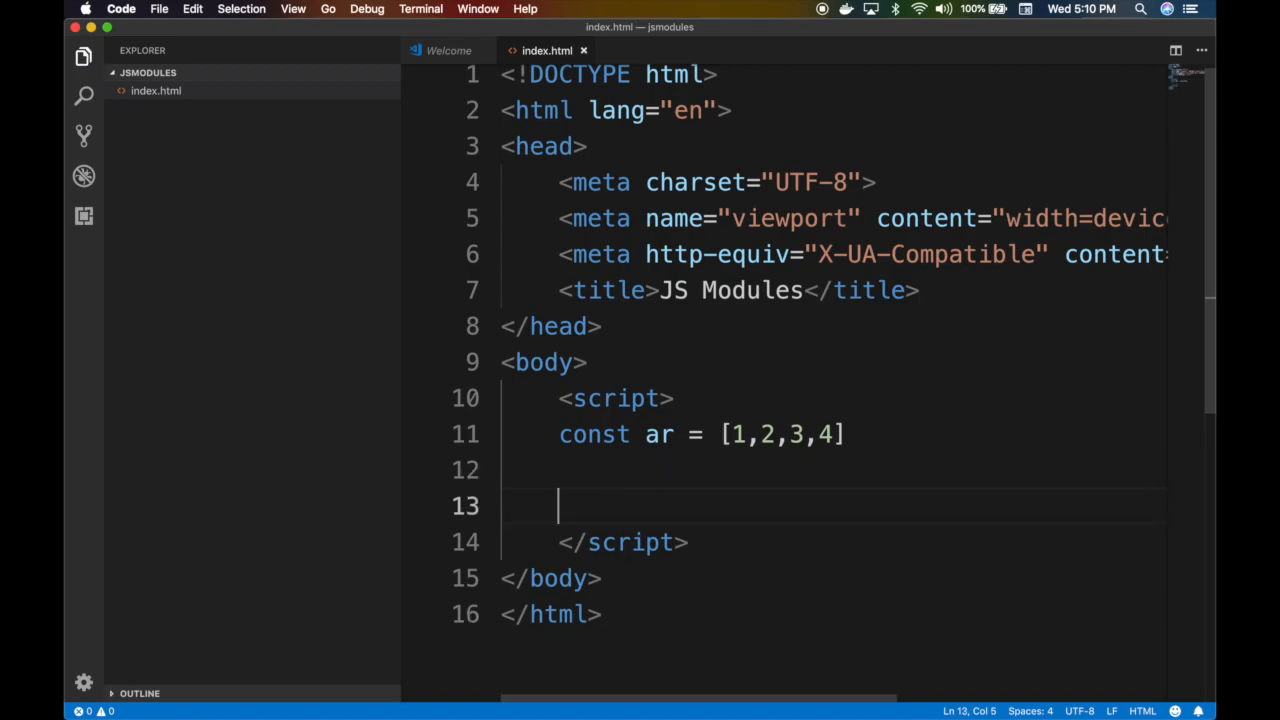
Write a test() function that alerts 'hey this is test'
type("func")
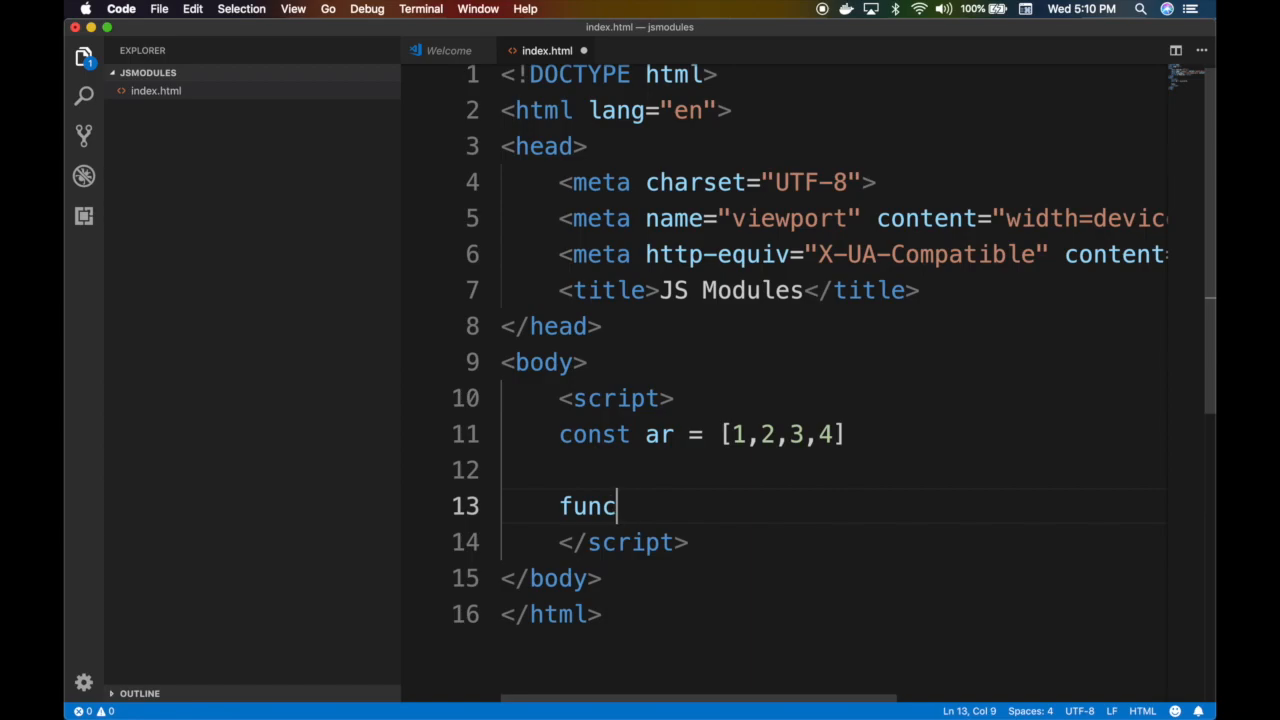
type("tion test() {")
type("alert(\"hey this ia t\")")
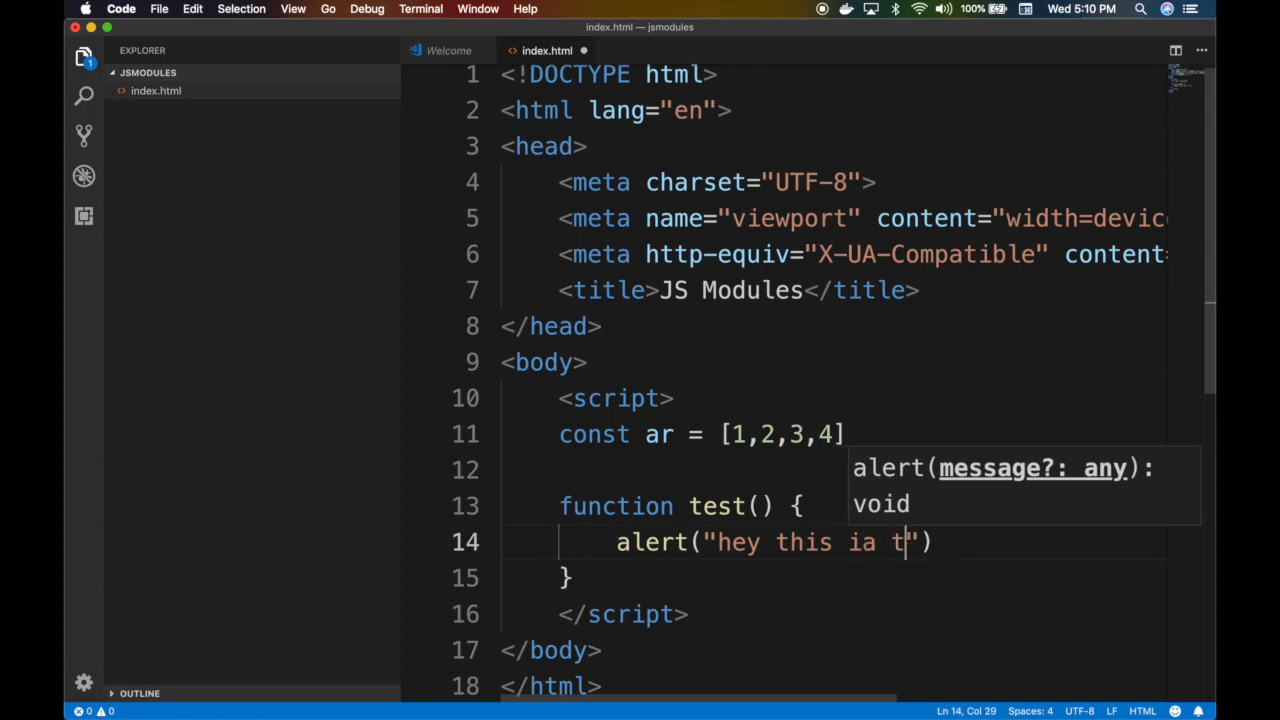
key("Backspace")
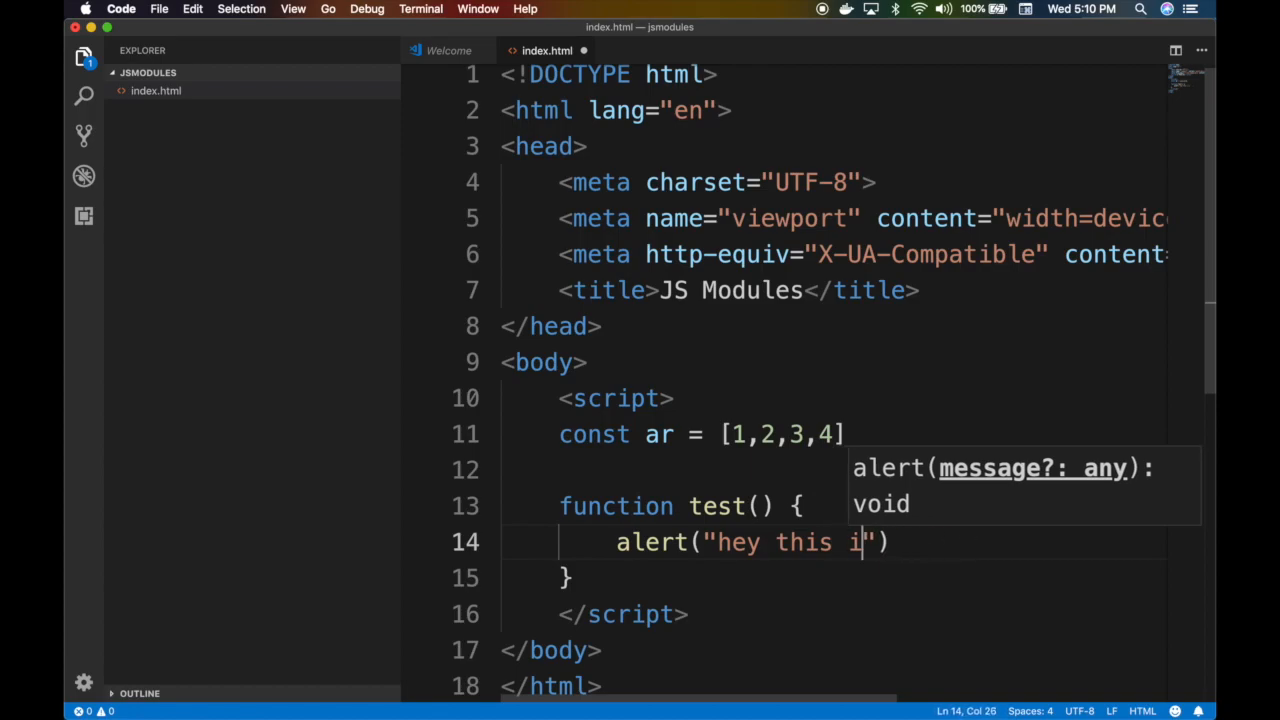
type("s test")
type("thi.sn")
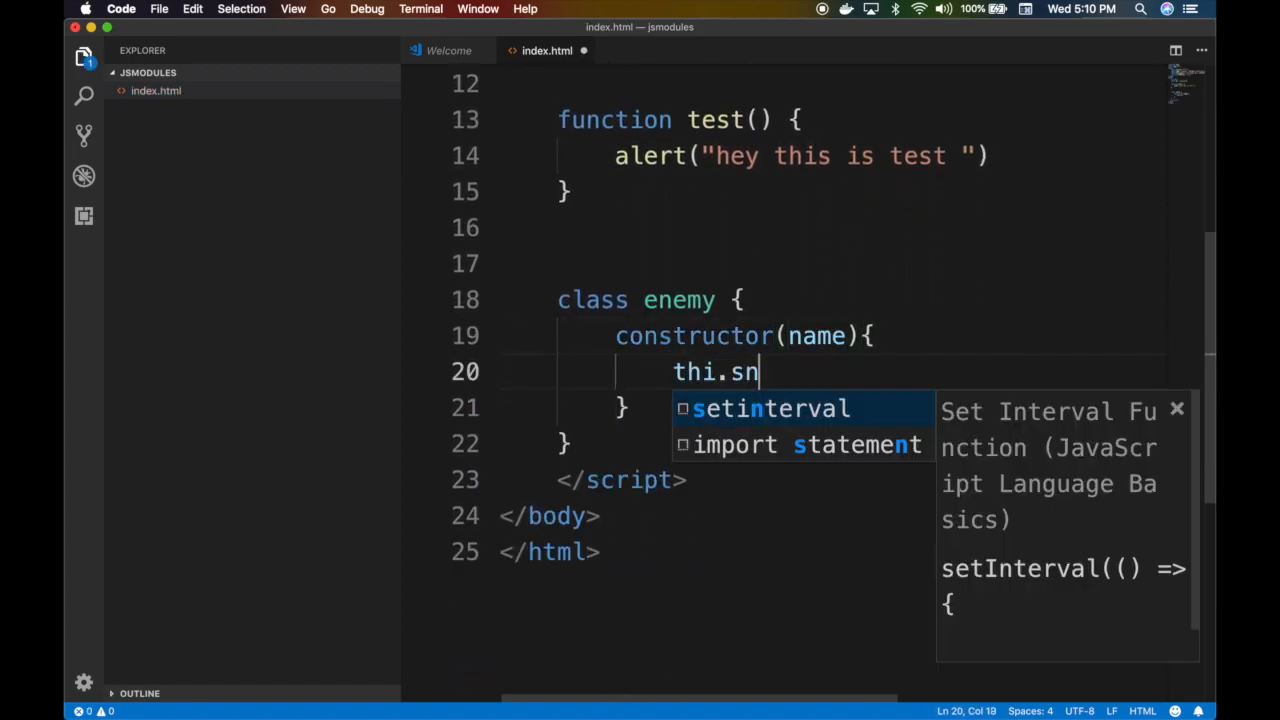
Store this.name in the constructor, add getName() returning `Hey my name is ${name}`, and call test()
type("s.name = name")
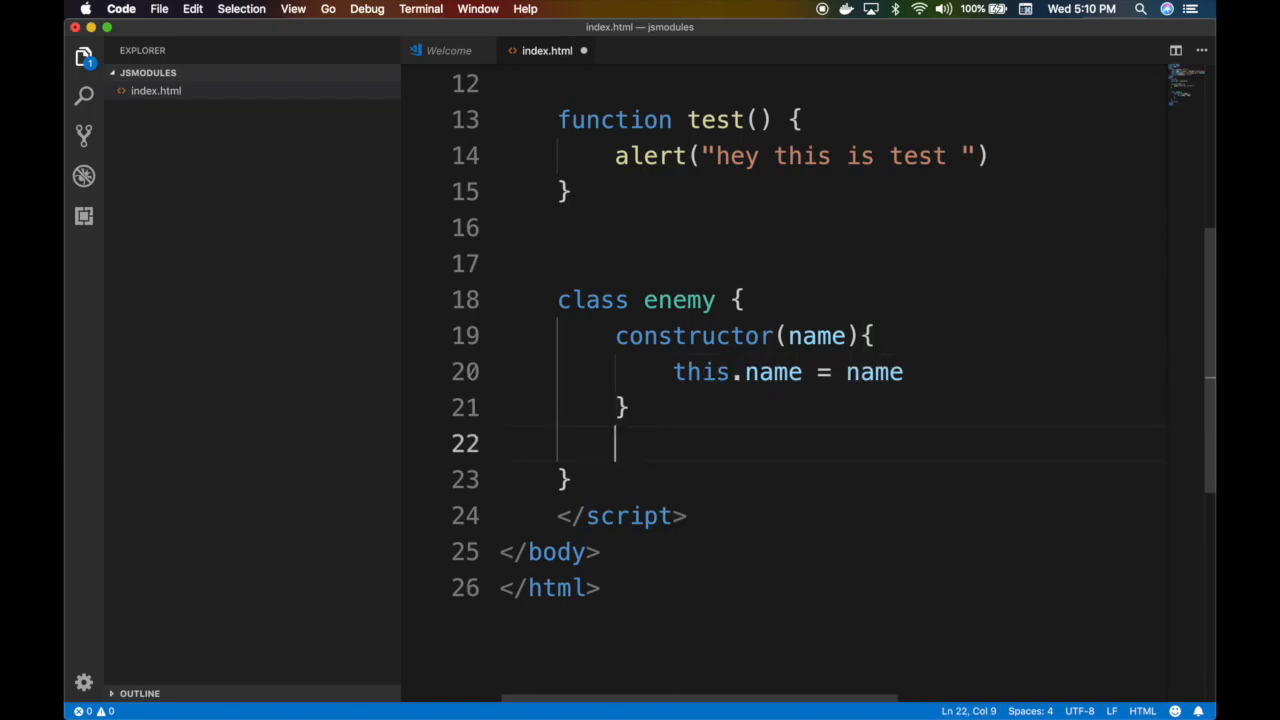
type("getName")
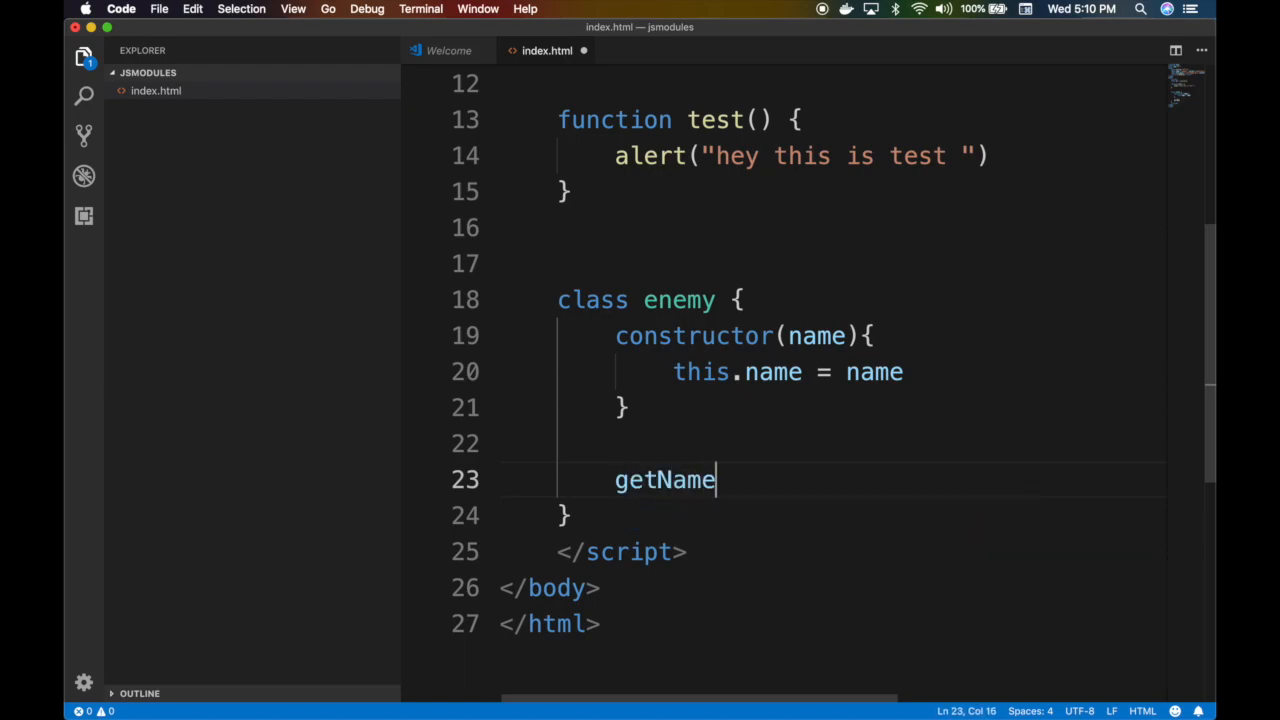
type("(){")
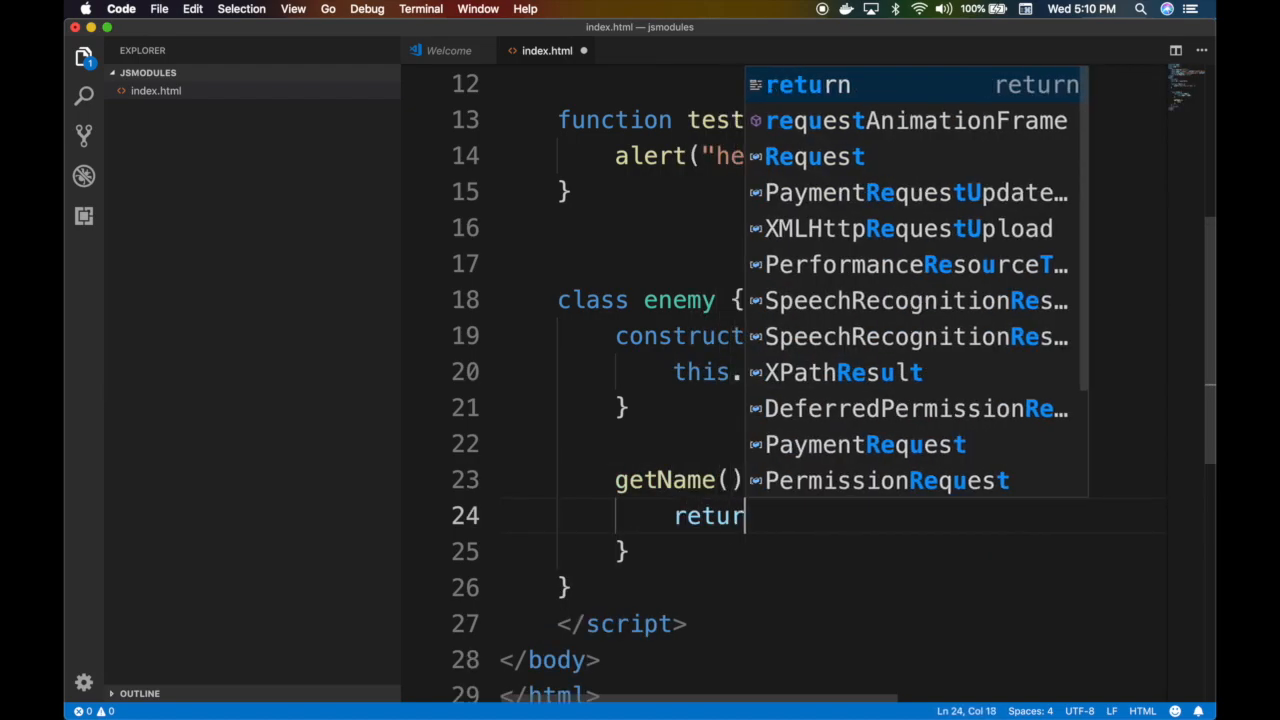
type("`")
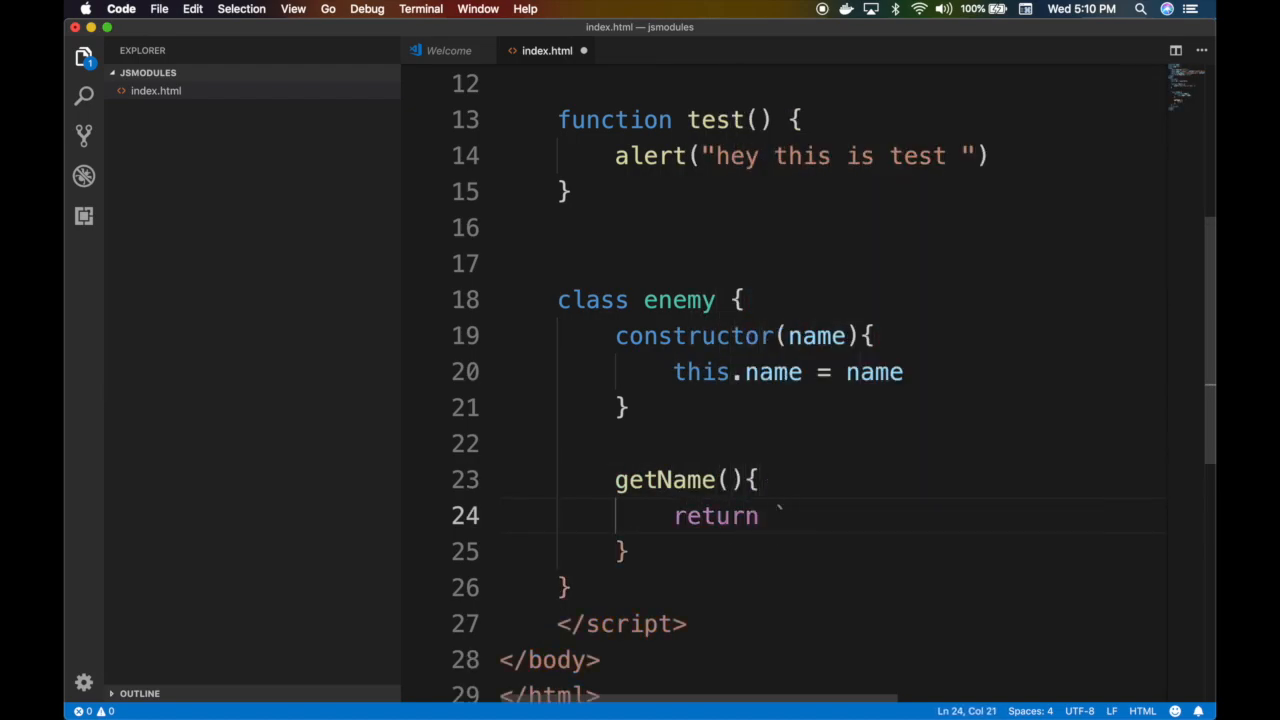
type("`")
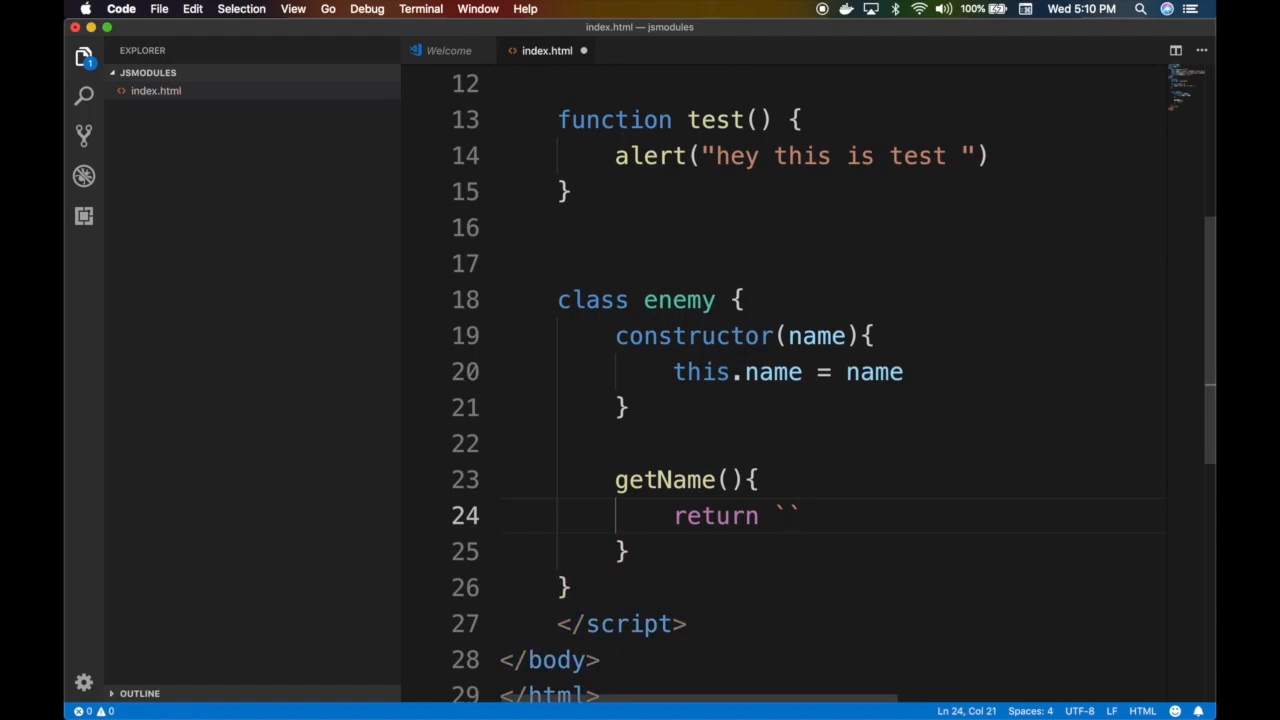
type("Hey my name")
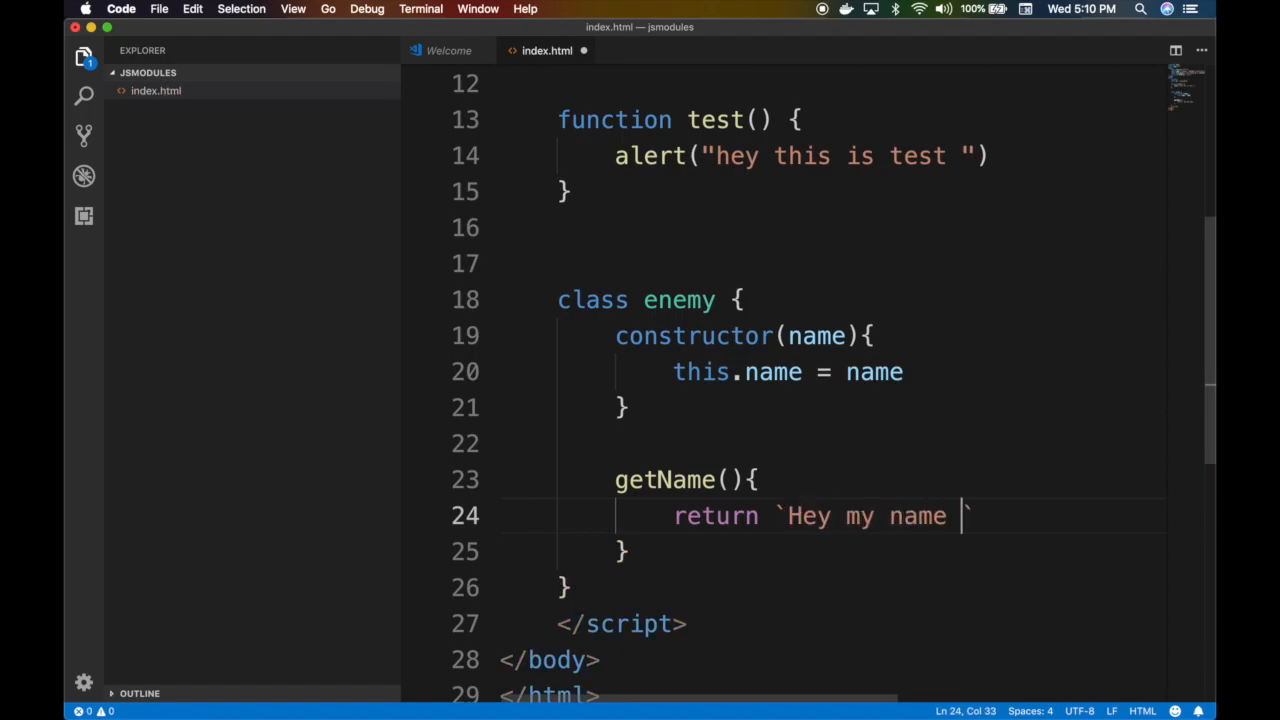
type("is ${name")
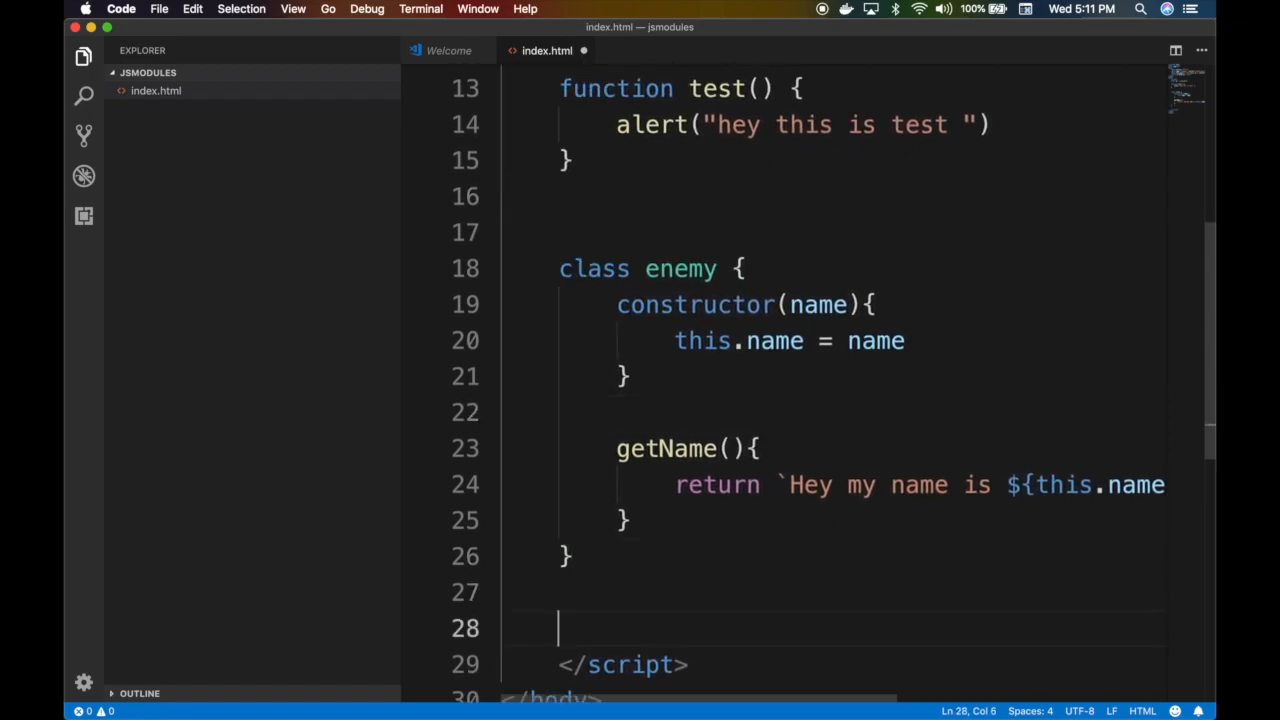
type("test();")
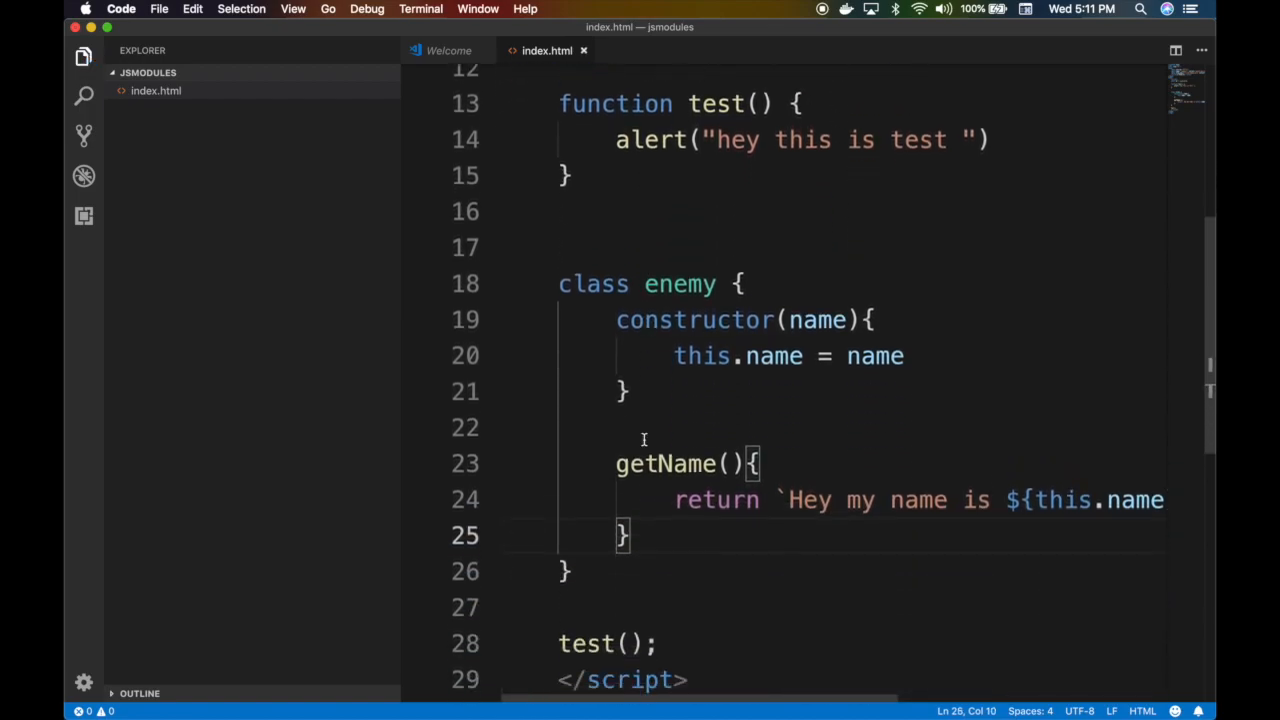
scroll("down", 3)
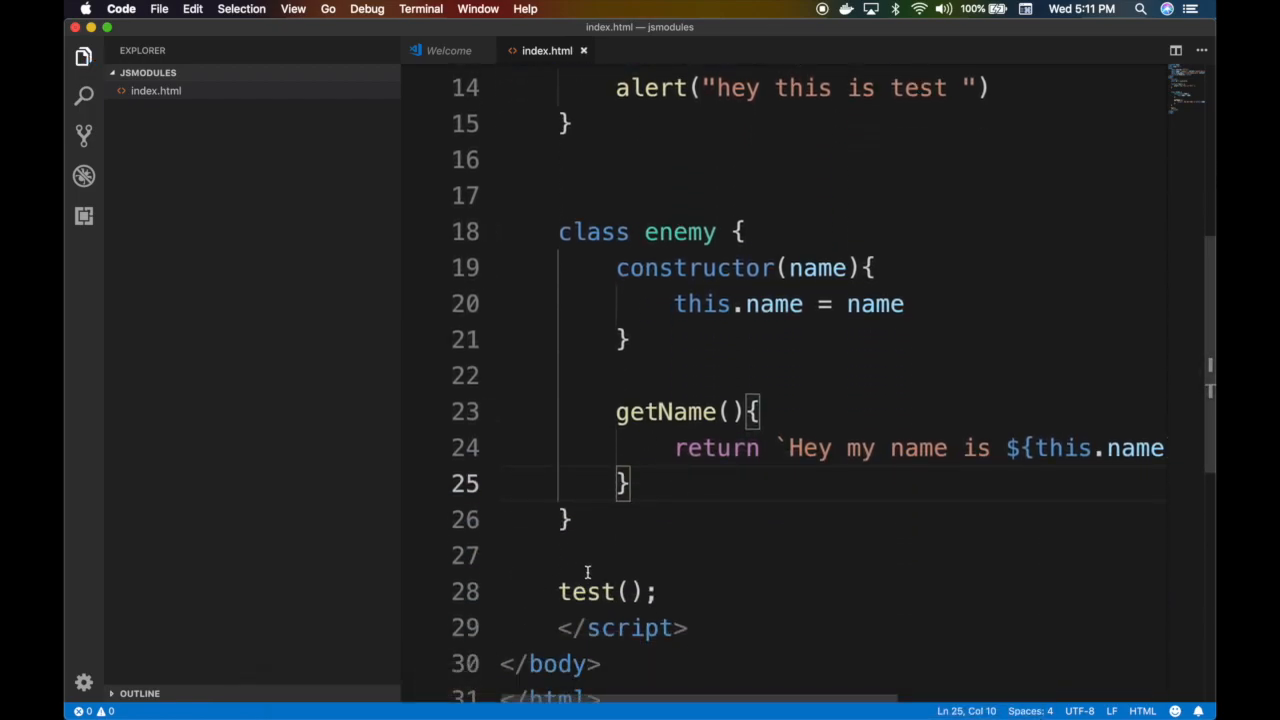
Run 'http-server .' in a new terminal to serve the folder, then switch to Chrome
left_click(421, 8)
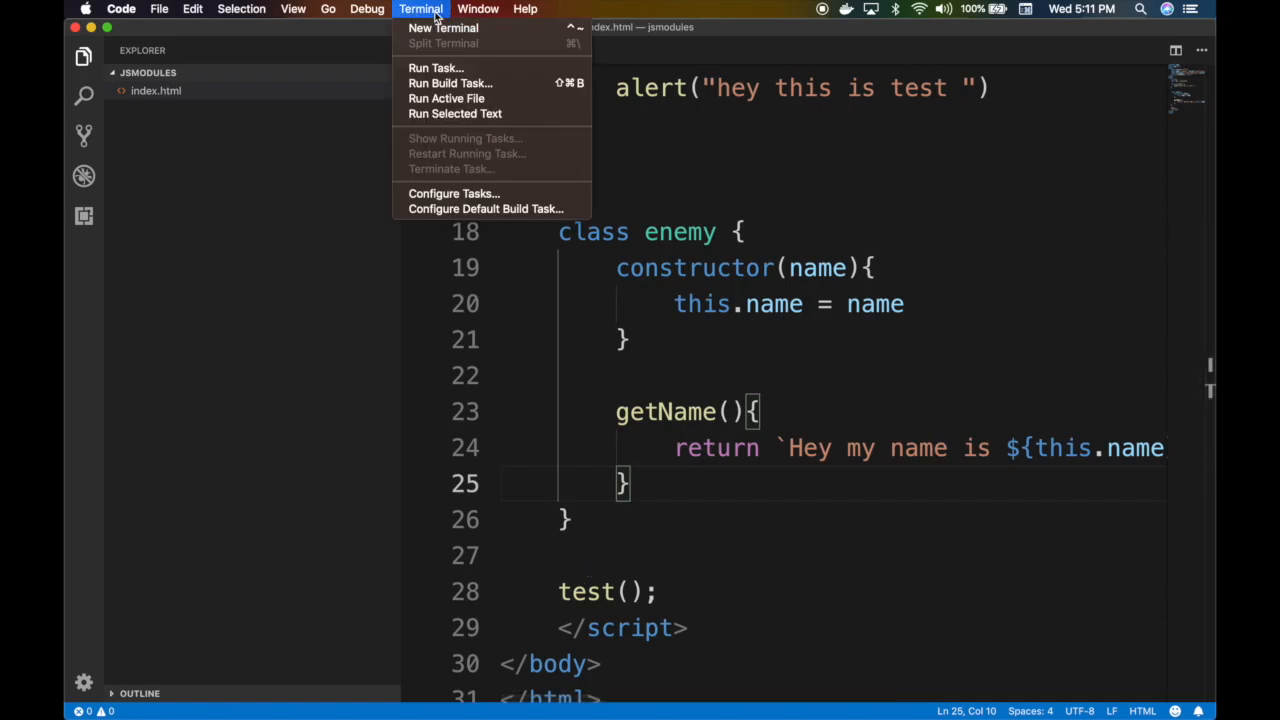
left_click(442, 28)
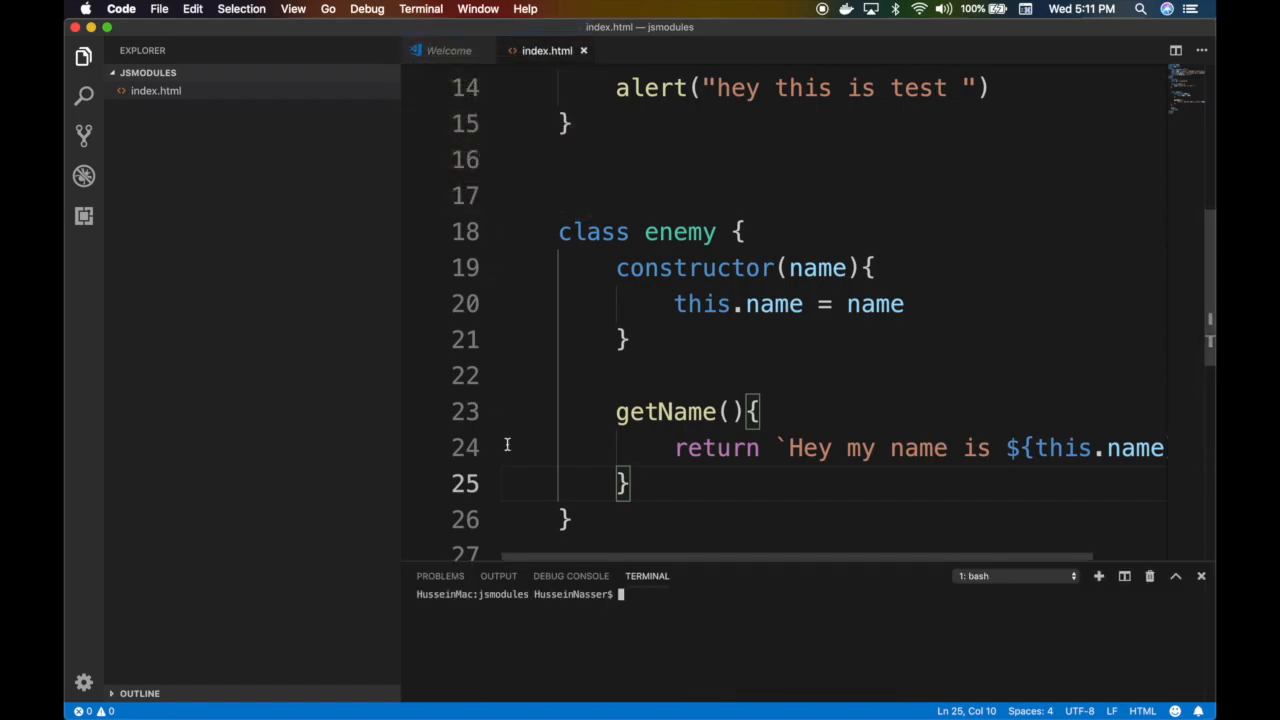
type("http-s")
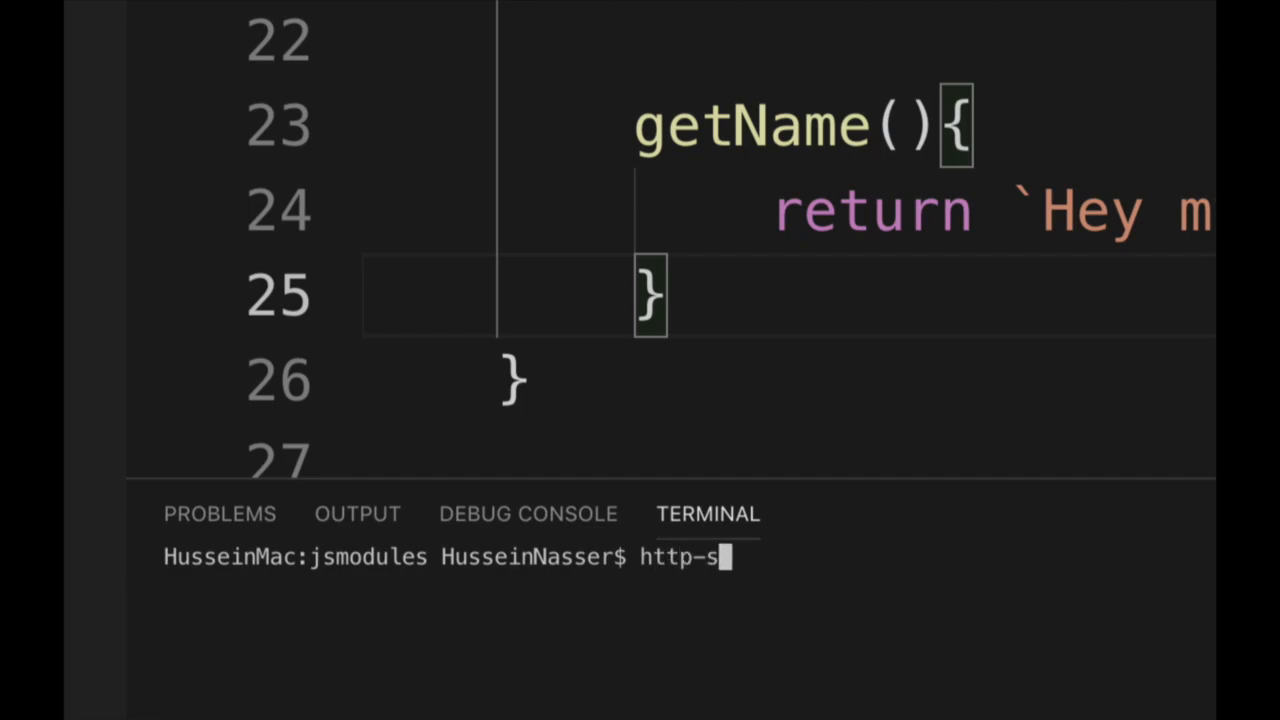
type("erver .")
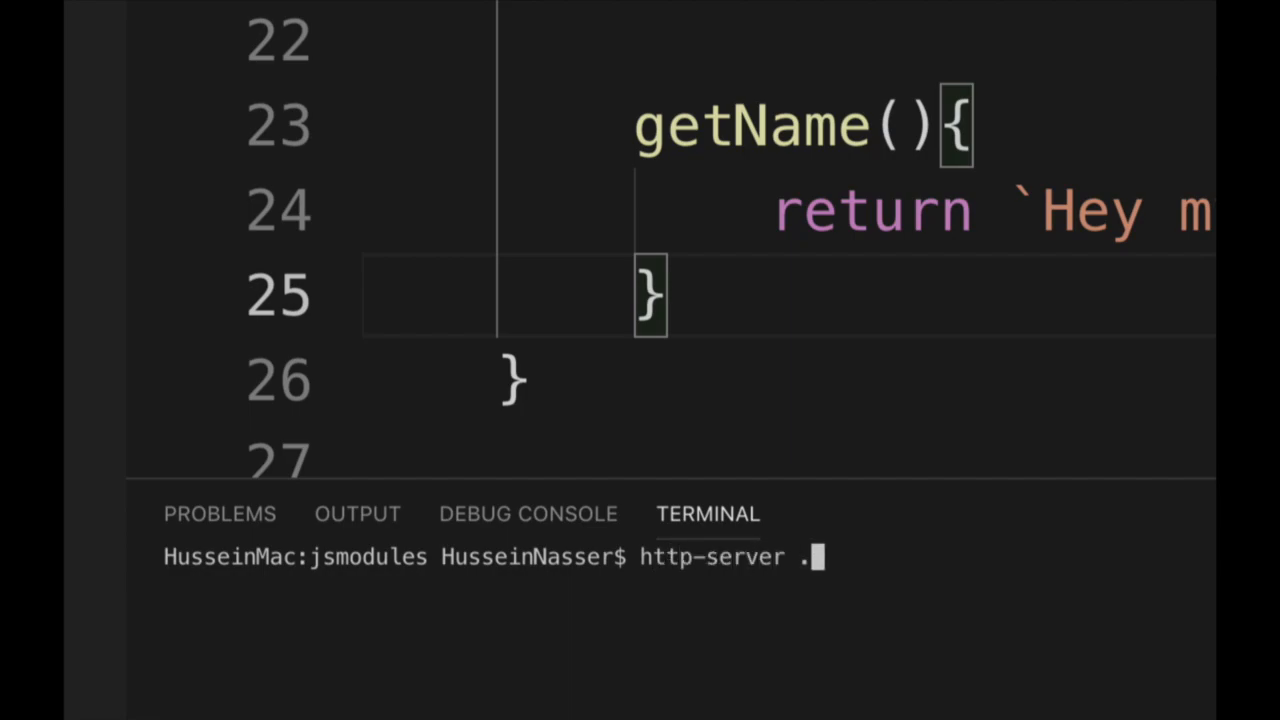
key("enter")
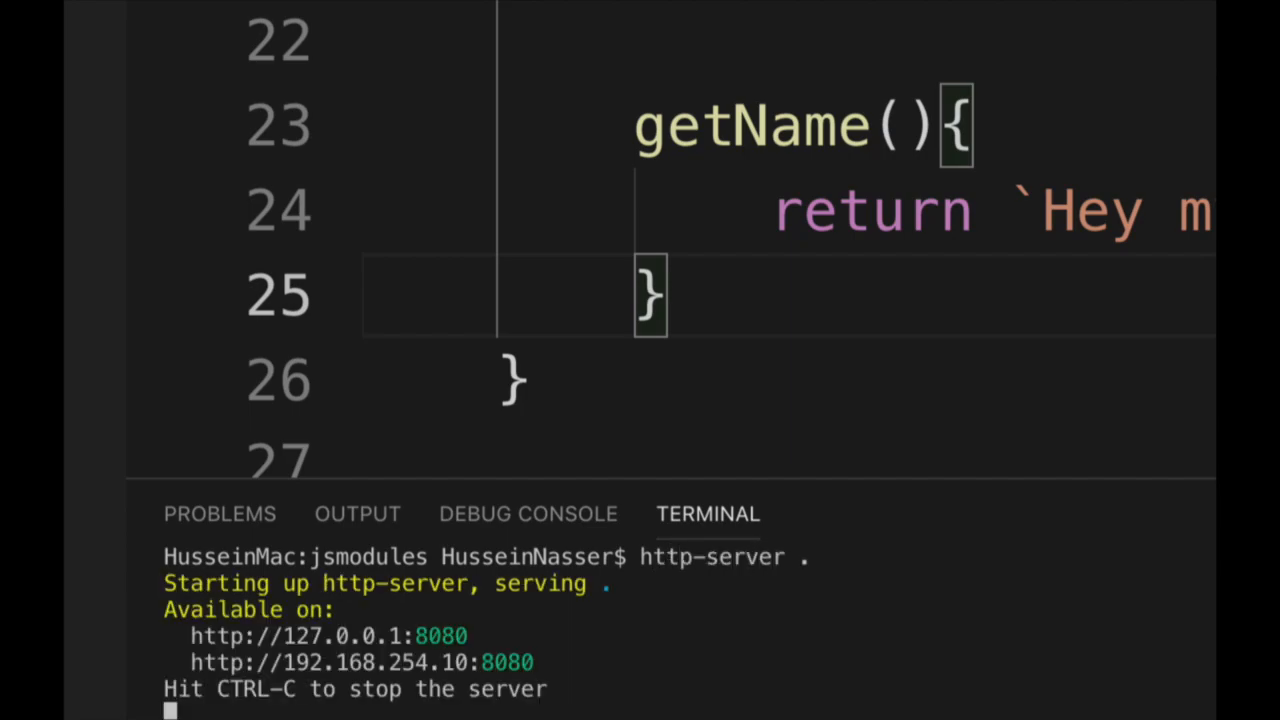
mouse_move(365, 640)
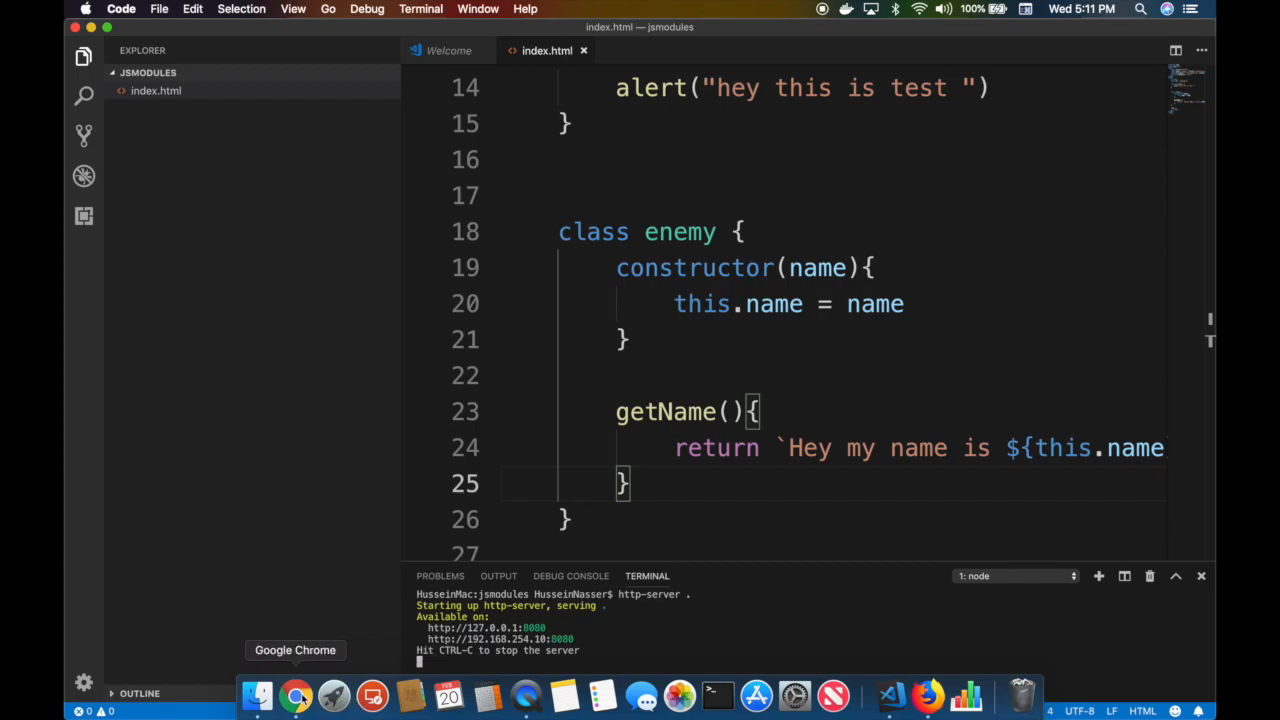
left_click(296, 695)
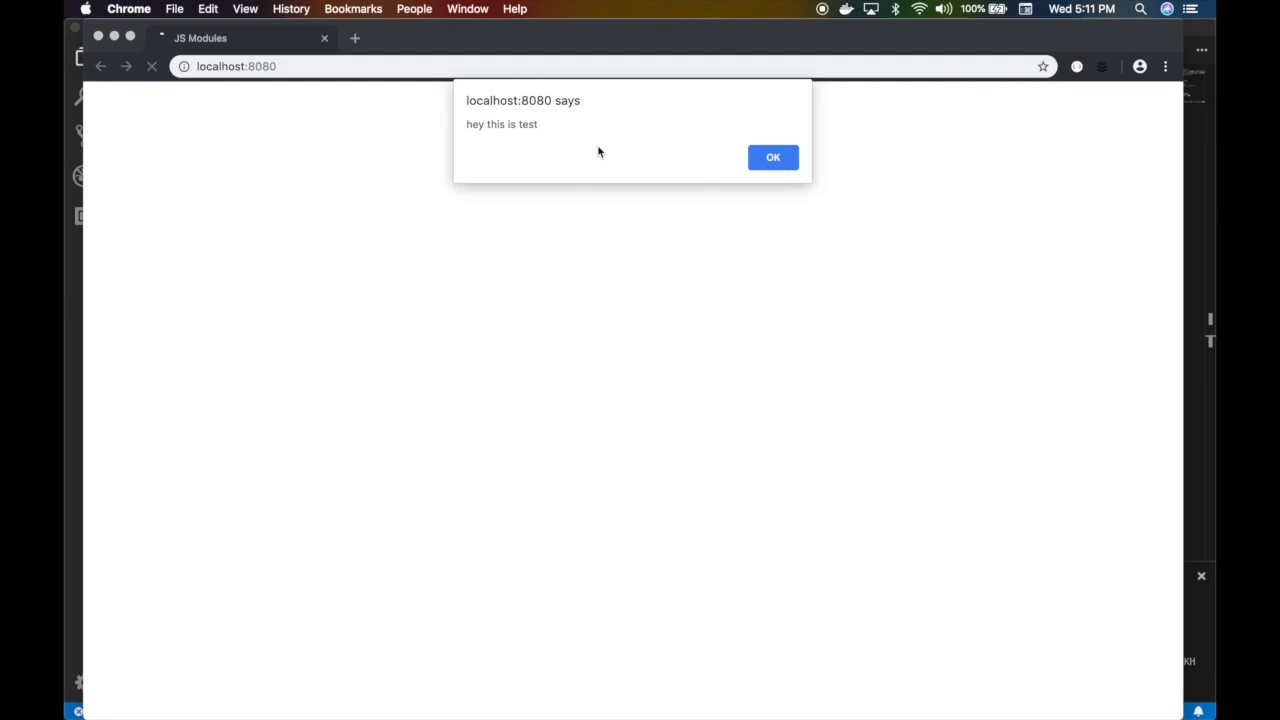
Dismiss the 'hey this is test' alert on the localhost:8080 page
left_click(1165, 66)
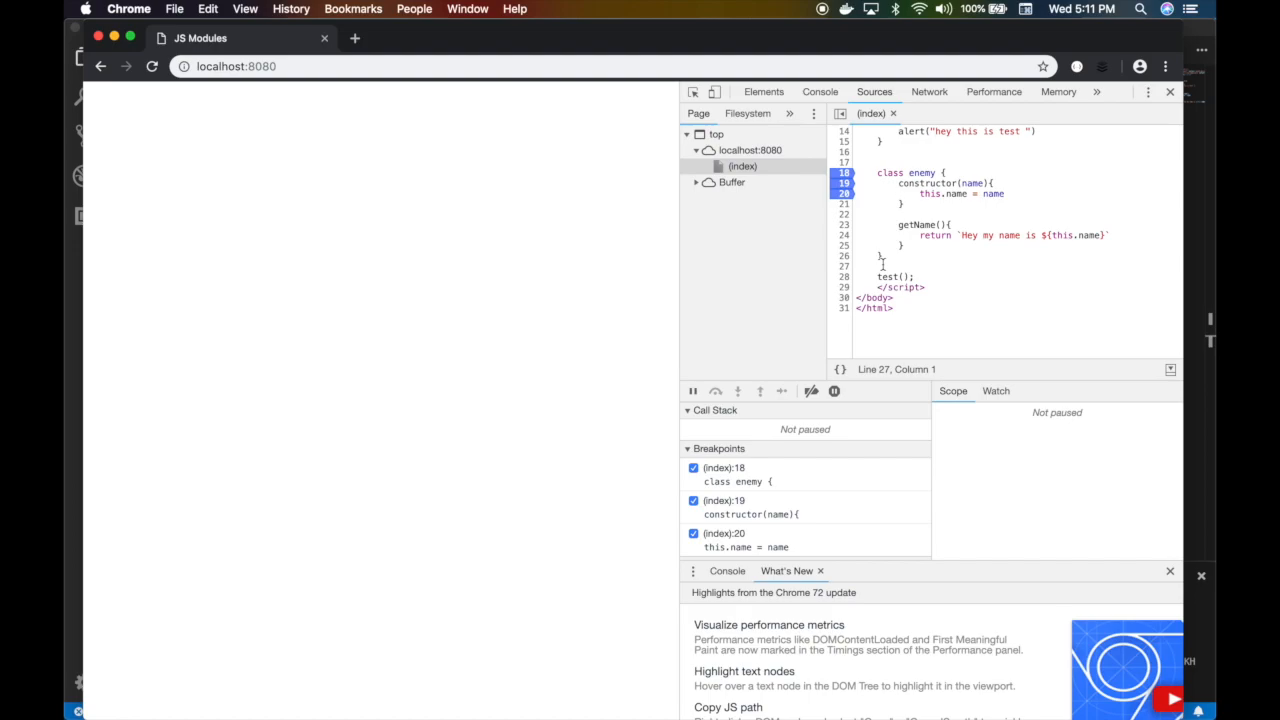
mouse_move(888, 695)
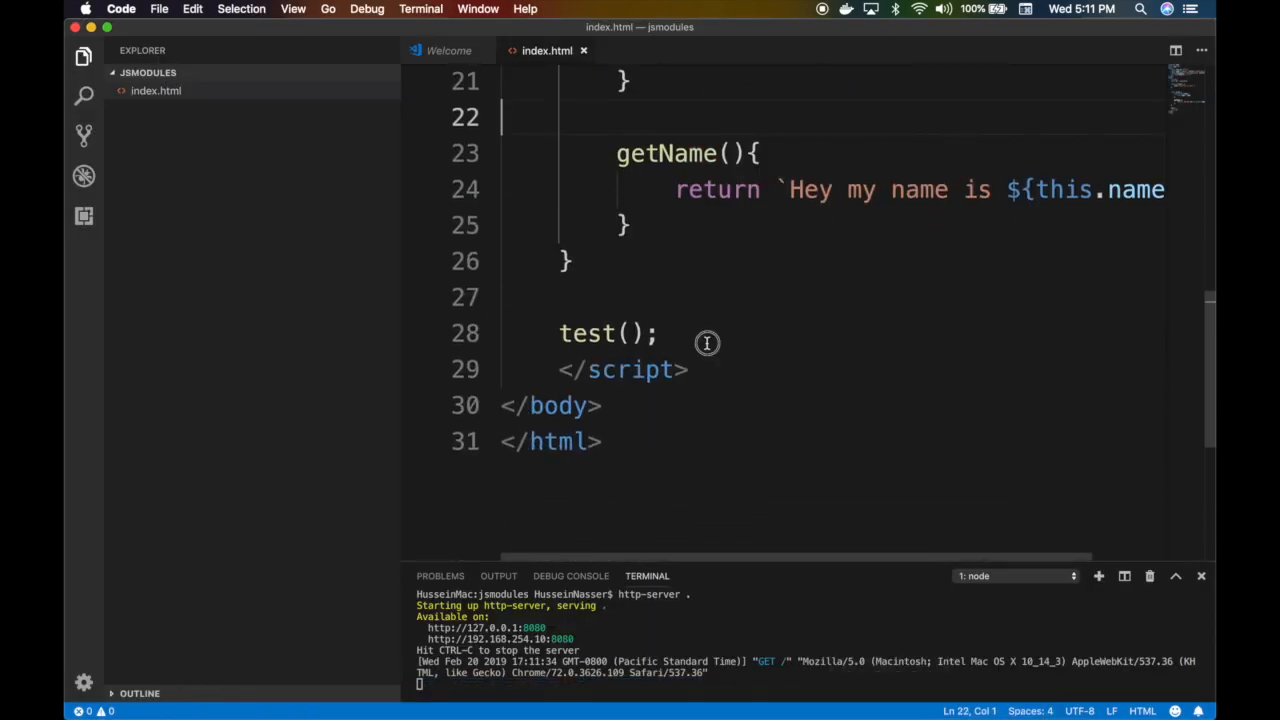
After test(), add const enemy = new Enemy("Alien") and alert(eneme.getName())
key("enter")
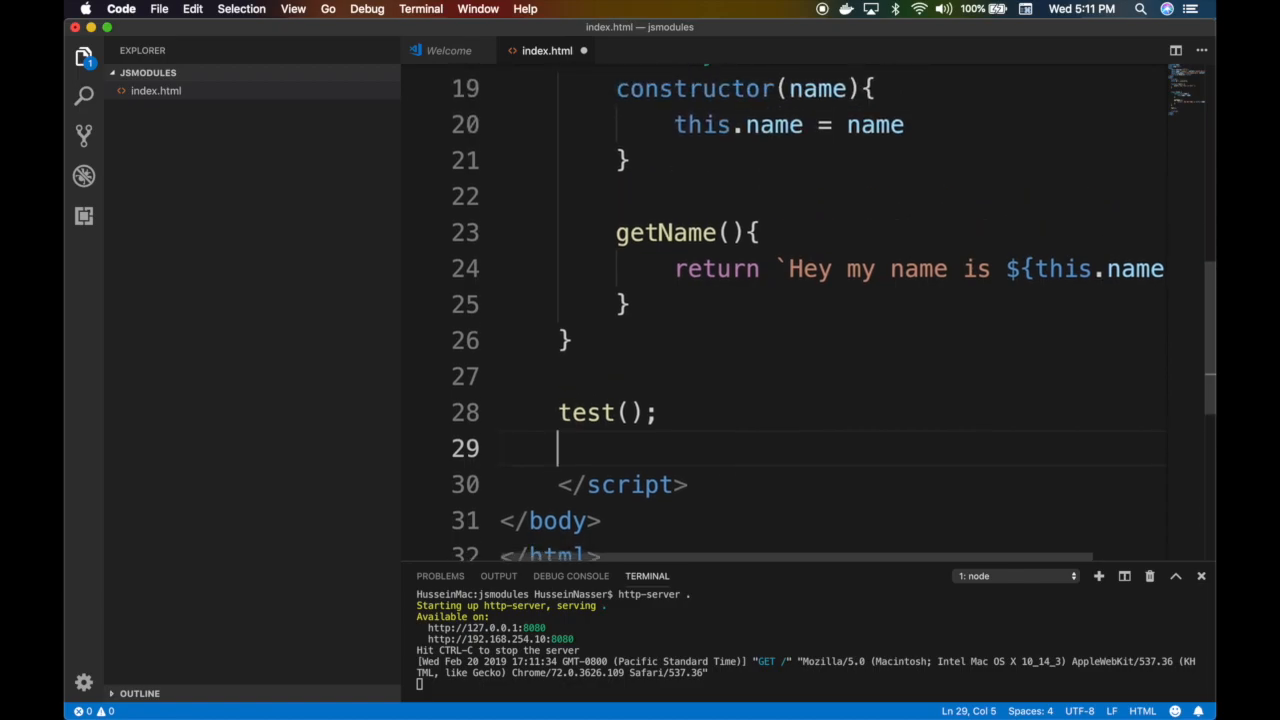
type("const e")
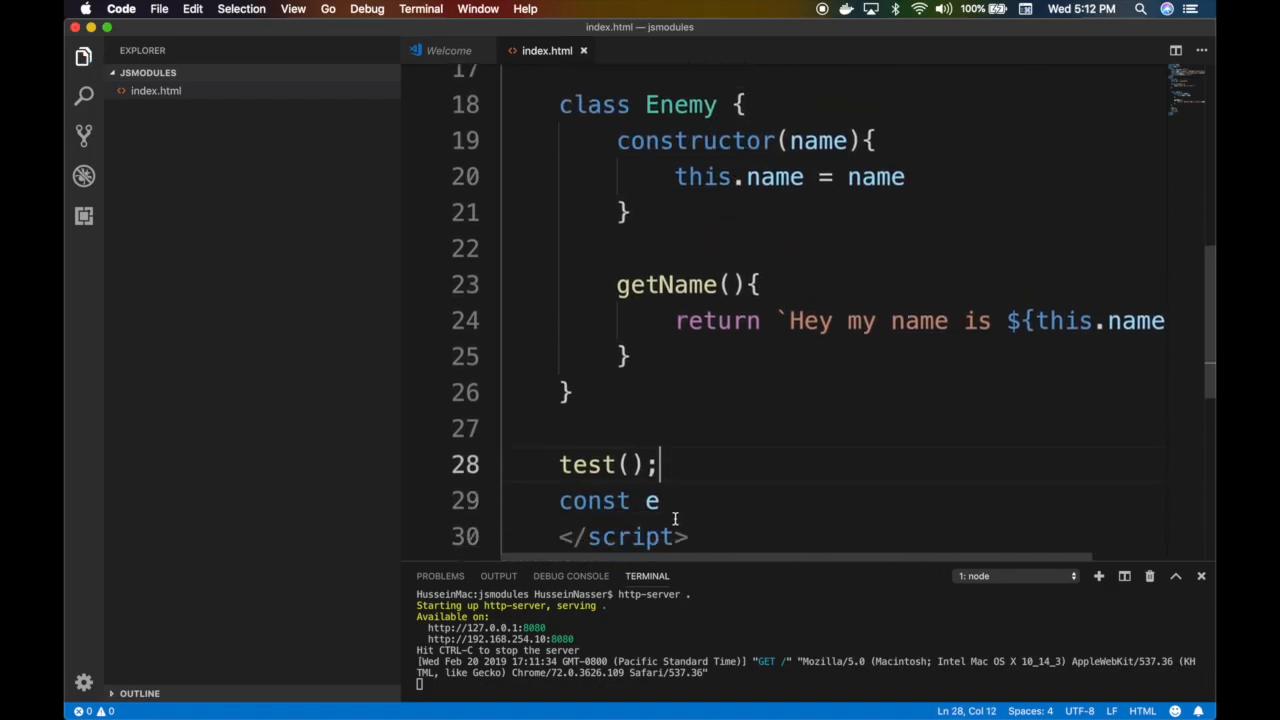
type("nemy = new Enemy(\"Alien")
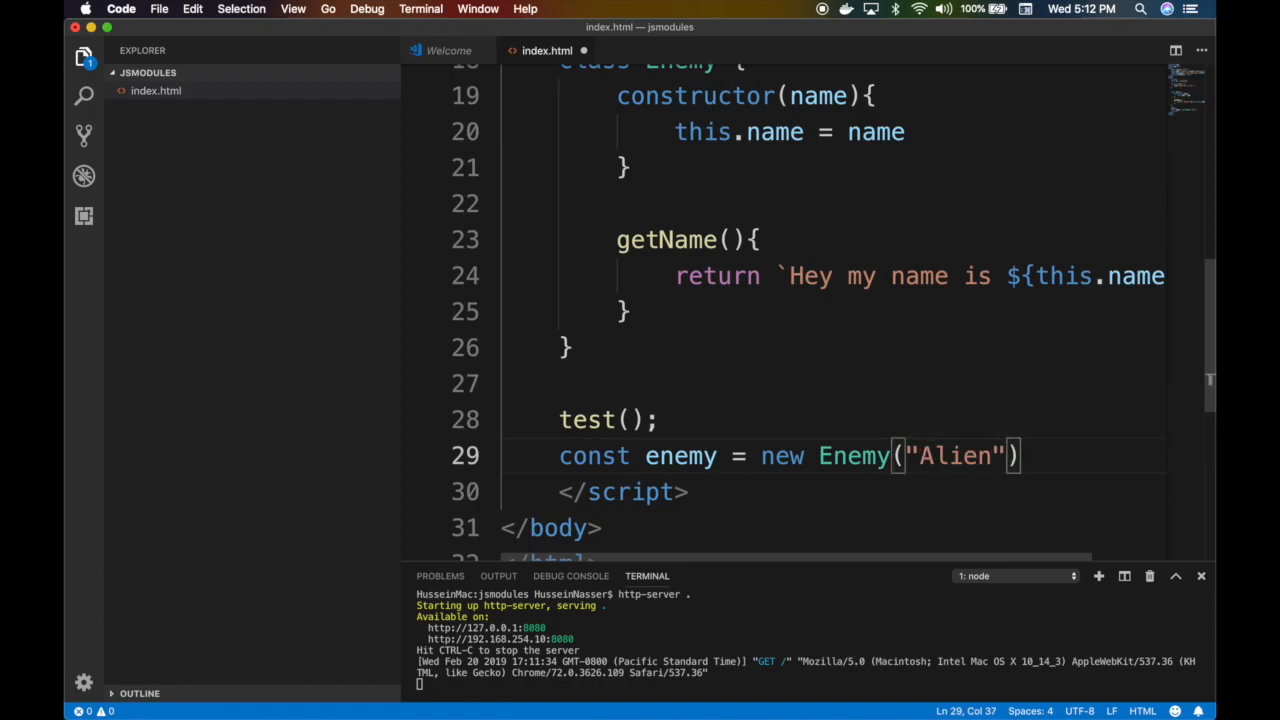
type("alert(e")
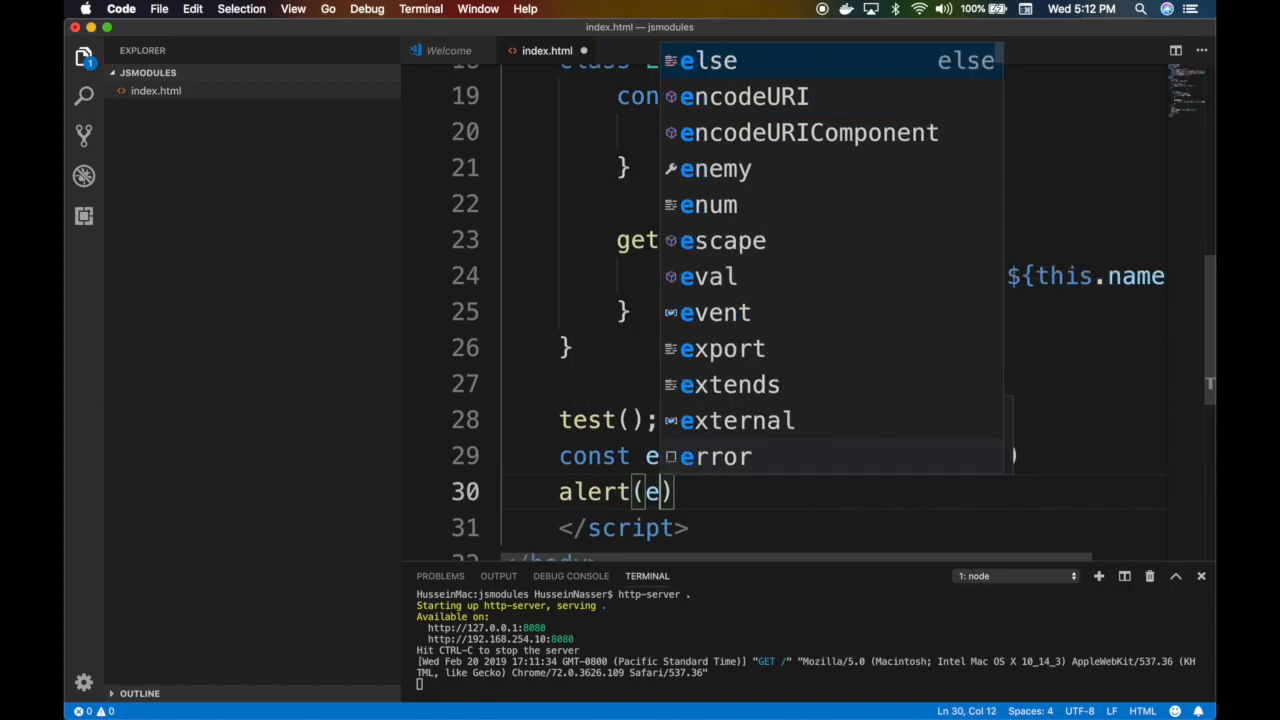
type("neme.")
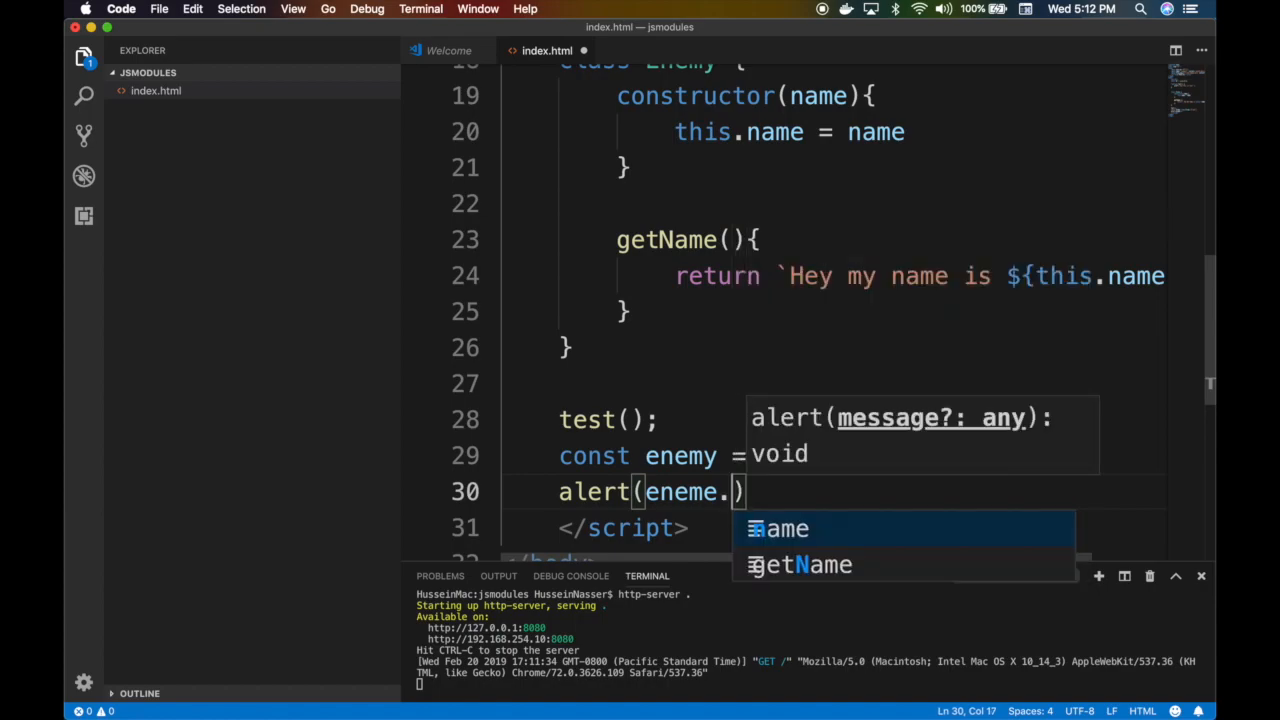
type("getName()")
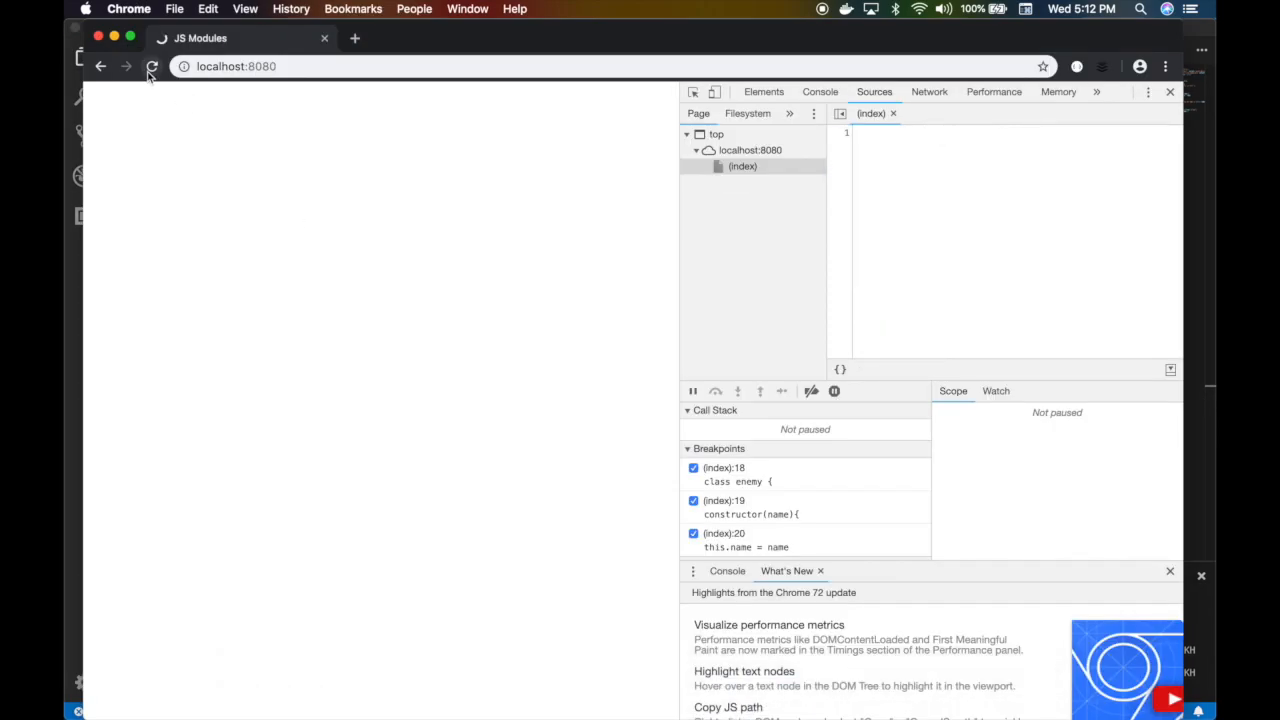
Reload, resume past the breakpoint, and dismiss alerts through 'Hey my name is Alien'
left_click(152, 66)
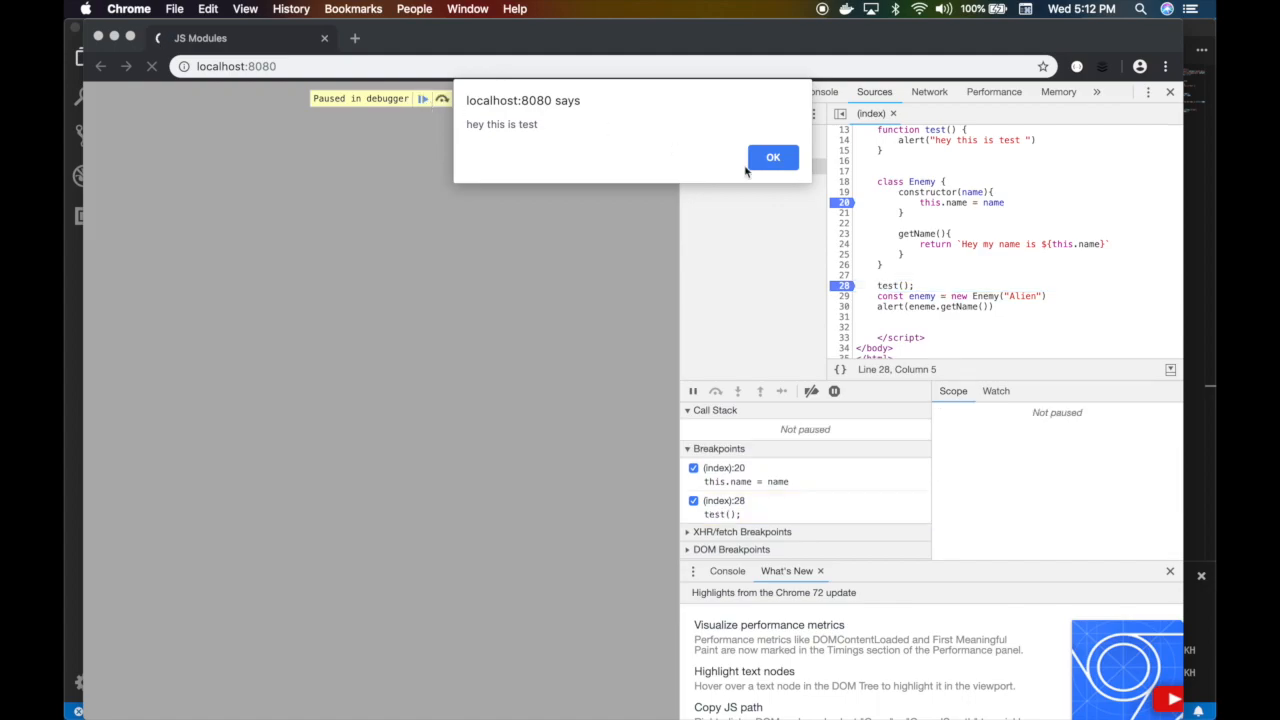
left_click(772, 157)
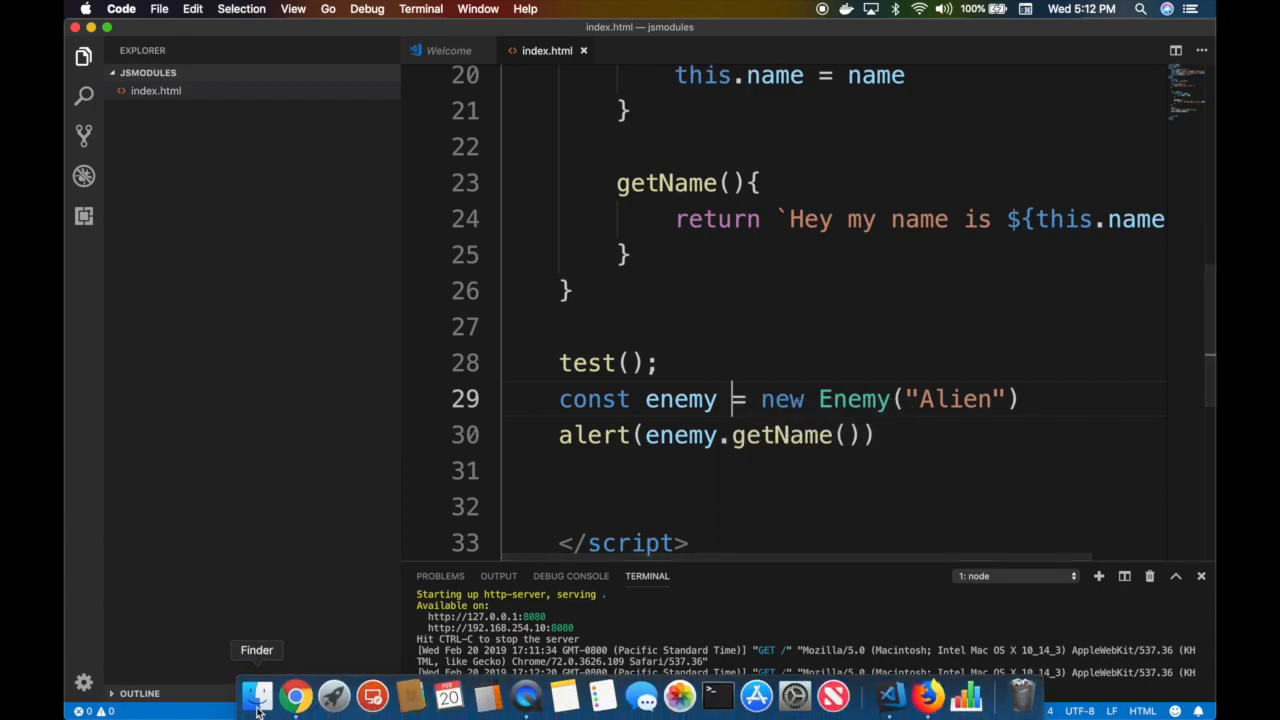
left_click(295, 695)
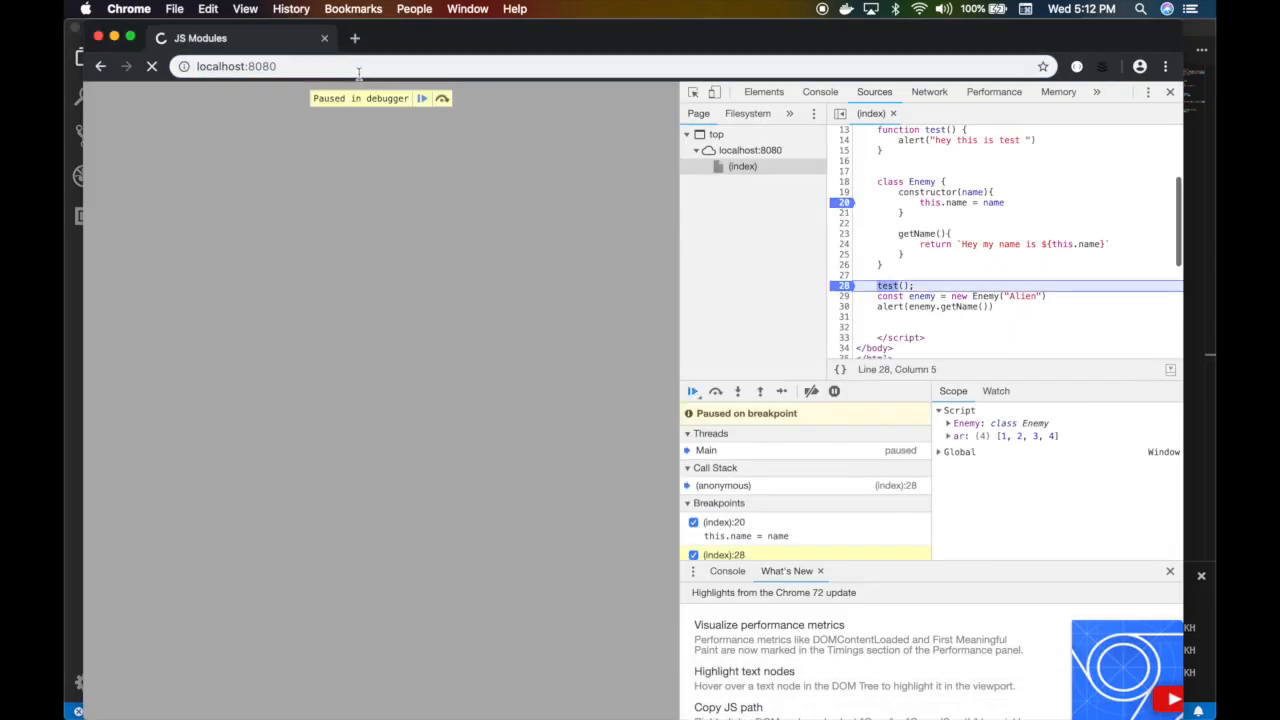
left_click(692, 391)
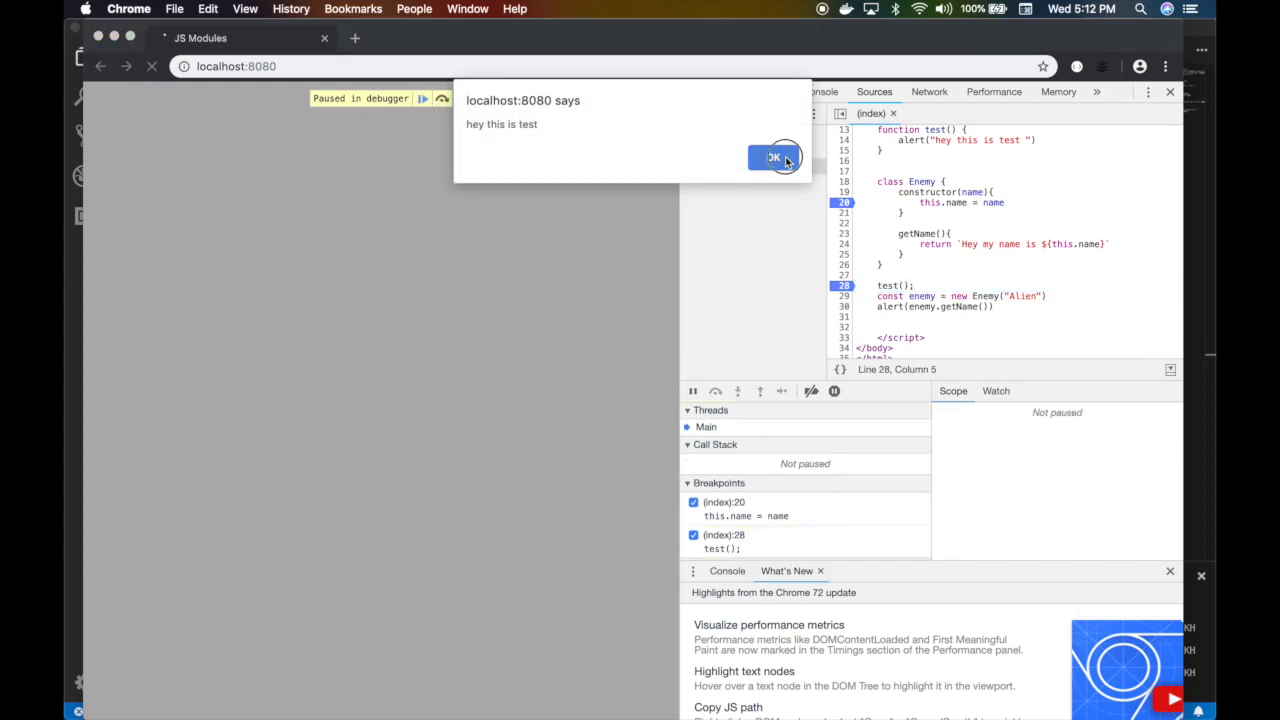
left_click(773, 158)
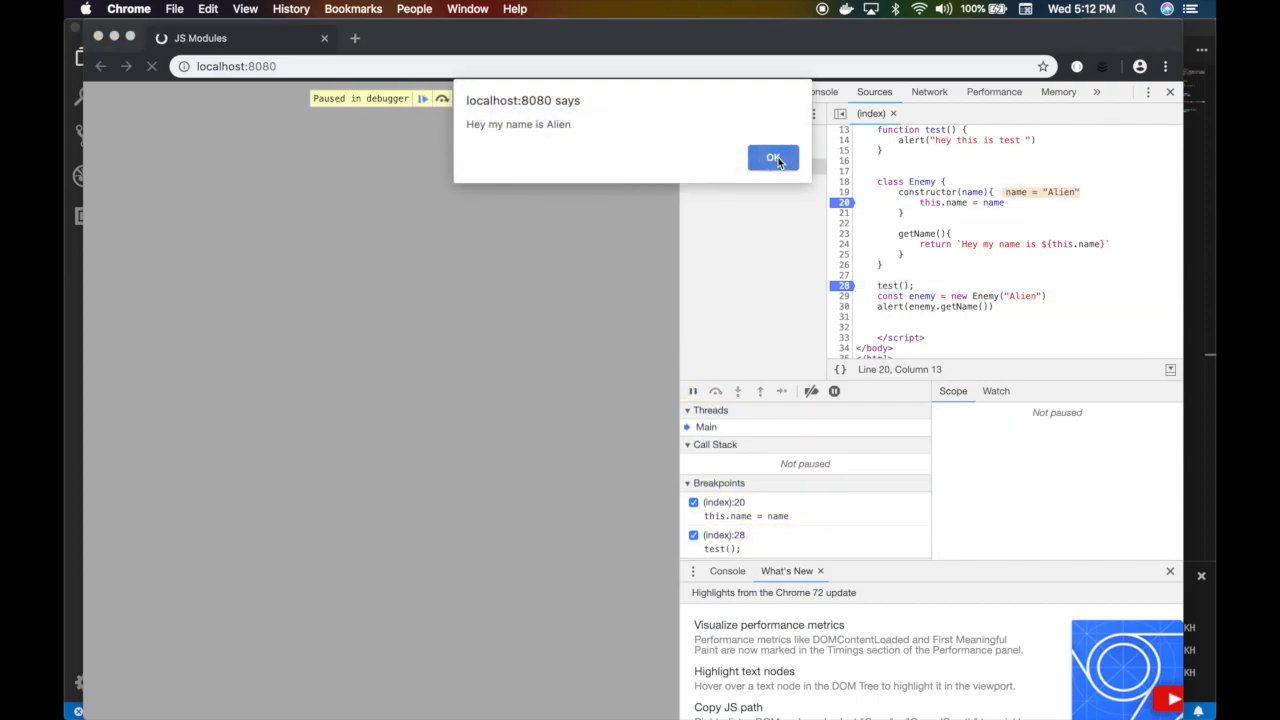
left_click(772, 158)
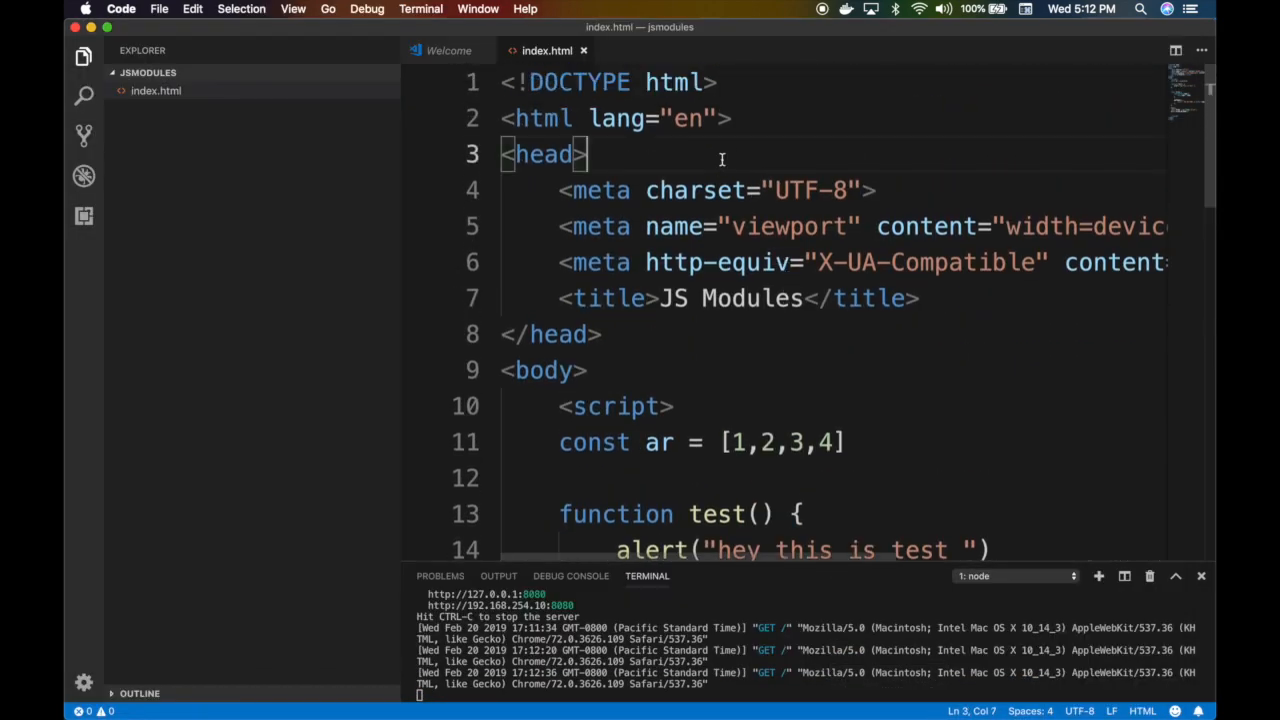
Add a test.mjs file in the Explorer, open it, then return to index.html
scroll("down", 3)
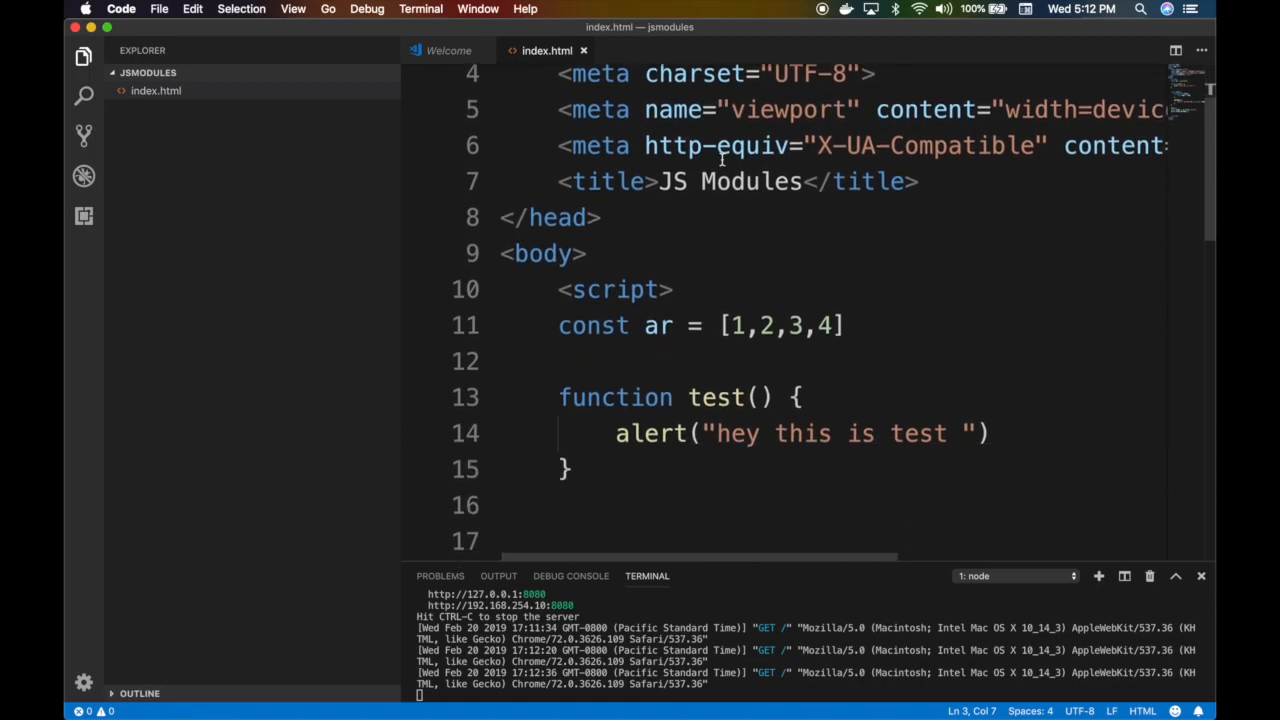
scroll("down", 3)
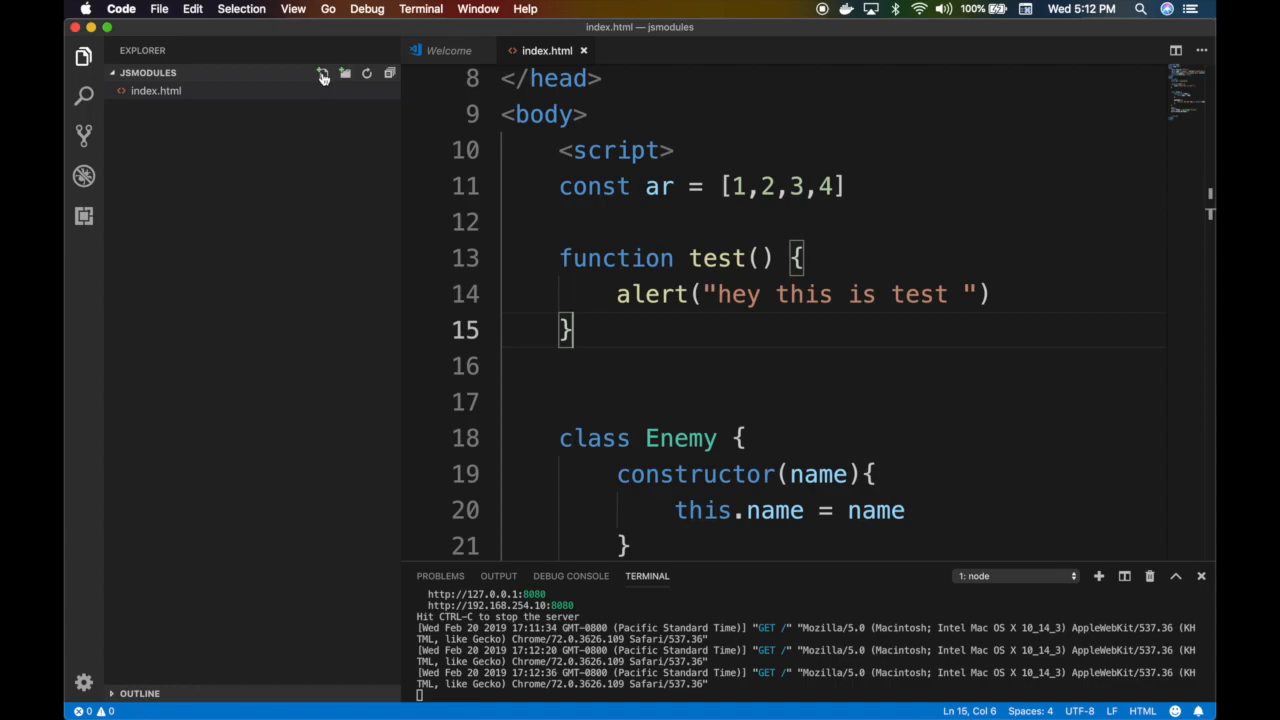
left_click(323, 73)
type("test.mjs")
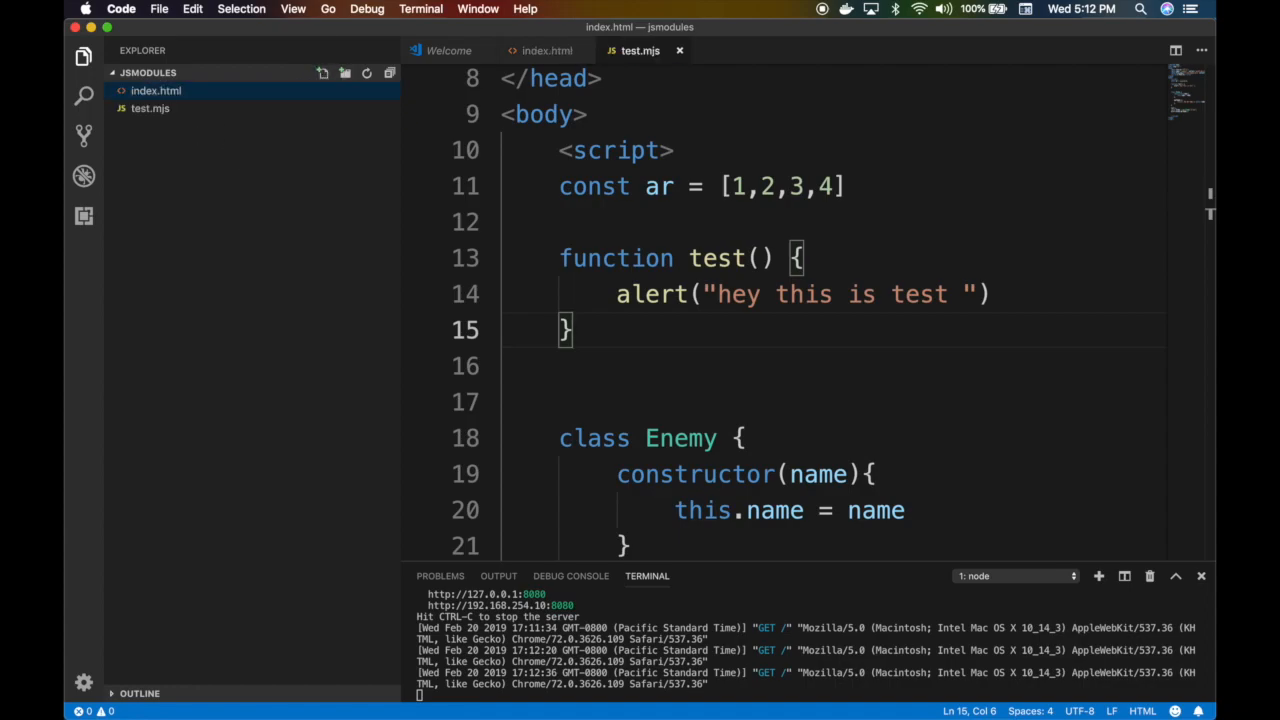
left_click(150, 108)
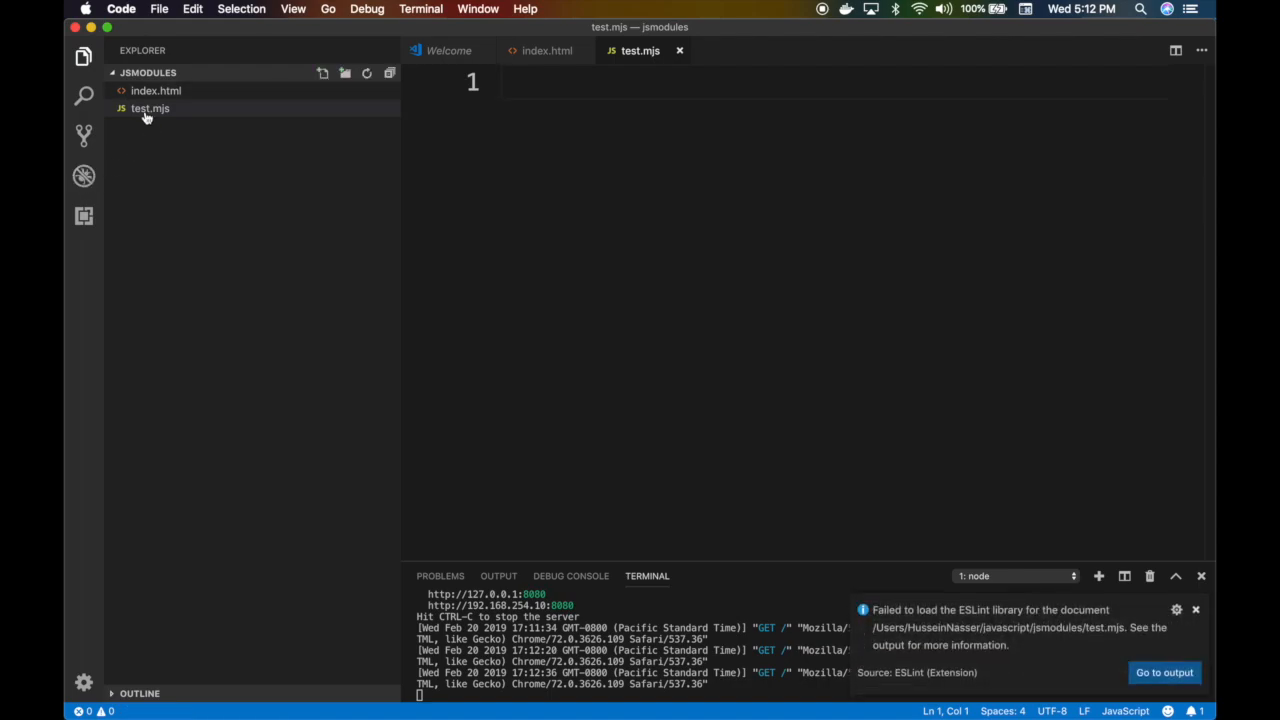
mouse_move(145, 112)
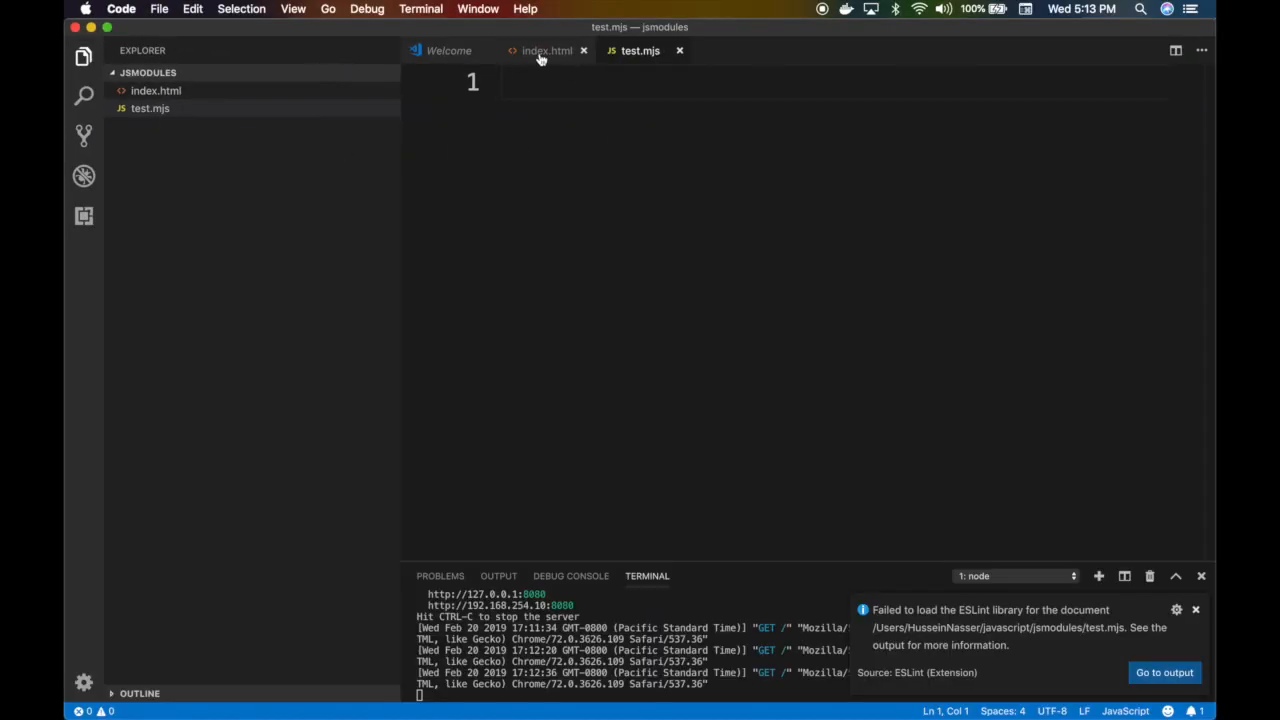
left_click(547, 50)
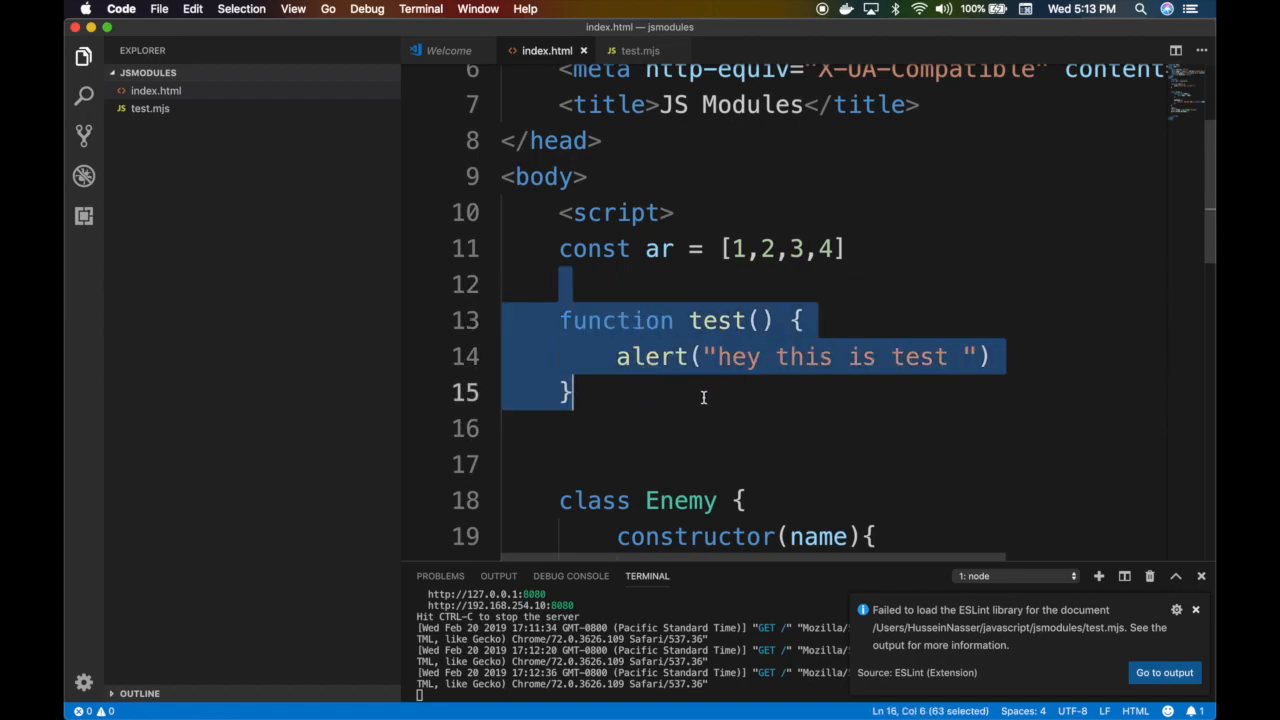
Move the test function from index.html into test.mjs and prefix it with export
key("Delete")
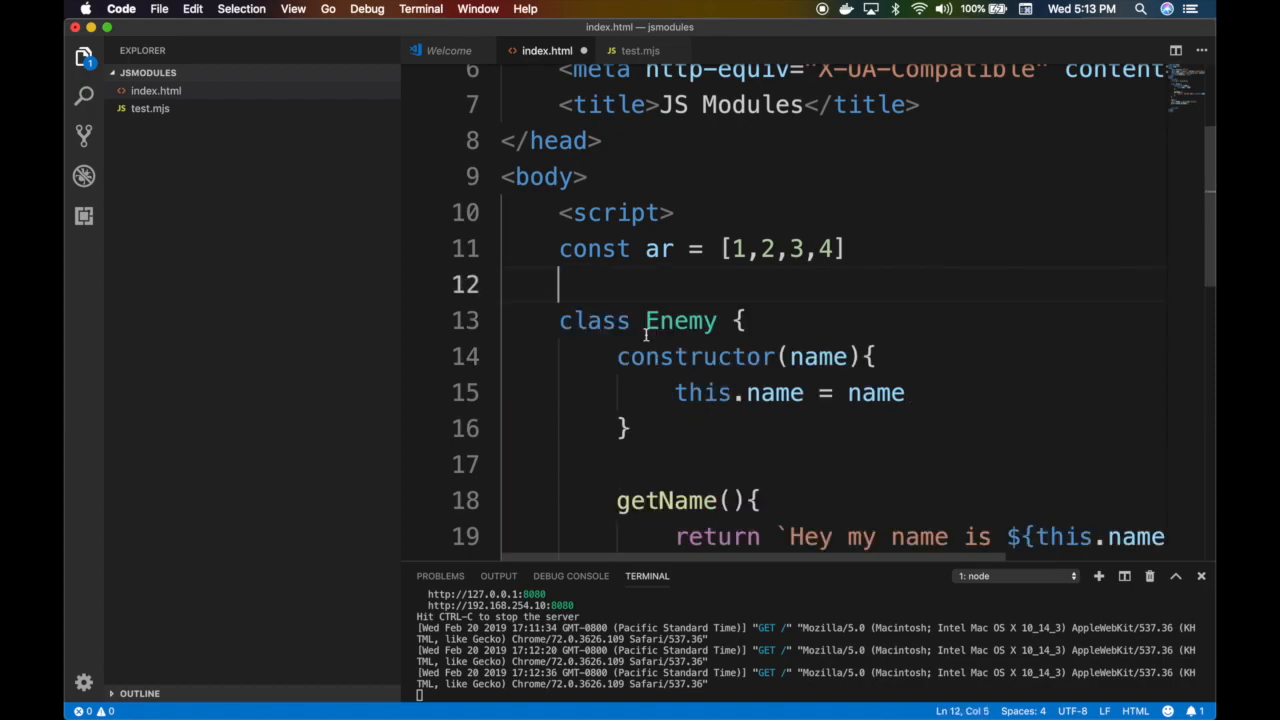
left_click(640, 50)
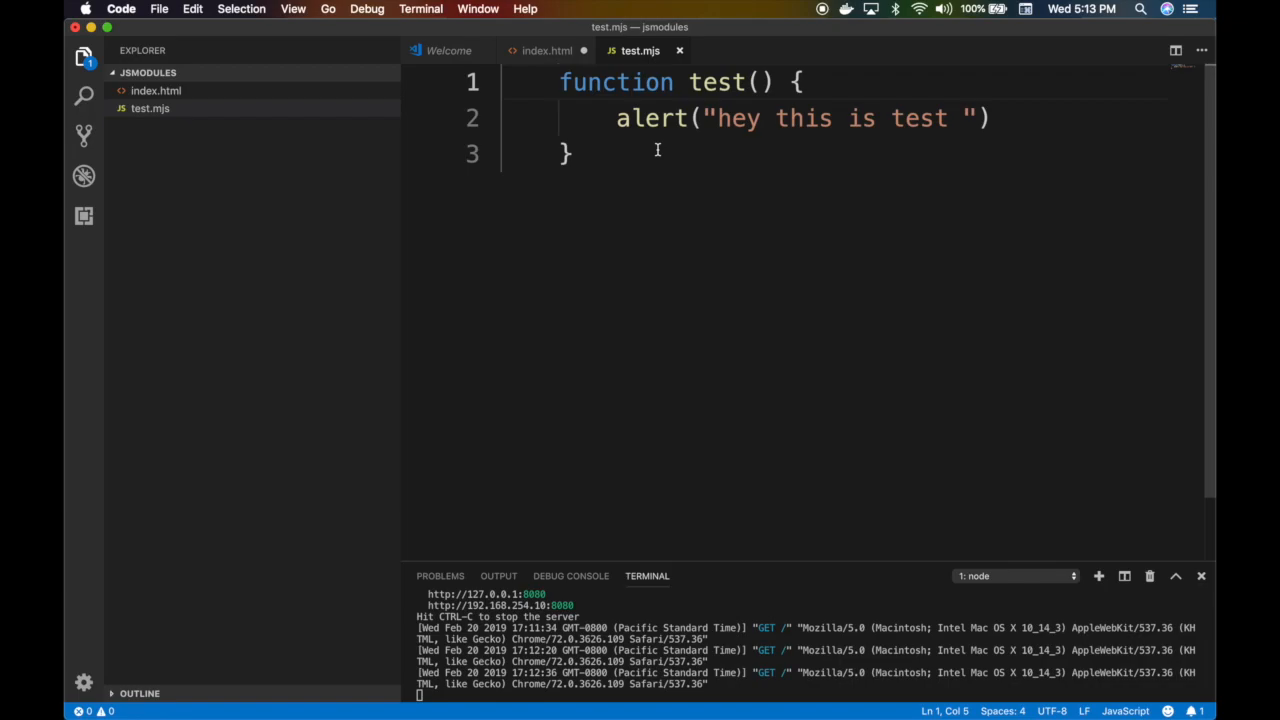
mouse_move(635, 118)
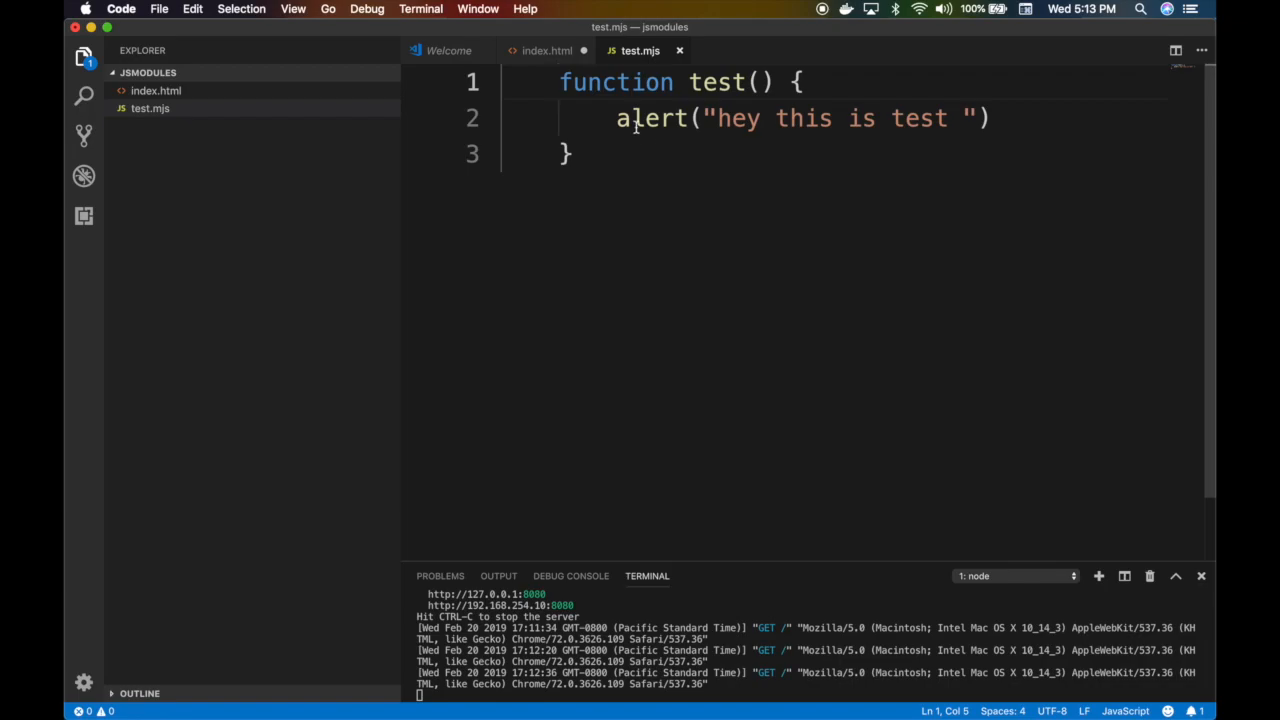
type("export")
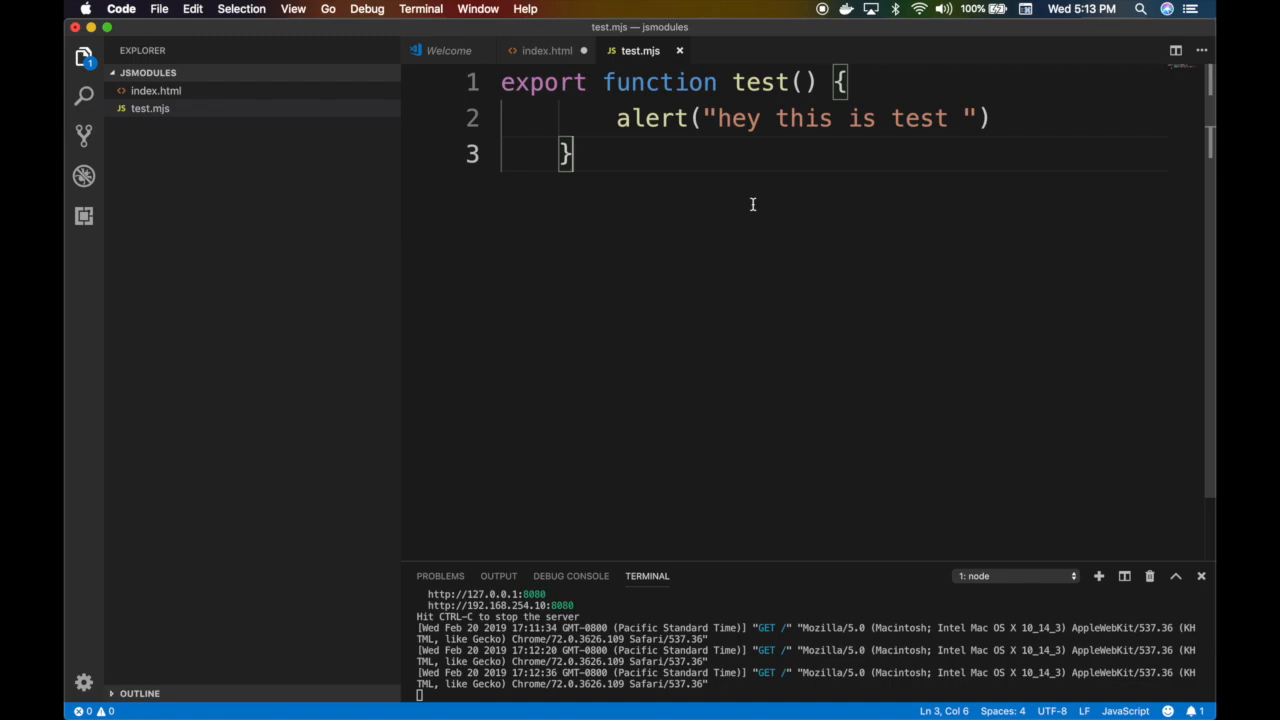
mouse_move(666, 191)
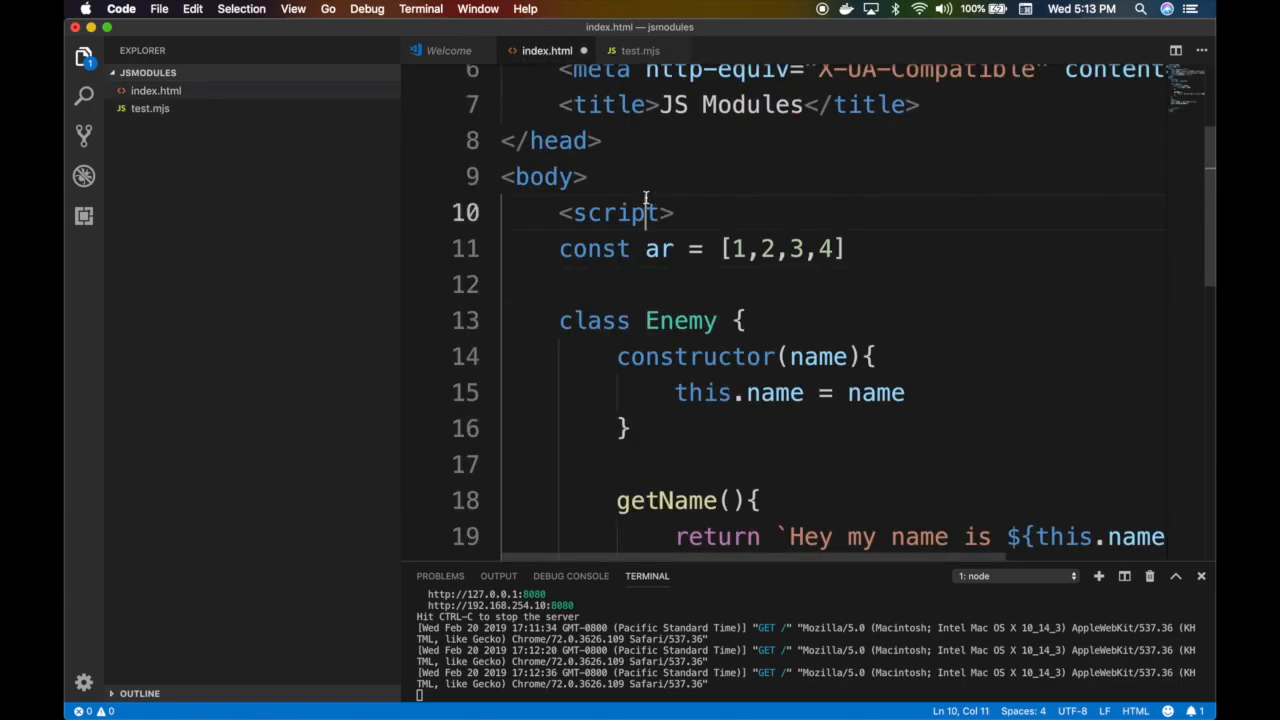
Add import {test} from './test.mjs' on a new line after the opening script tag
double_click(615, 213)
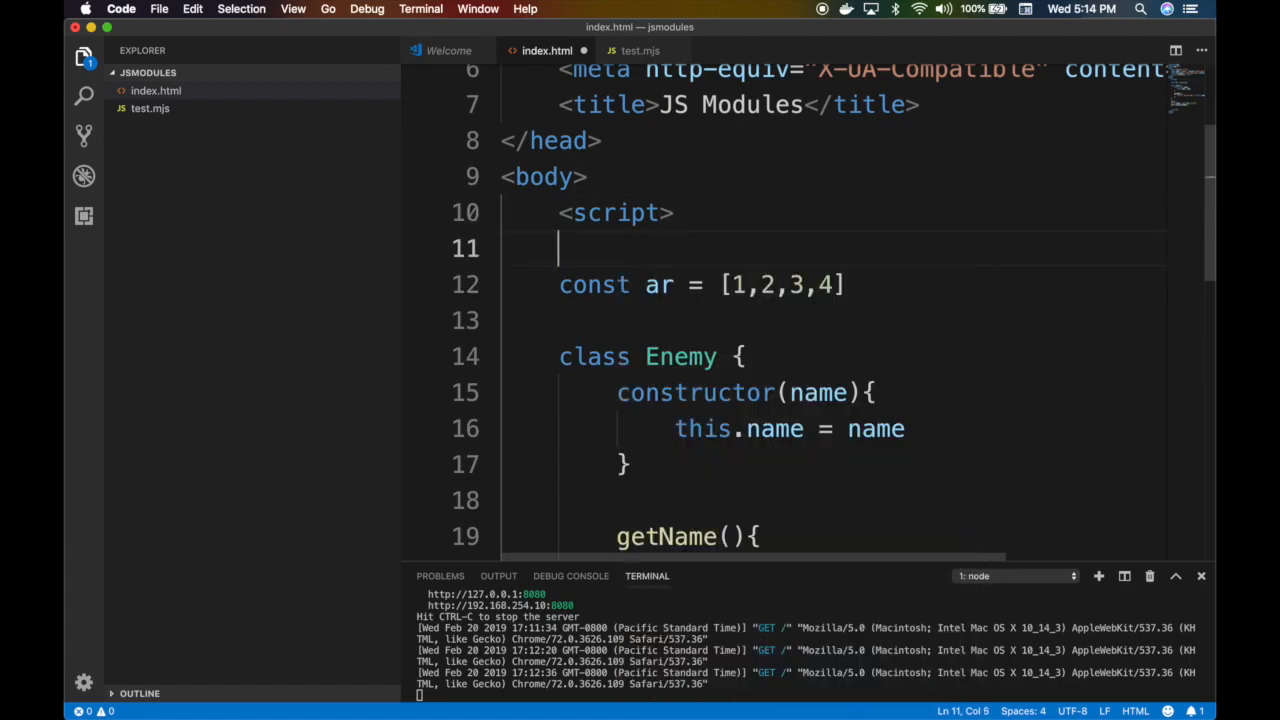
type("import {")
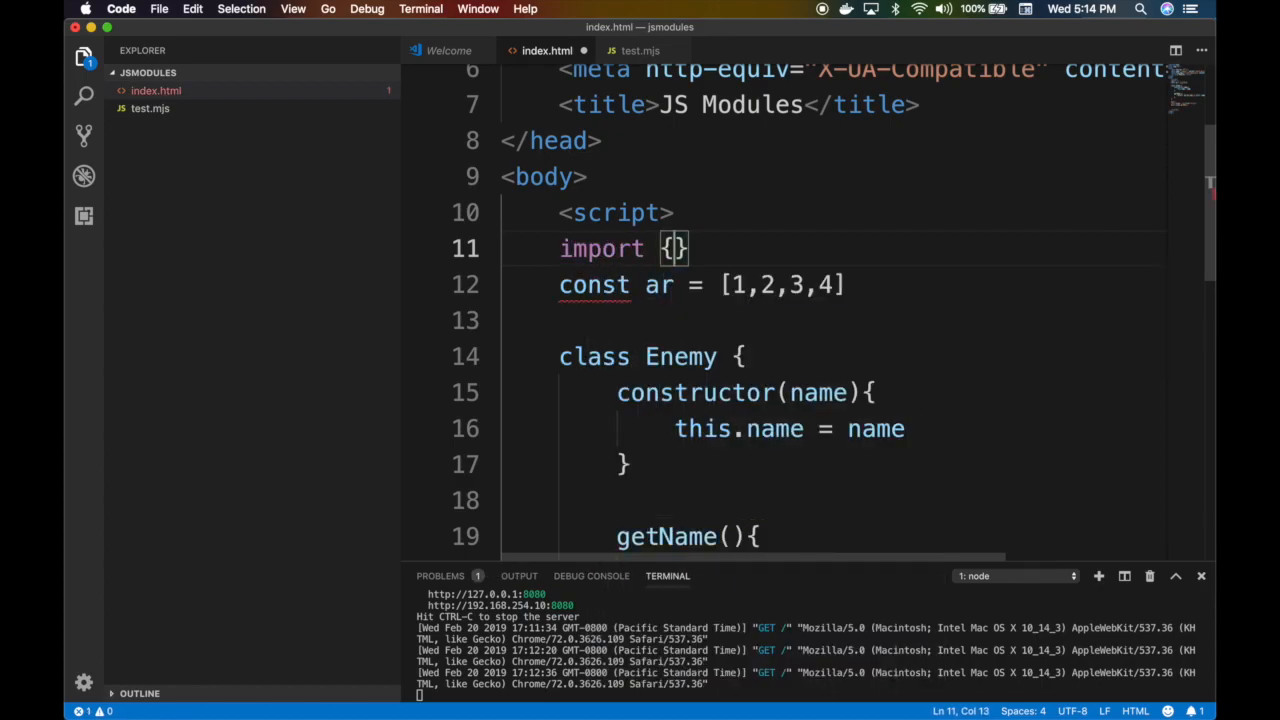
type("test")
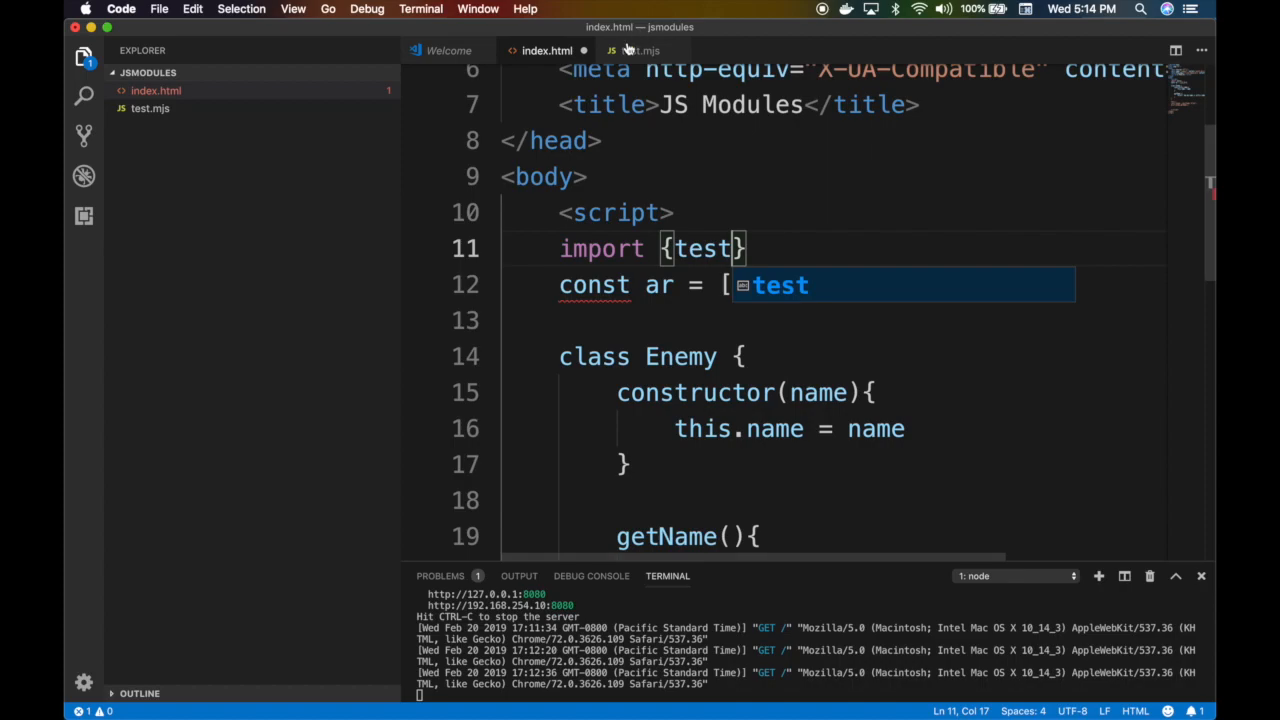
left_click(640, 51)
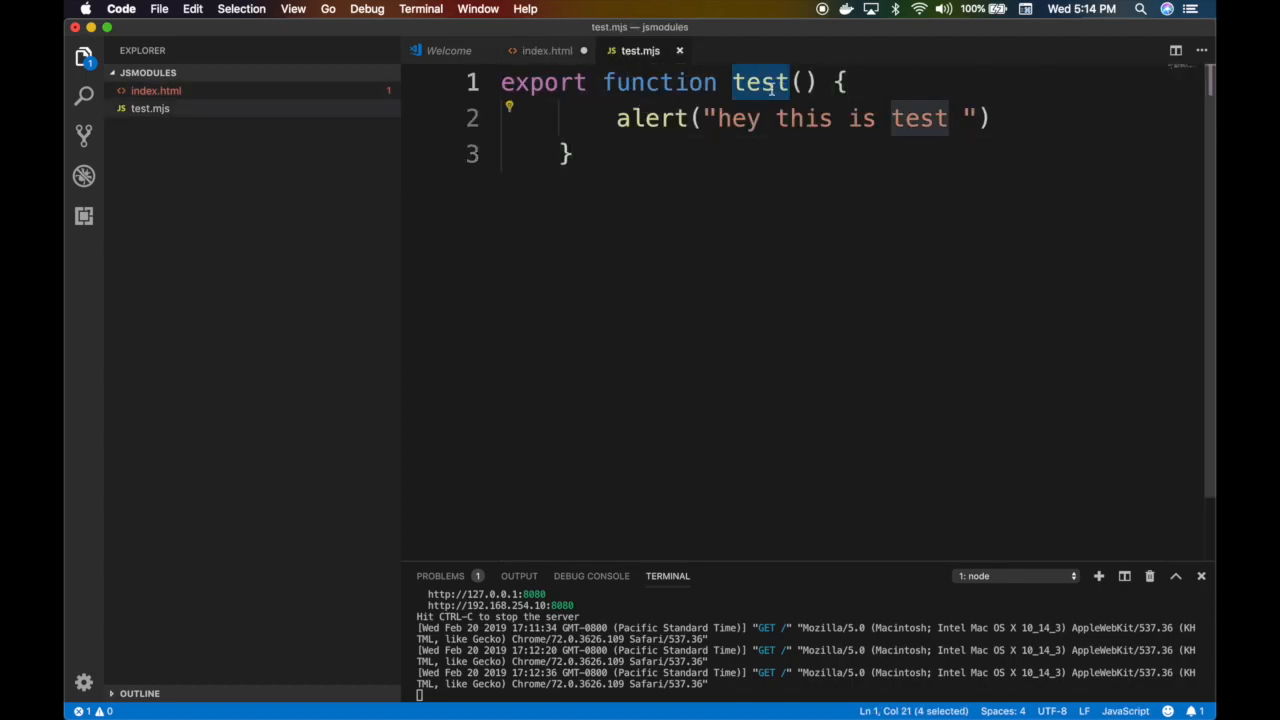
left_click(546, 50)
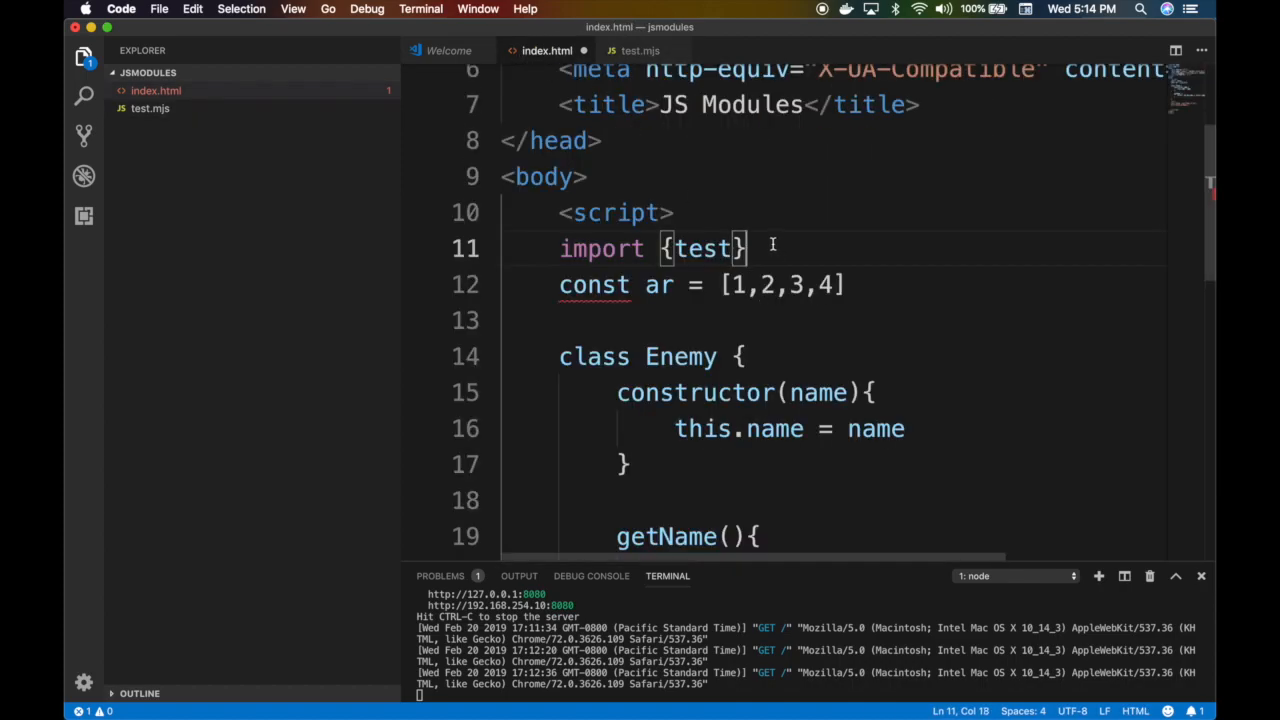
type("from ''")
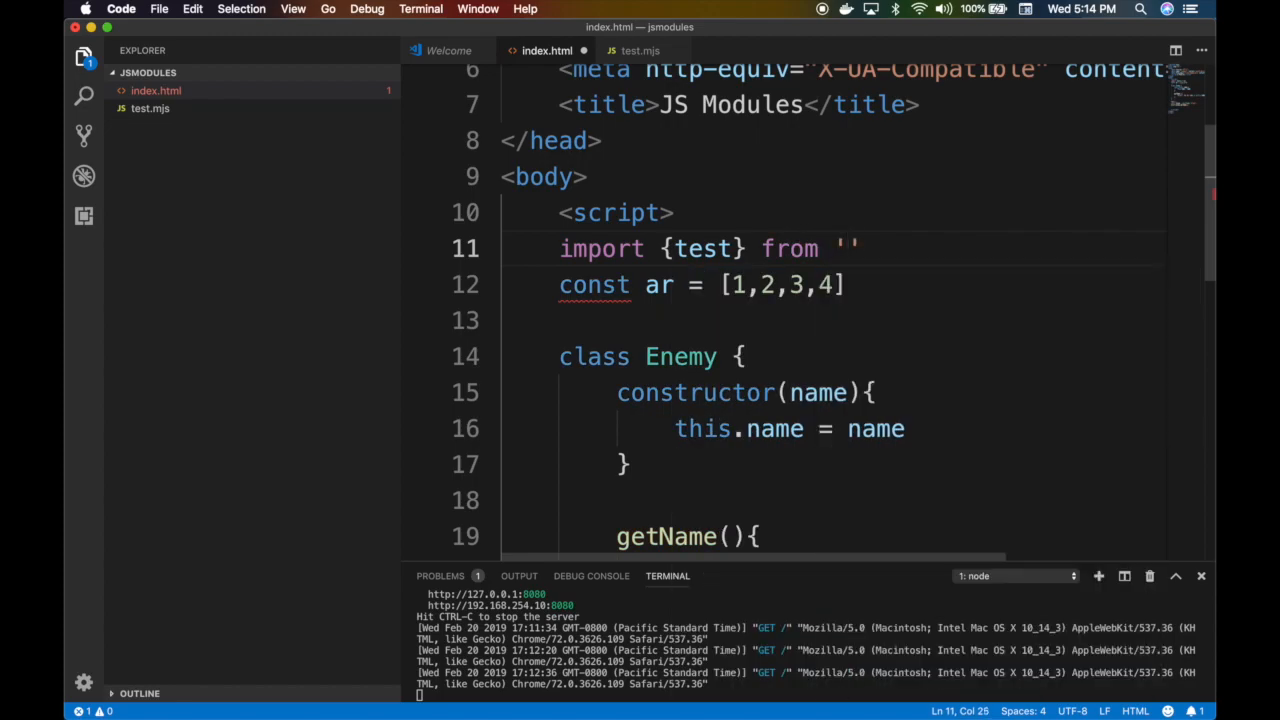
type("./")
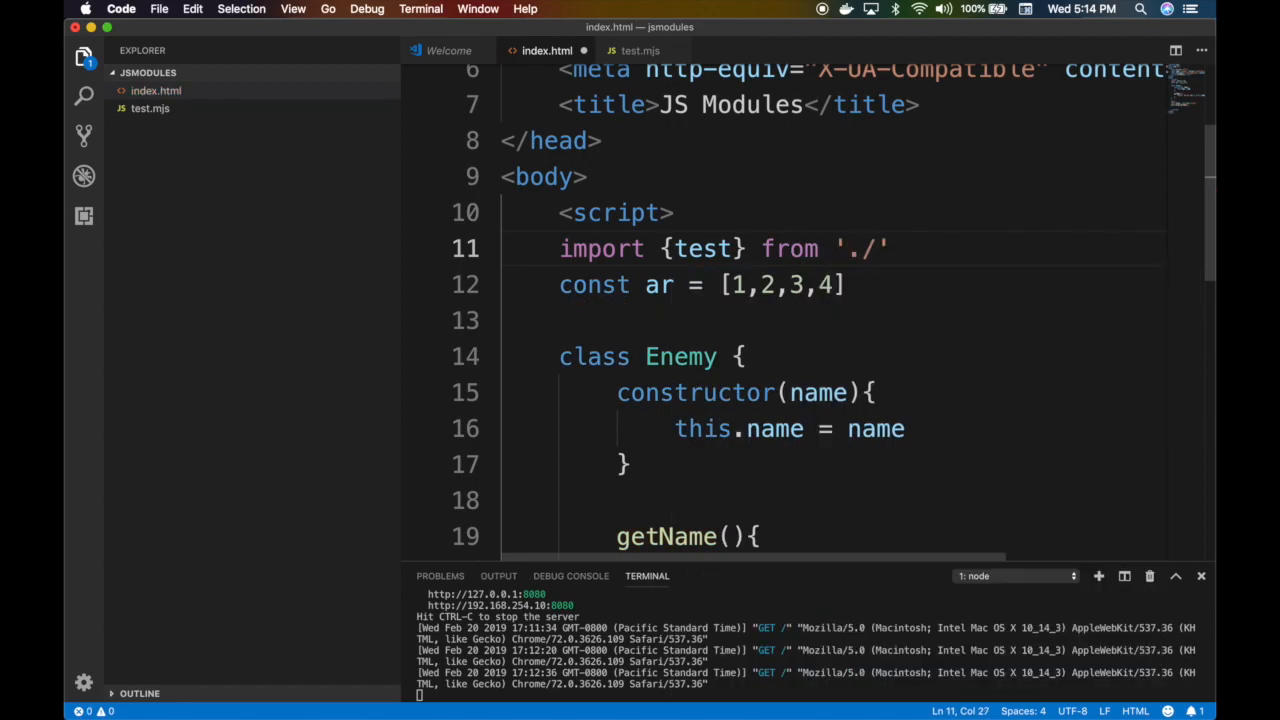
type("test.mjs")
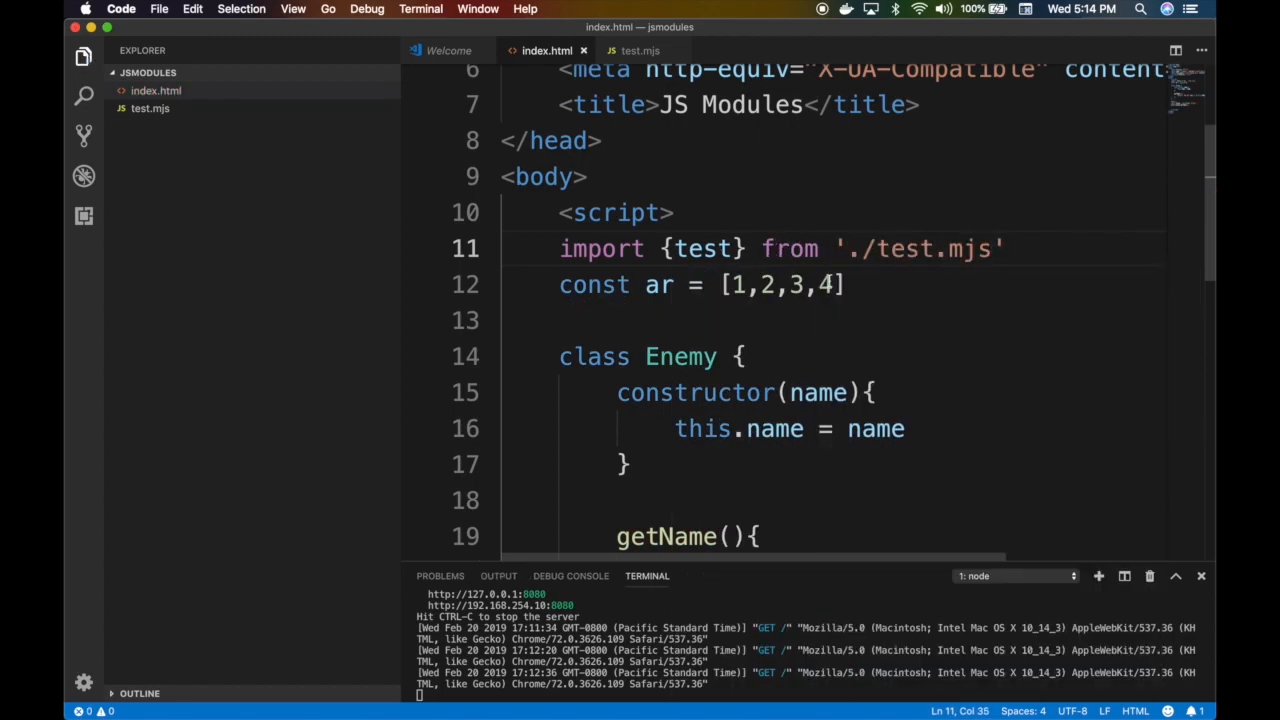
double_click(858, 248)
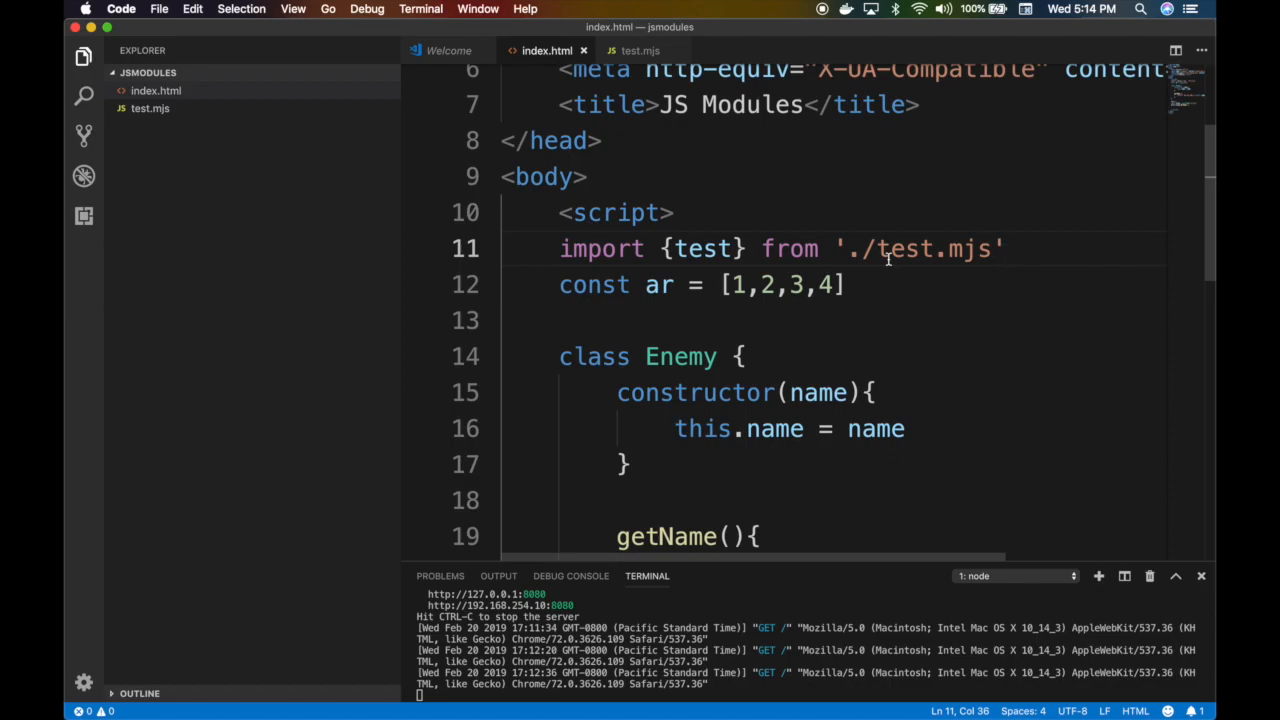
double_click(702, 248)
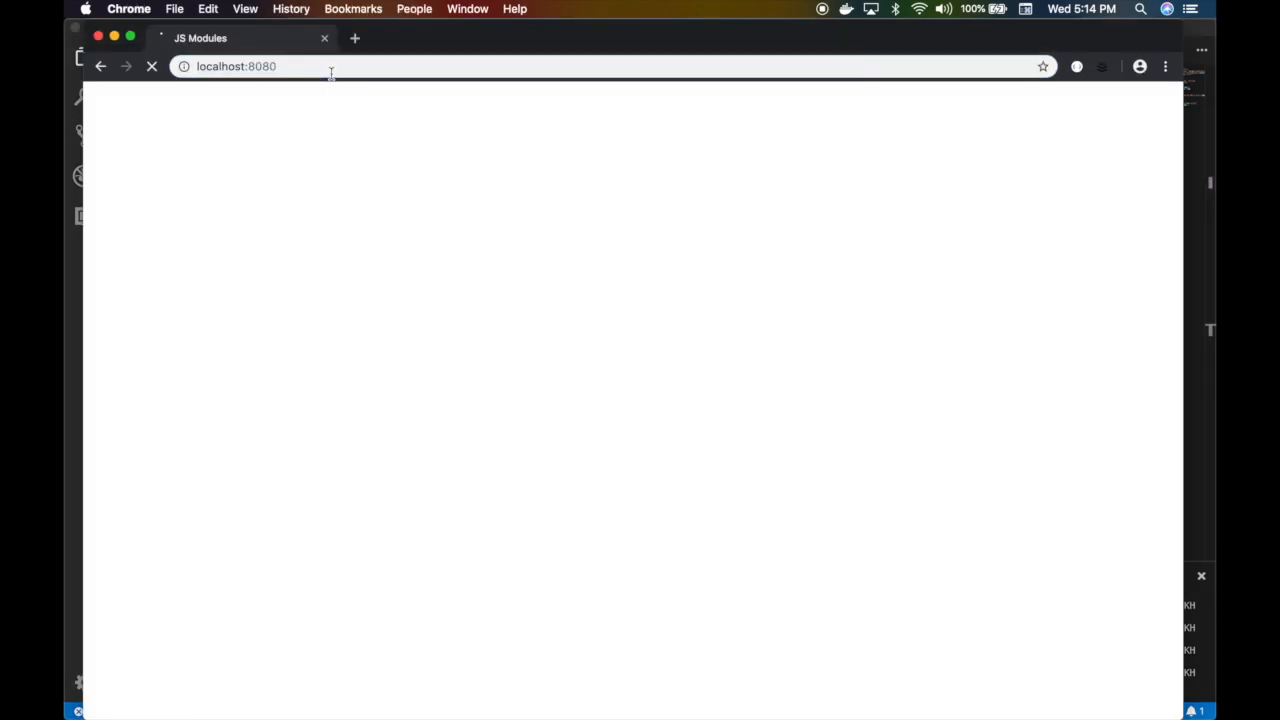
Open DevTools and trace the 'Unexpected token {' error to the line-11 import in Sources
left_click(1165, 66)
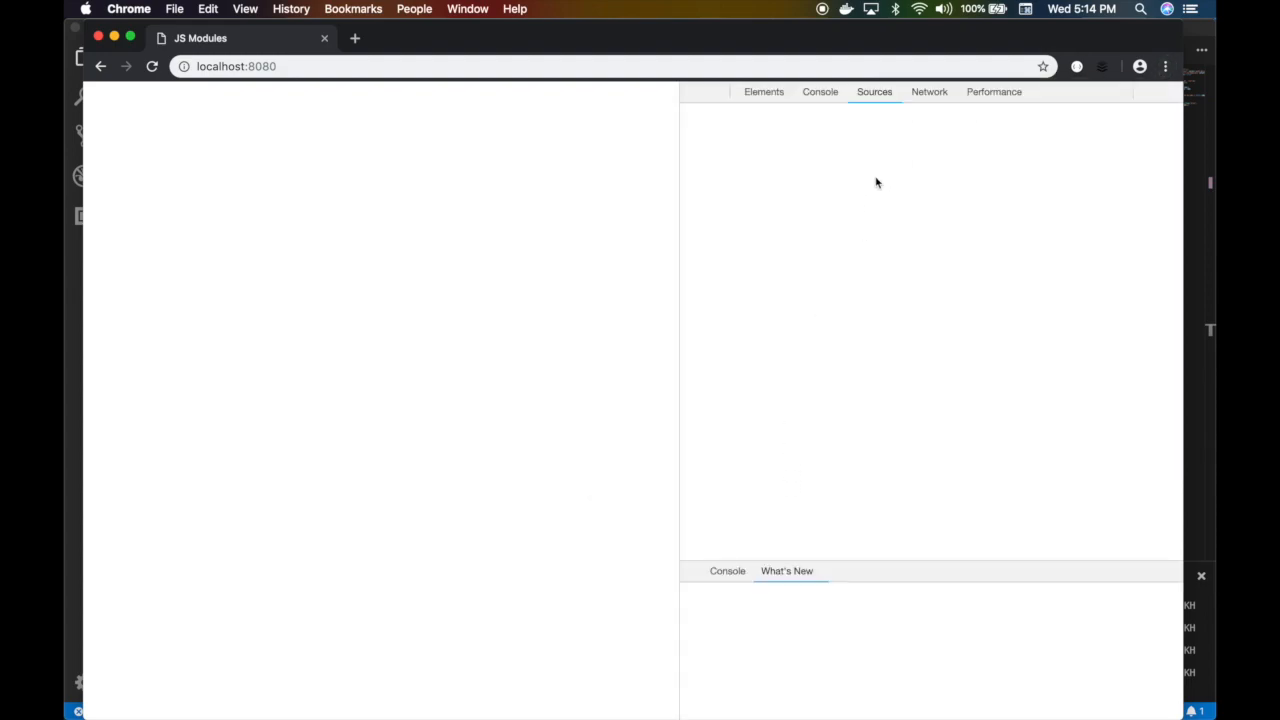
left_click(820, 91)
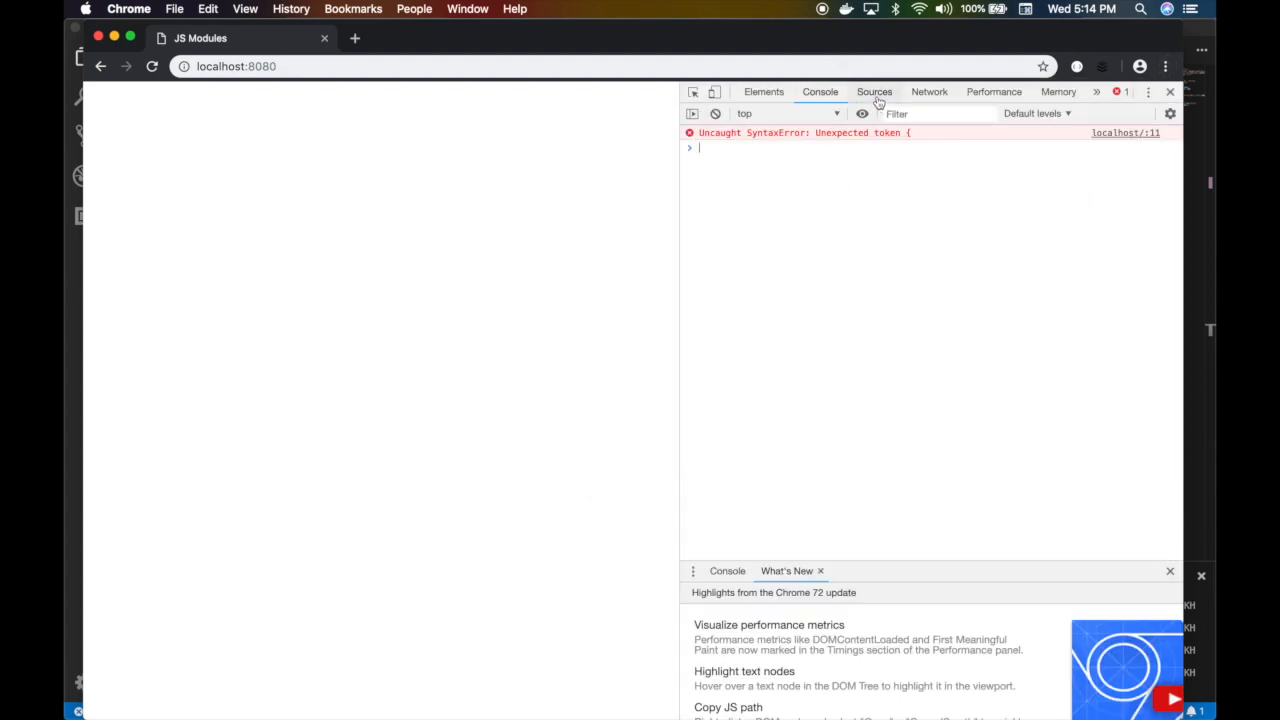
left_click(874, 91)
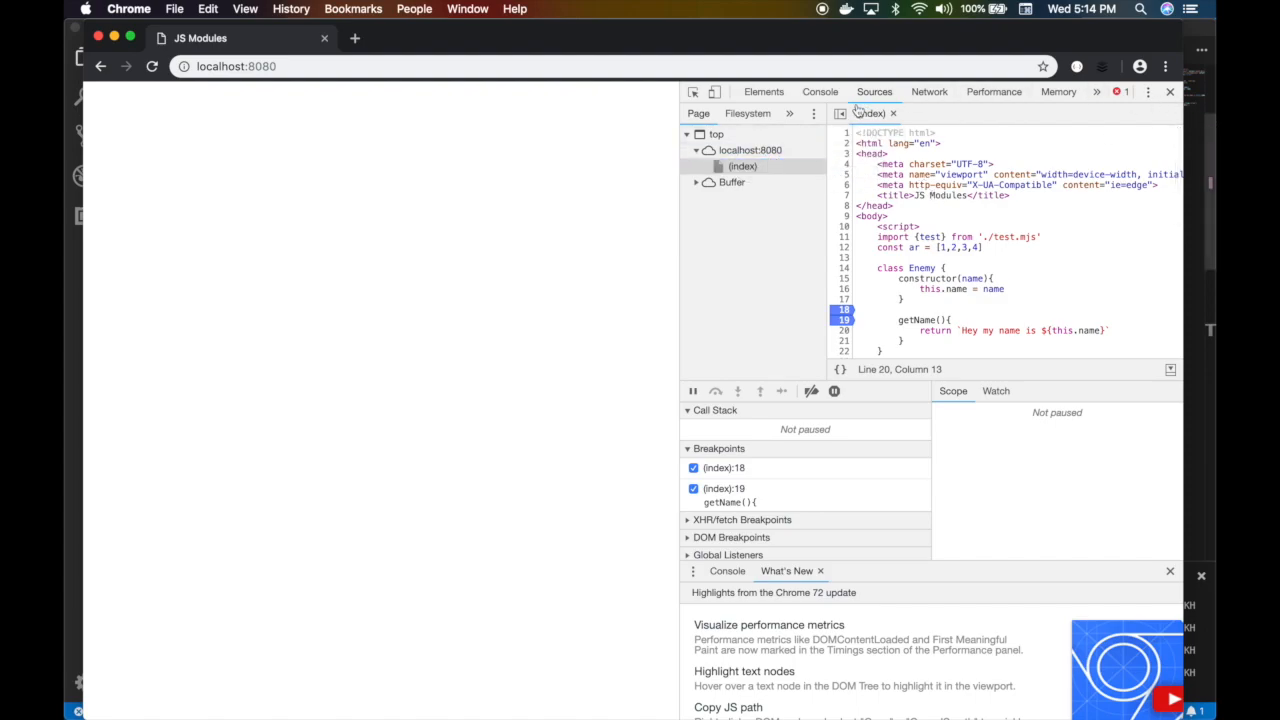
left_click(820, 91)
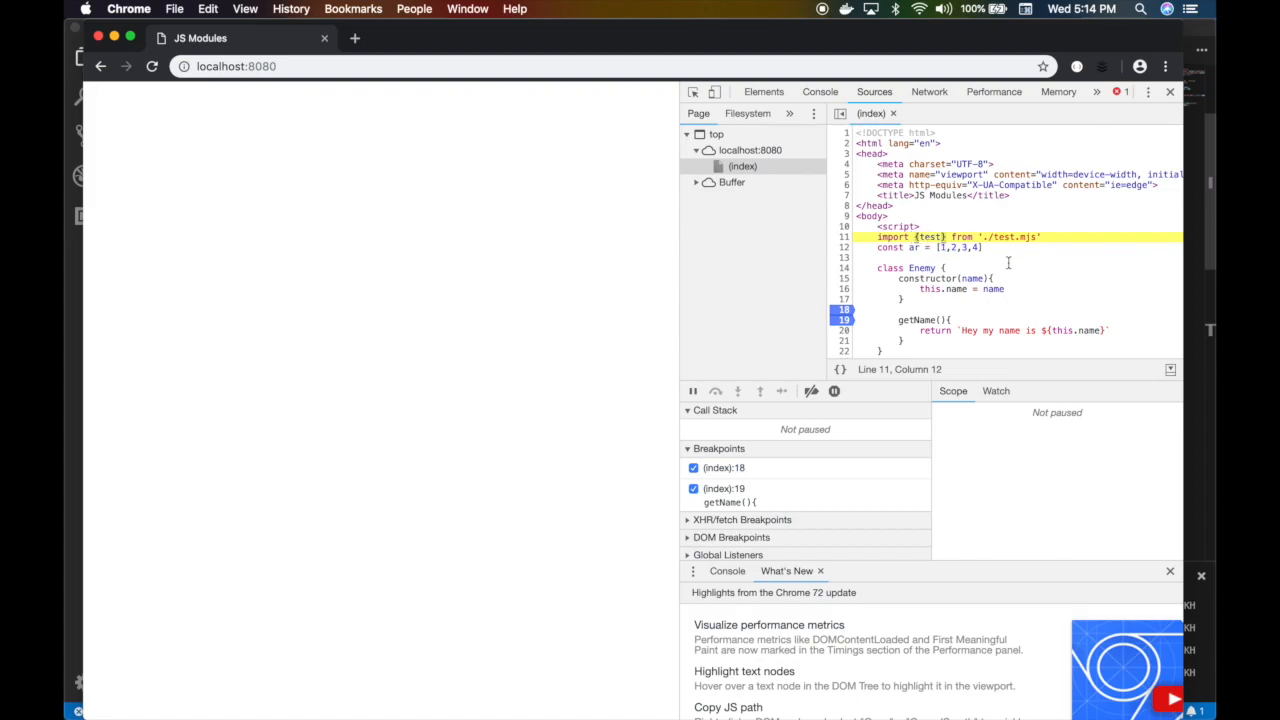
double_click(929, 237)
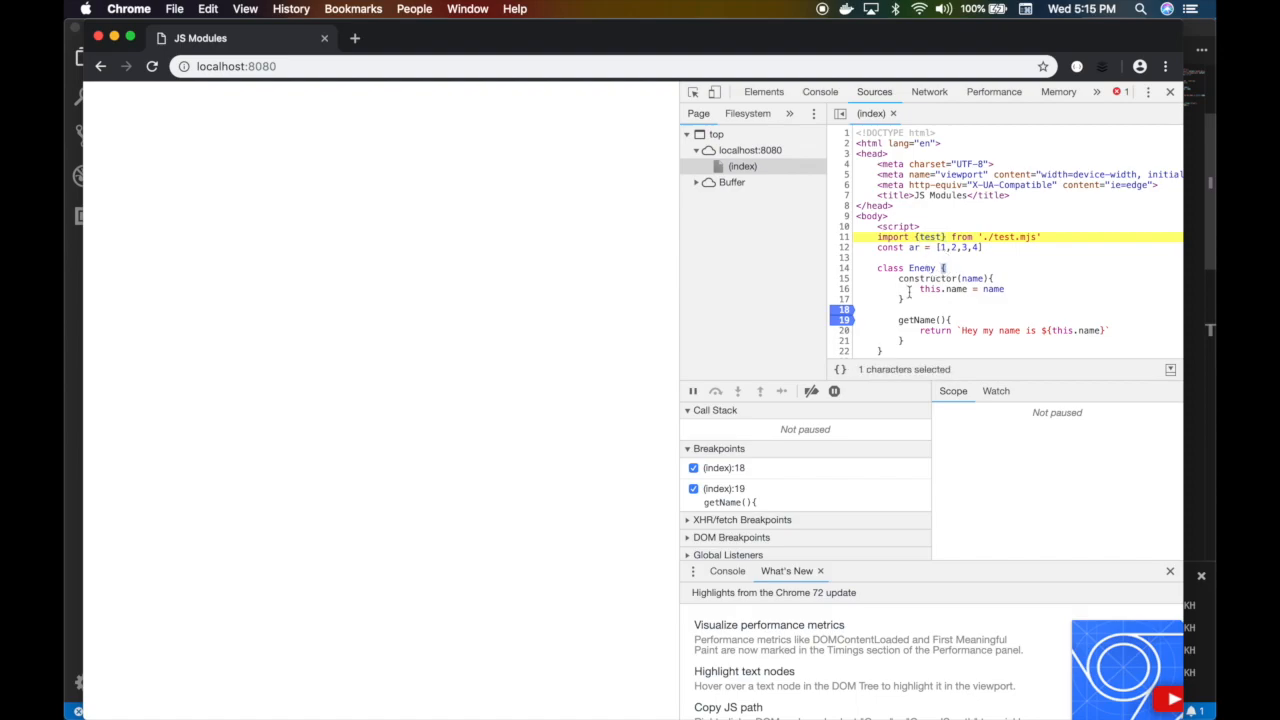
left_click(944, 237)
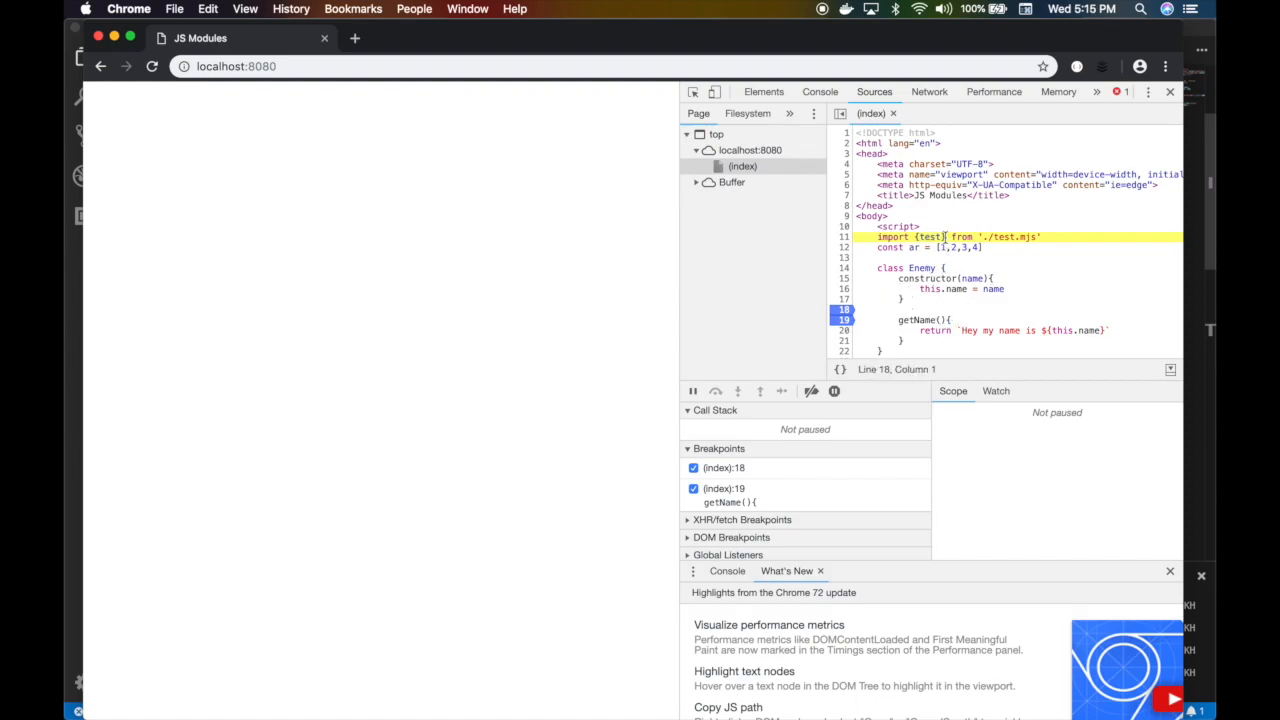
double_click(929, 237)
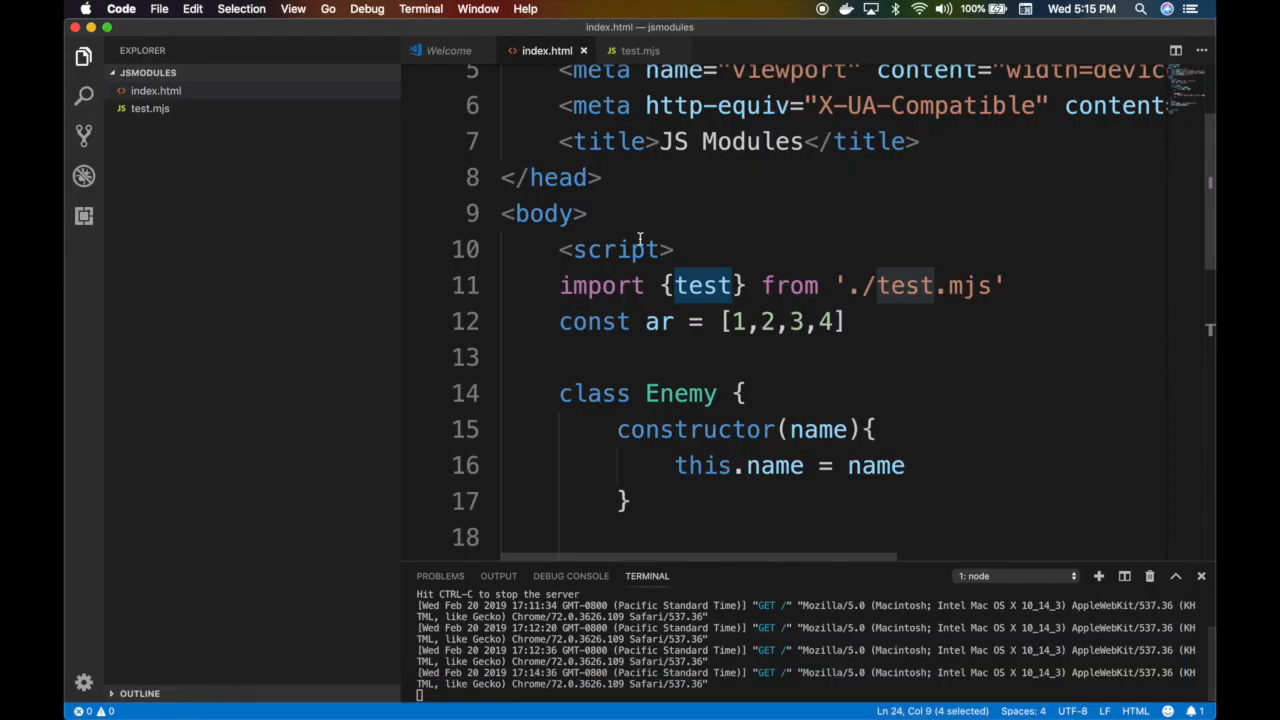
Give index.html's script tag type = 'module' and return to Chrome
type("type =")
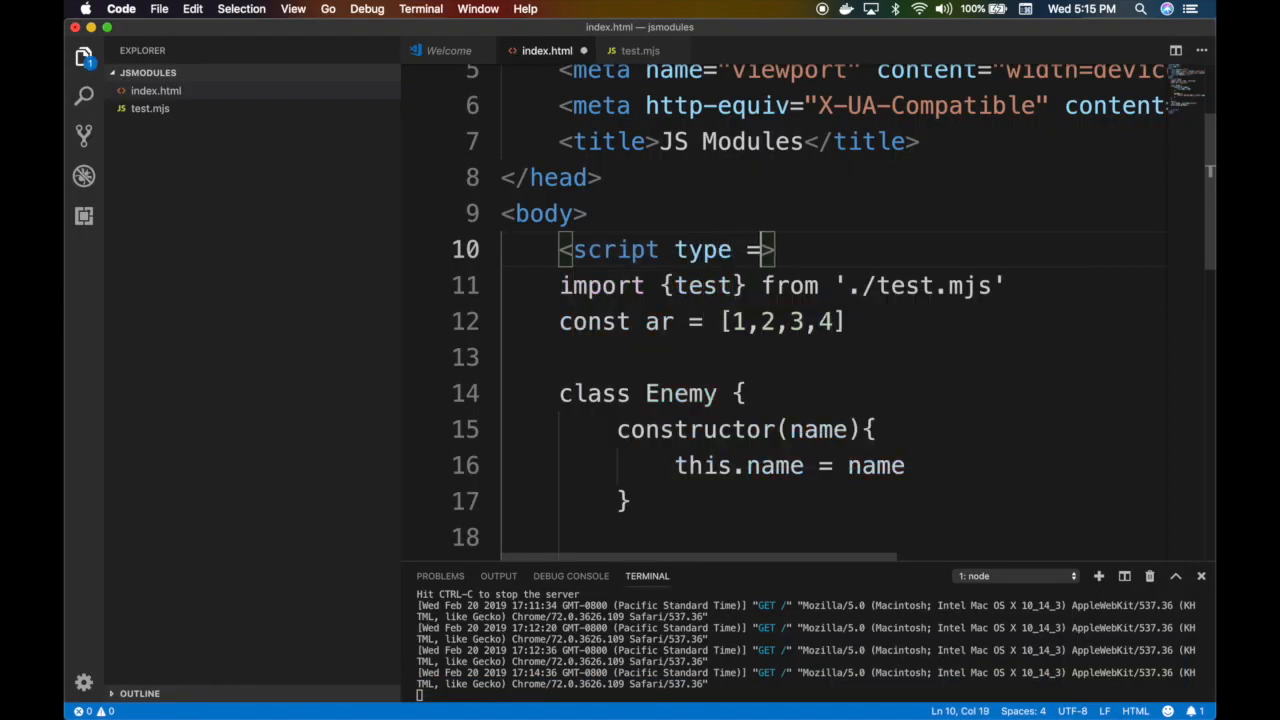
type("'module'")
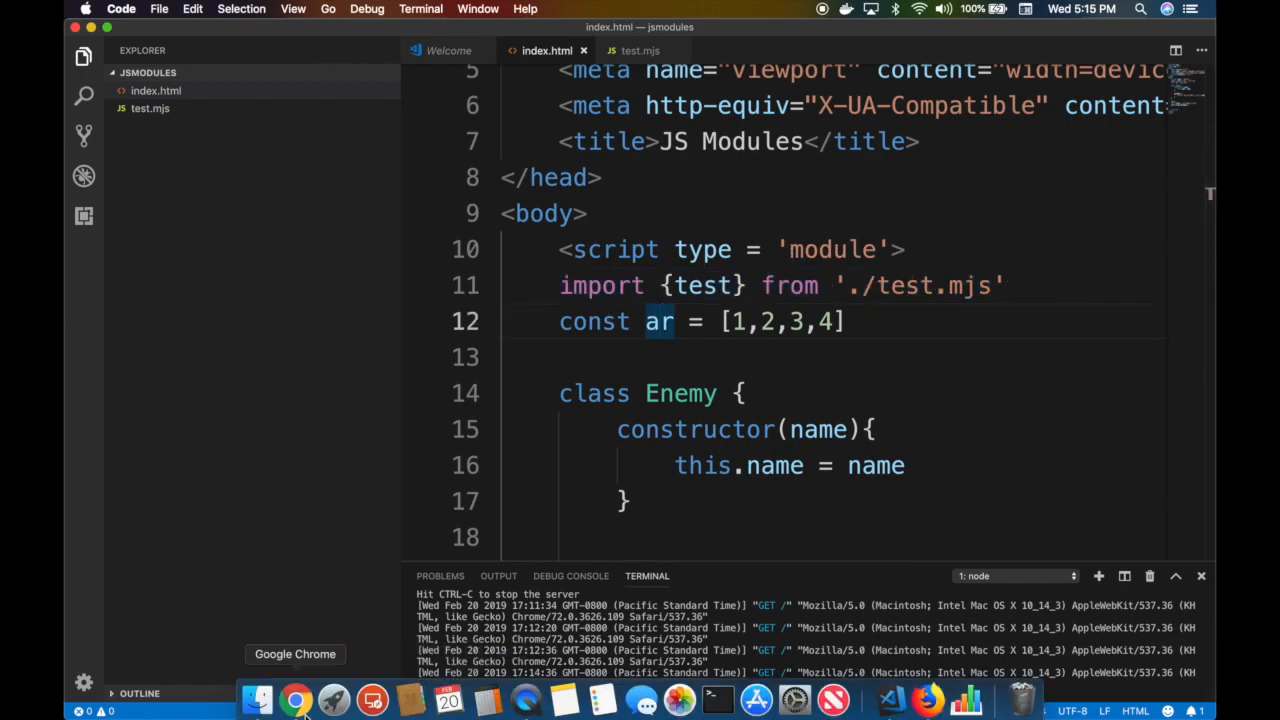
left_click(296, 699)
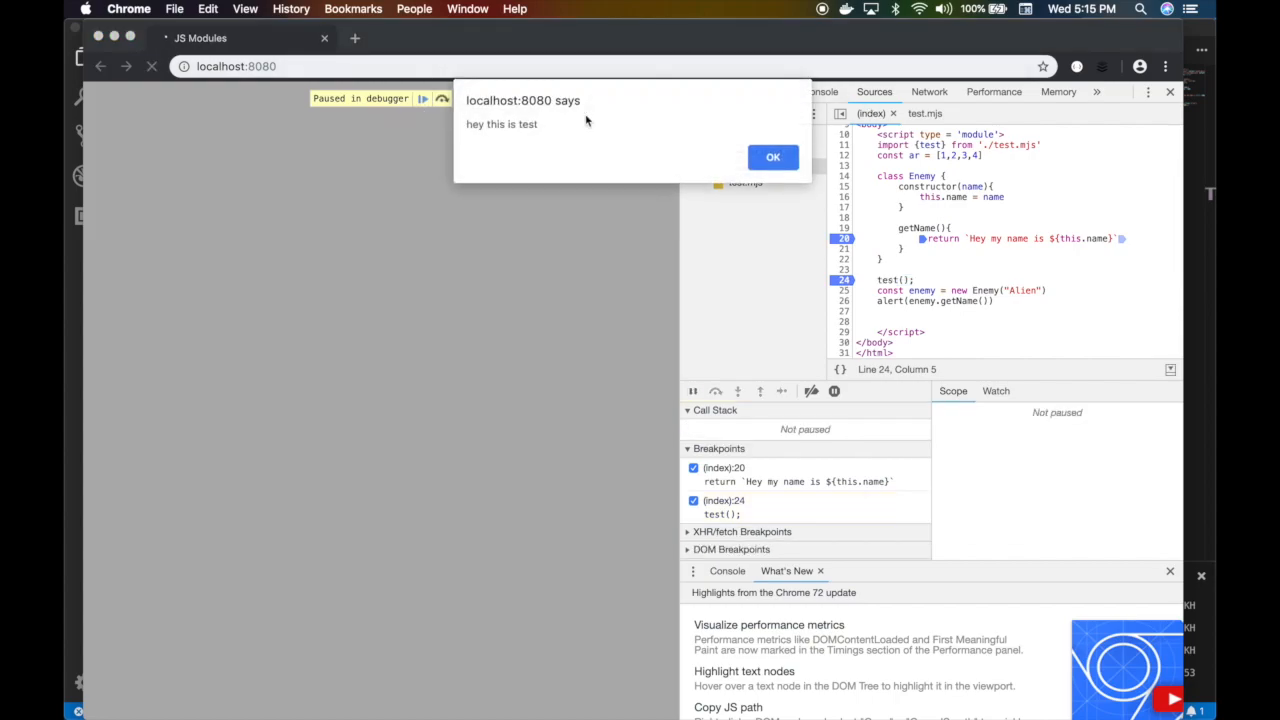
Dismiss the 'hey this is test' and 'Hey my name is Alien' alerts, then resume the debugger
left_click(773, 157)
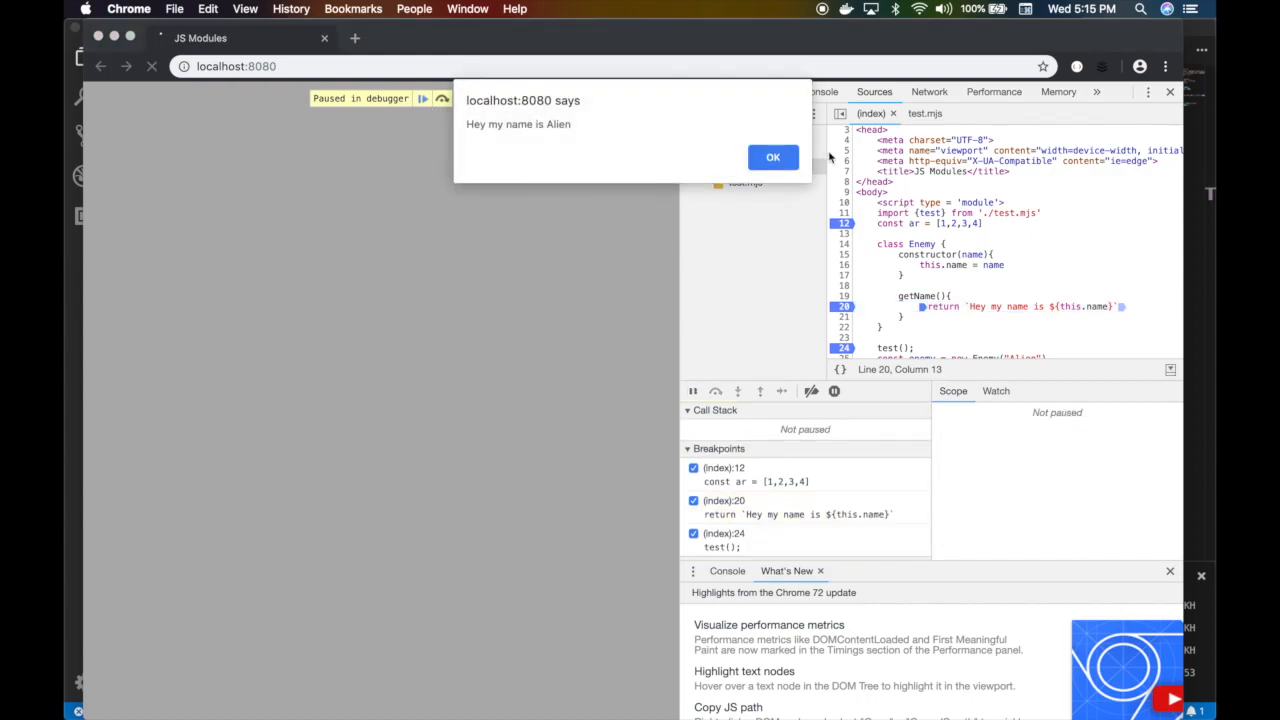
left_click(773, 157)
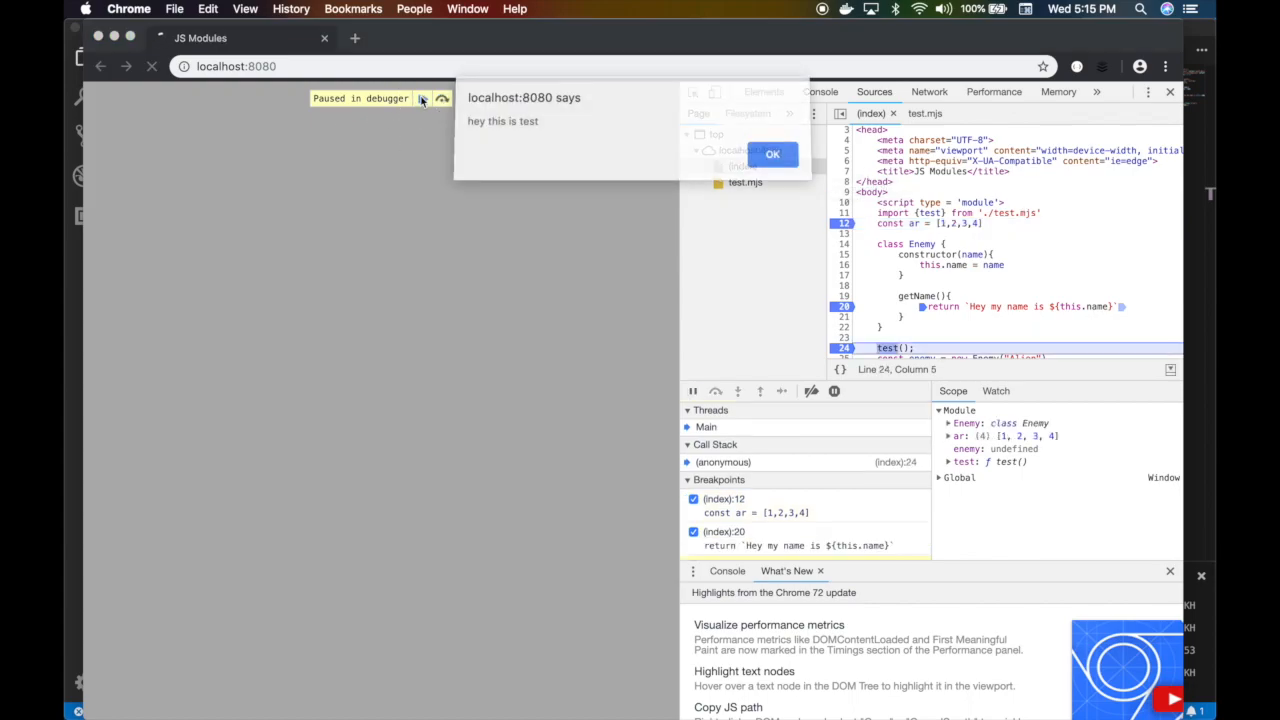
left_click(772, 153)
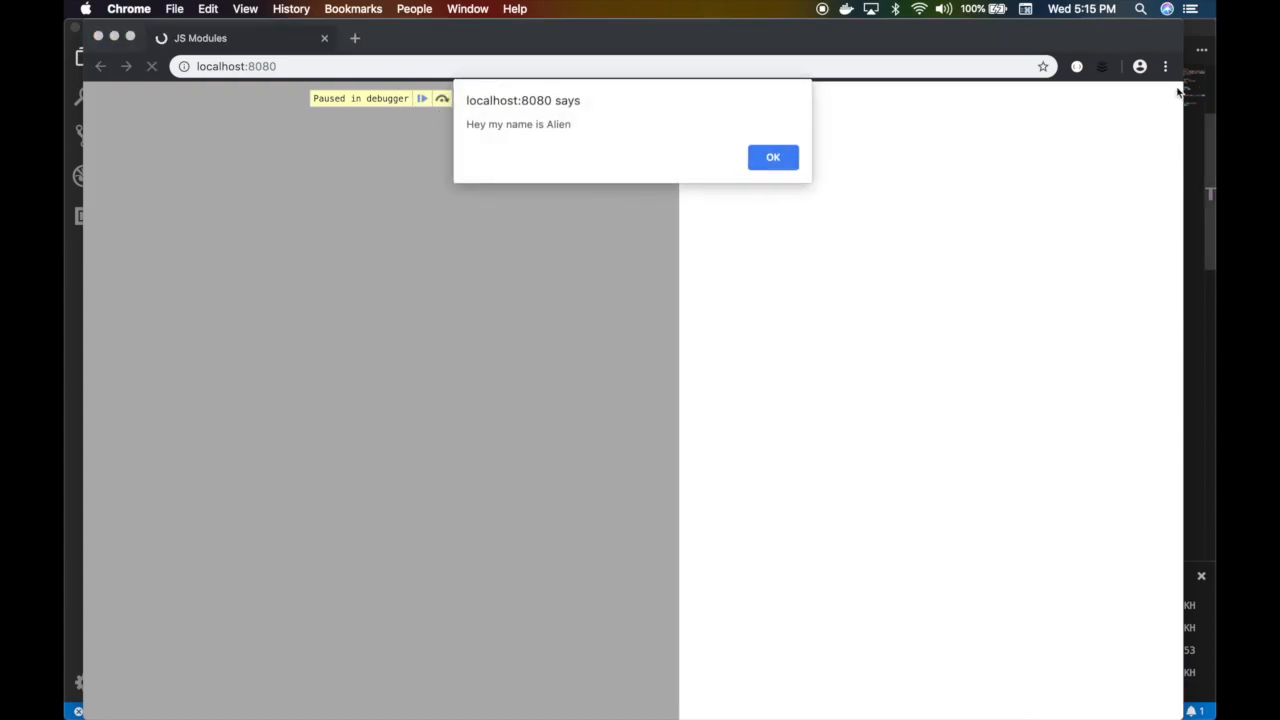
left_click(890, 695)
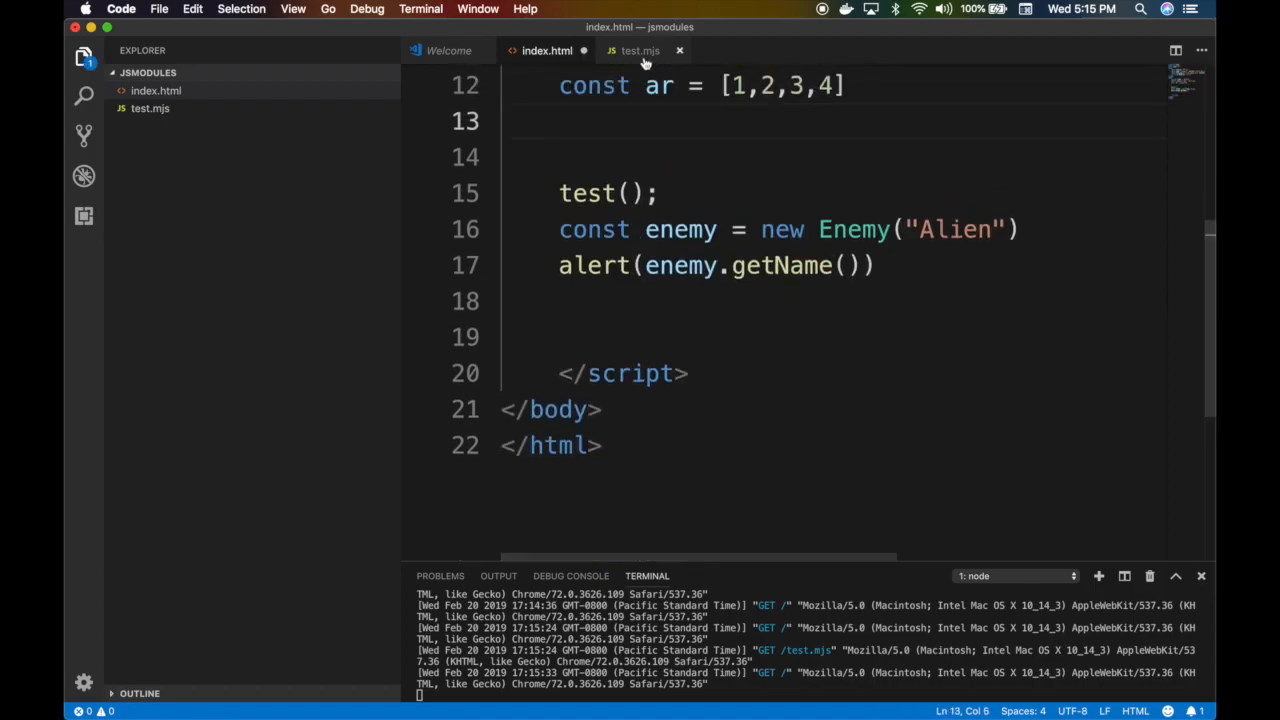
Mark the Enemy class with export in test.mjs and delete the extra blank line above it
left_click(640, 50)
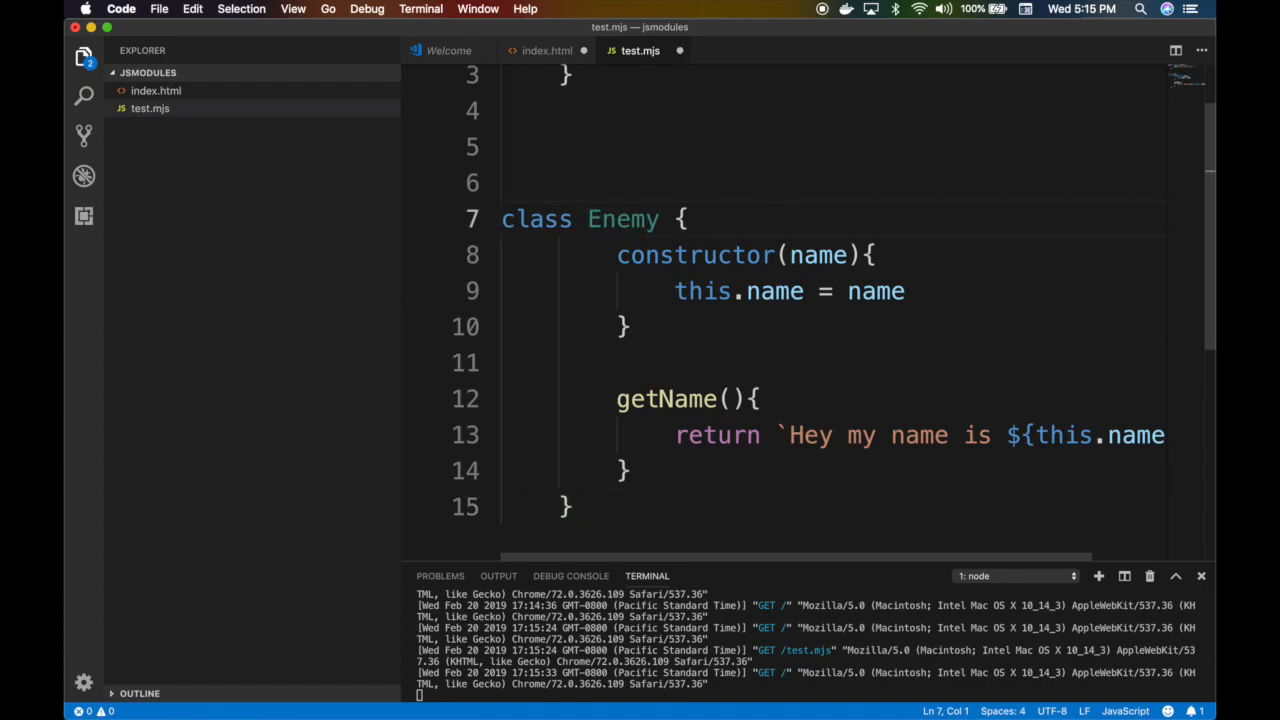
left_click(656, 110)
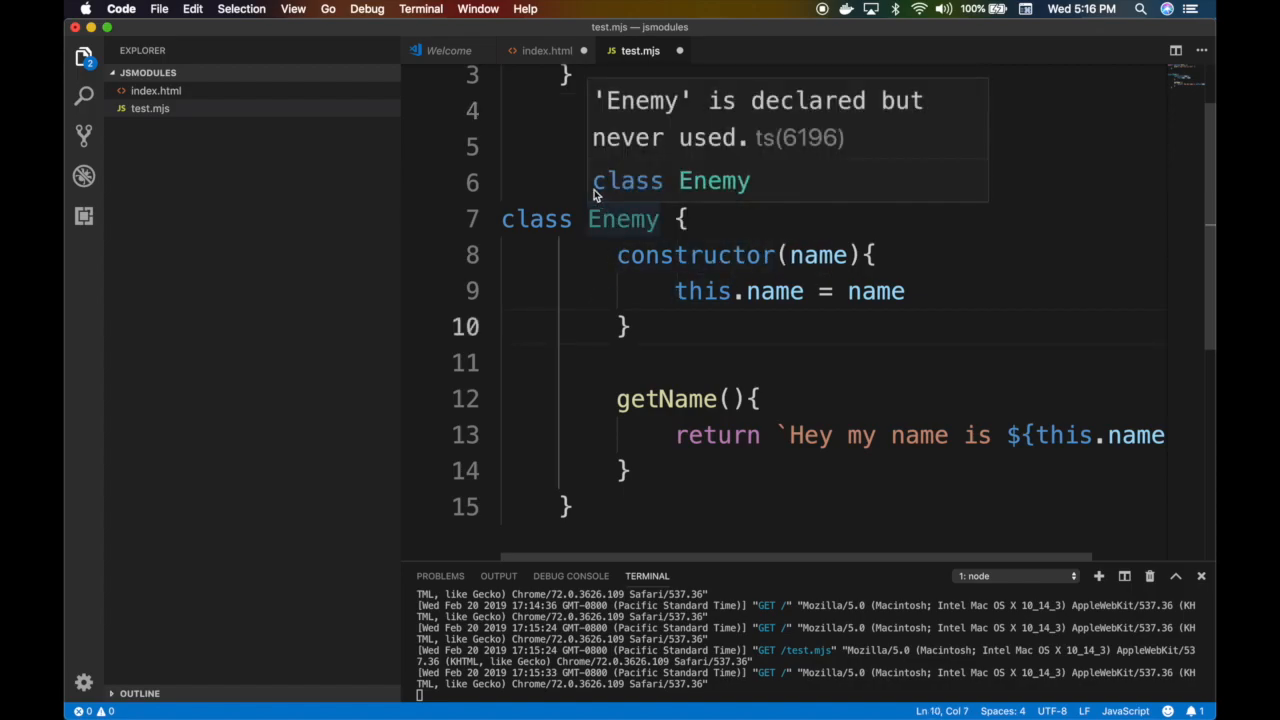
double_click(622, 219)
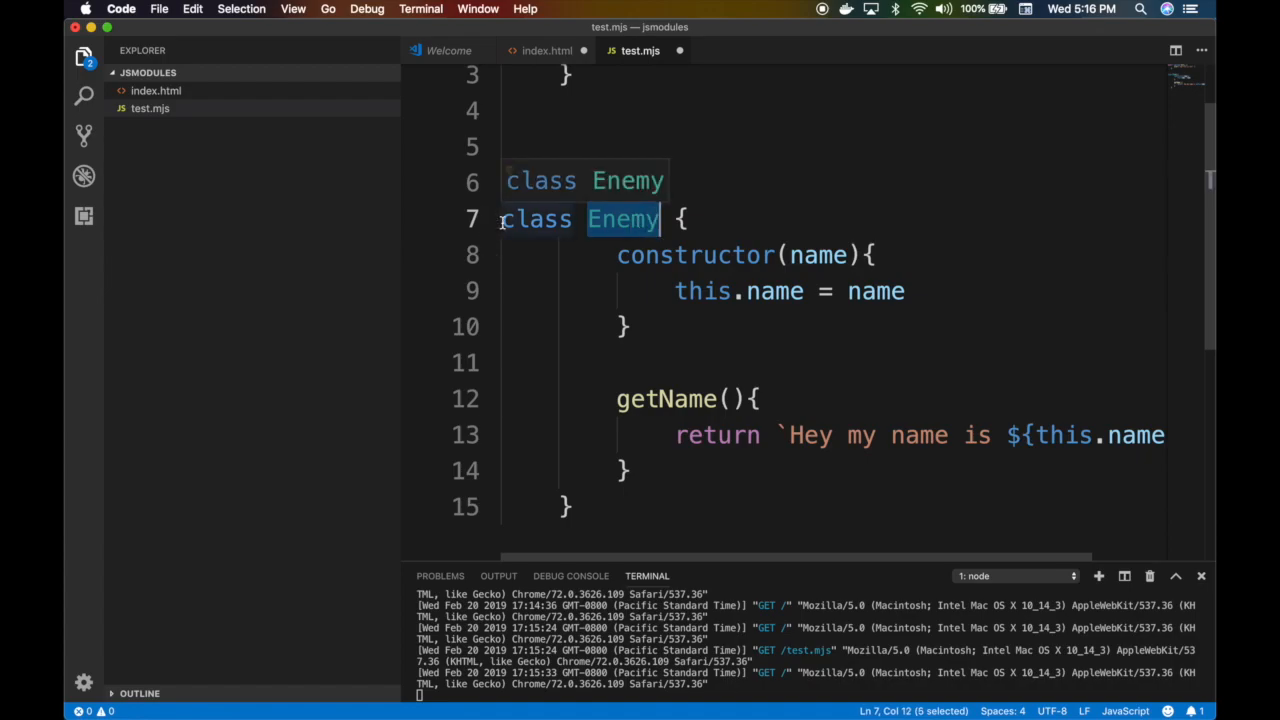
type("export")
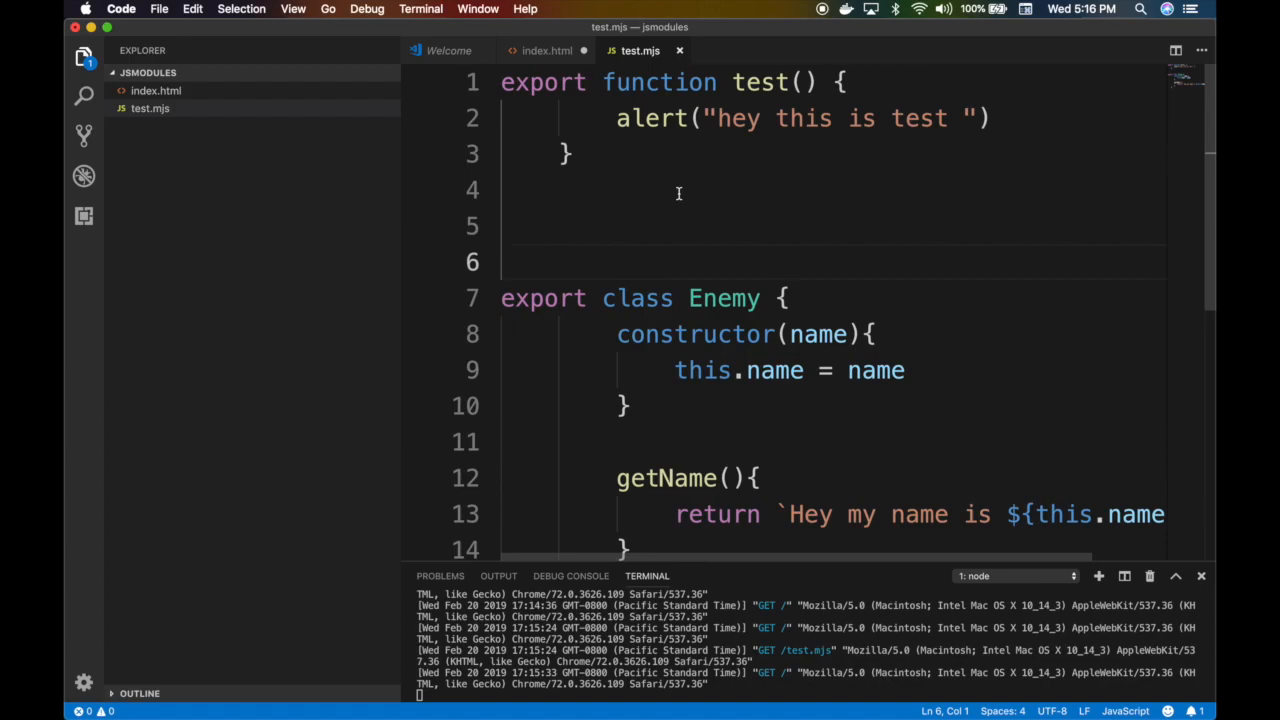
key("Backspace")
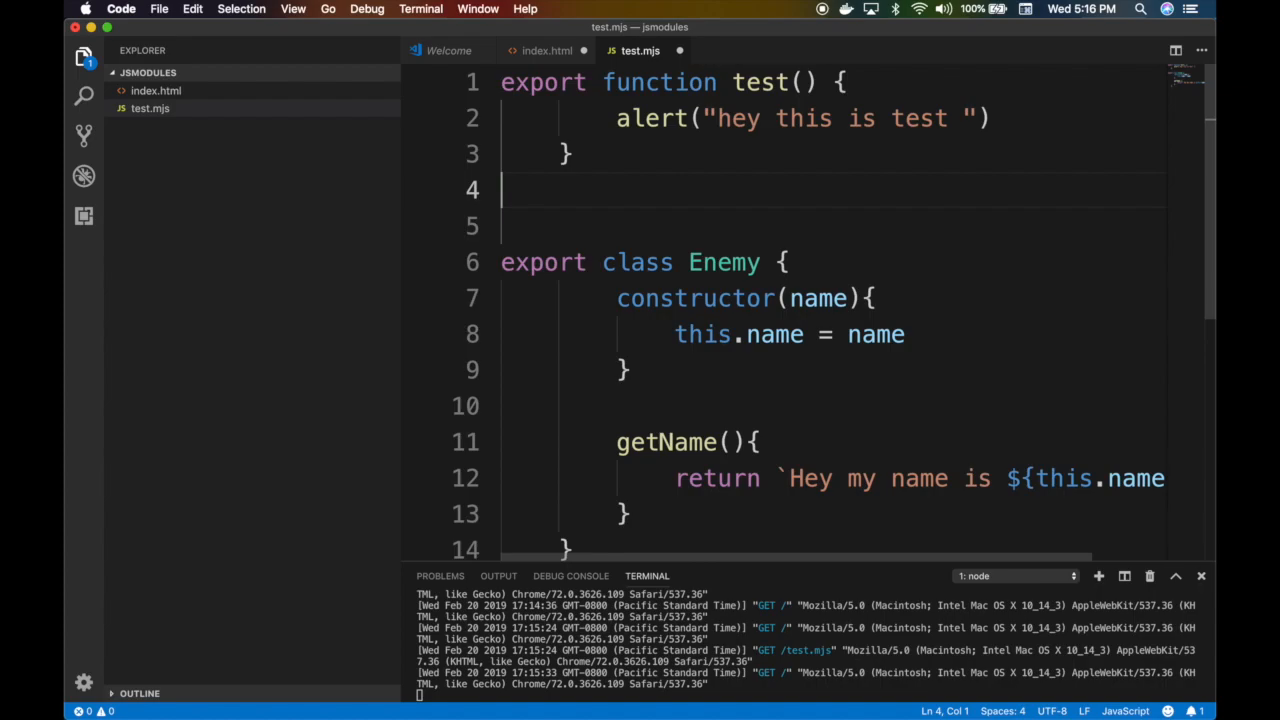
left_click(637, 226)
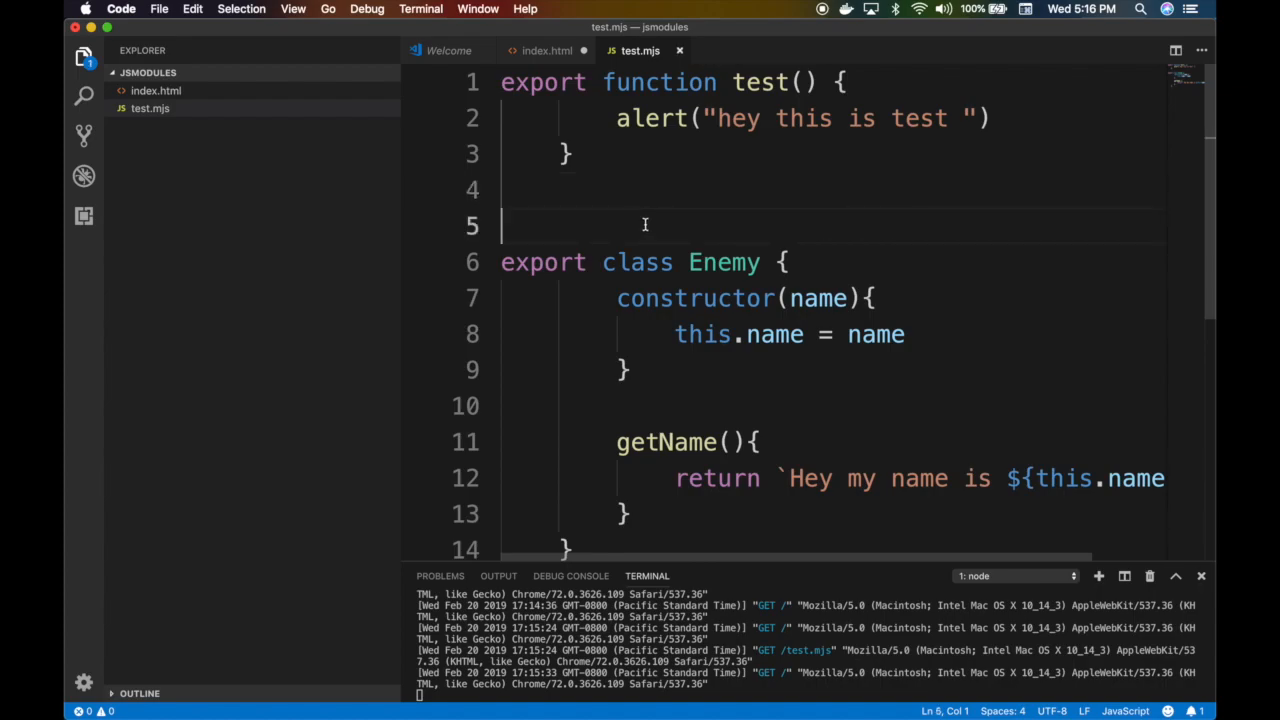
left_click(547, 50)
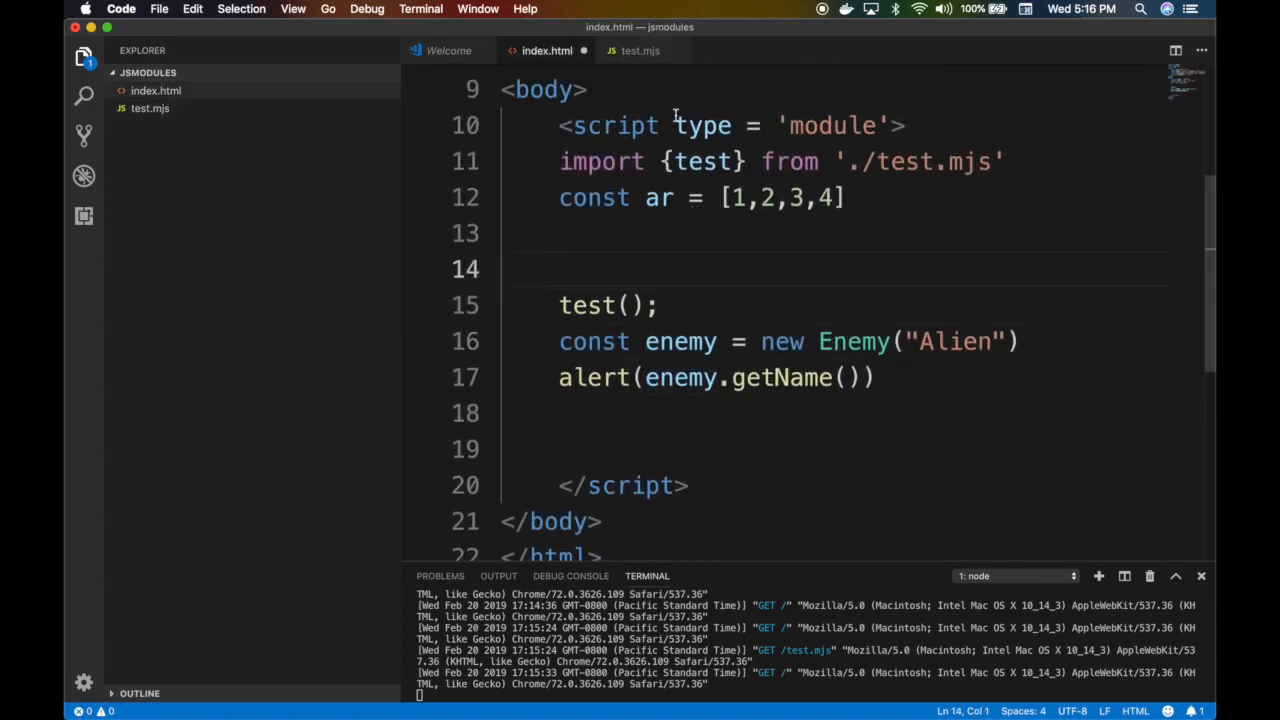
Add import {Enemy} from './test.mjs' below the existing test import in index.html
left_click(640, 50)
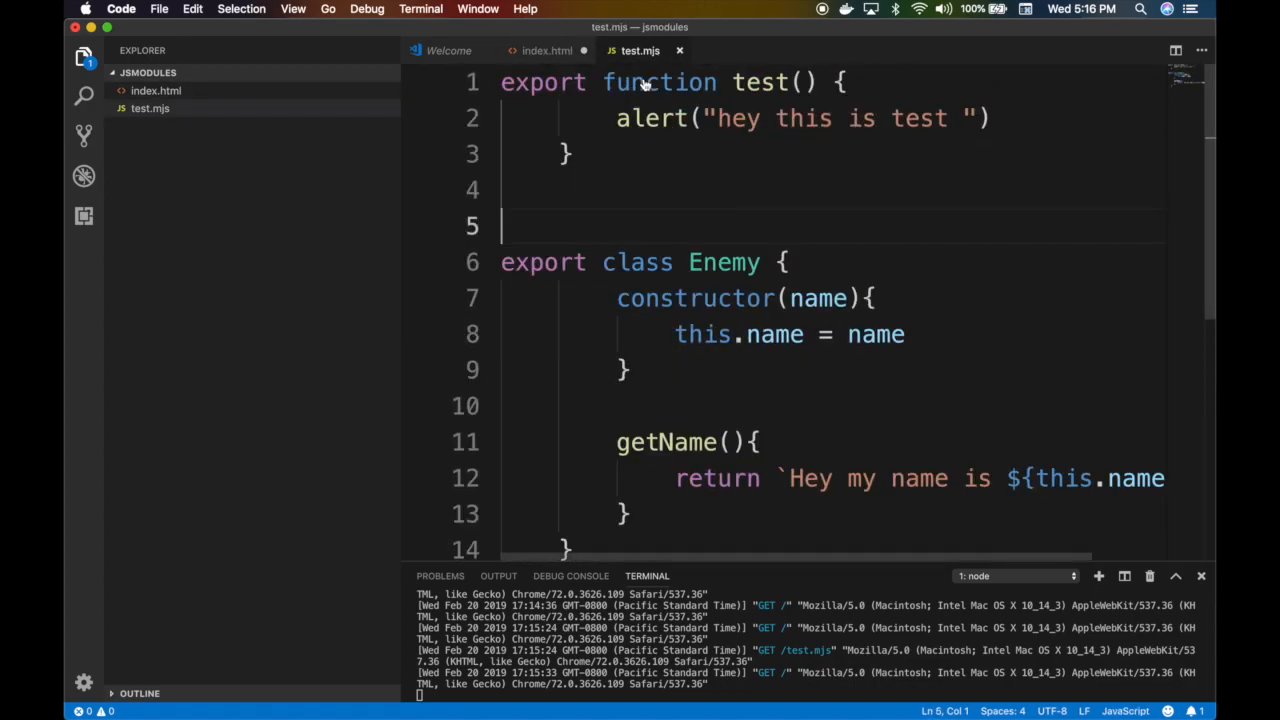
left_click(547, 50)
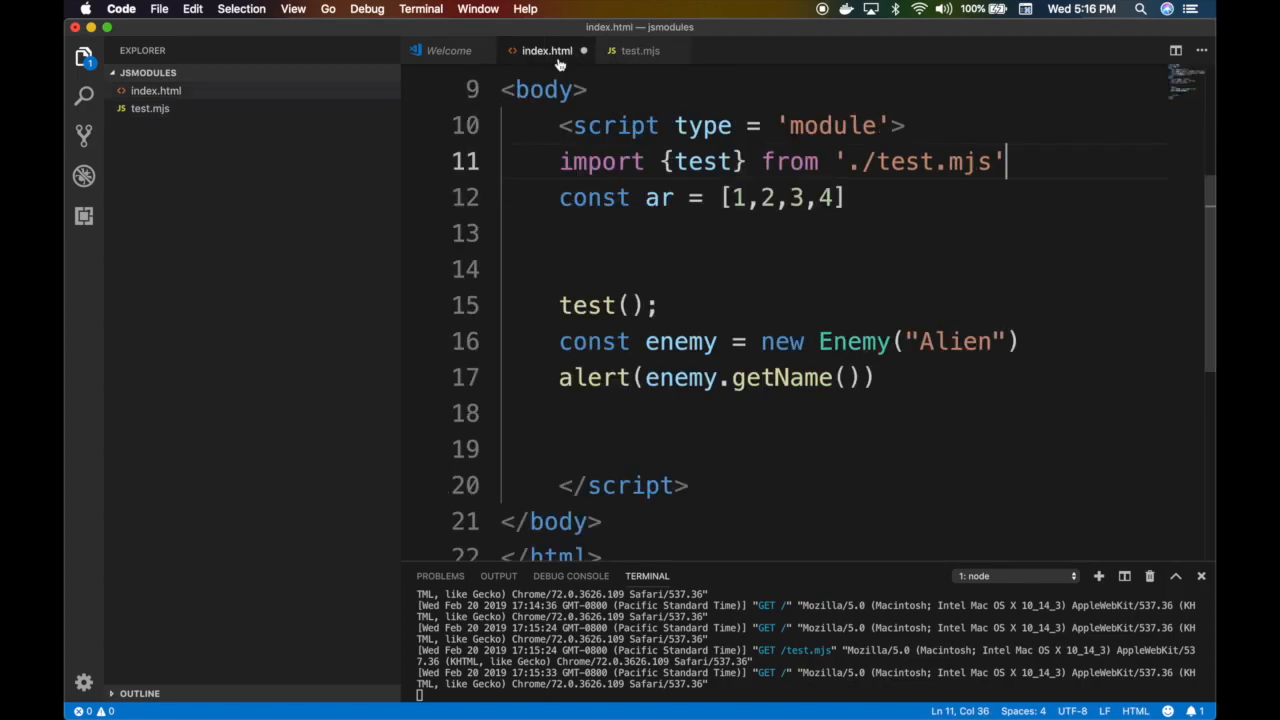
type("import {Enemy")
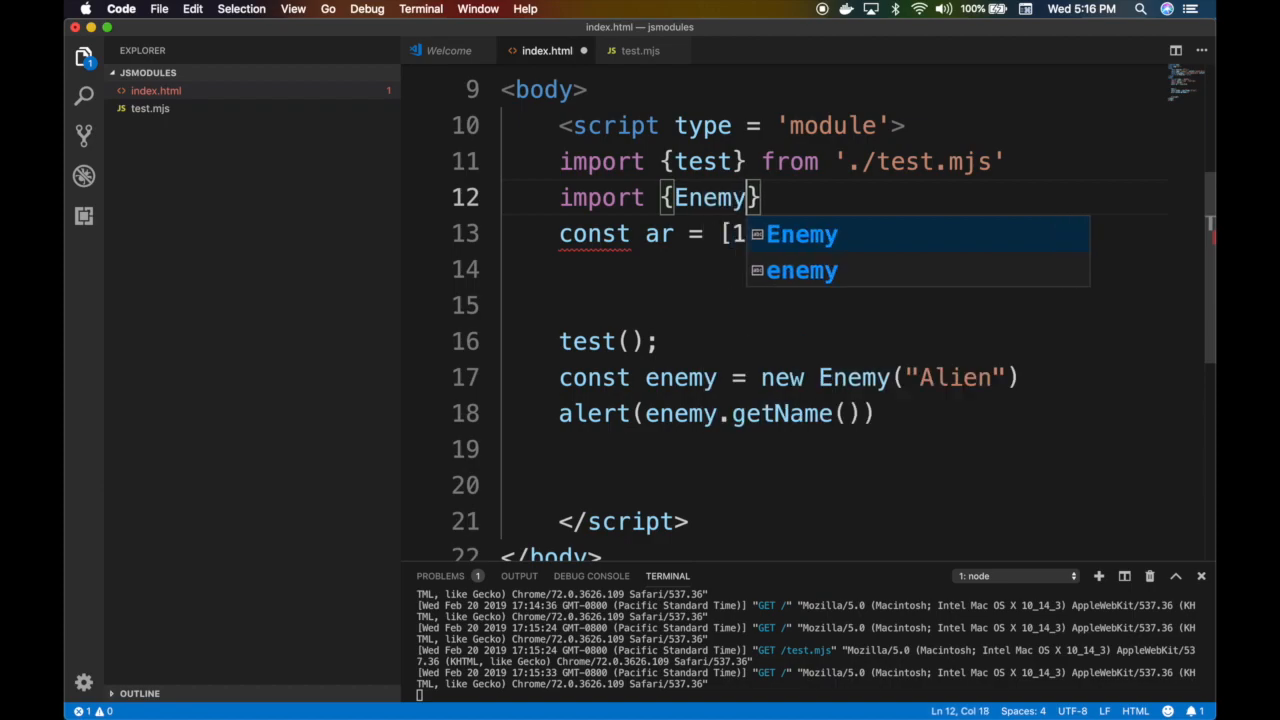
type("from '.")
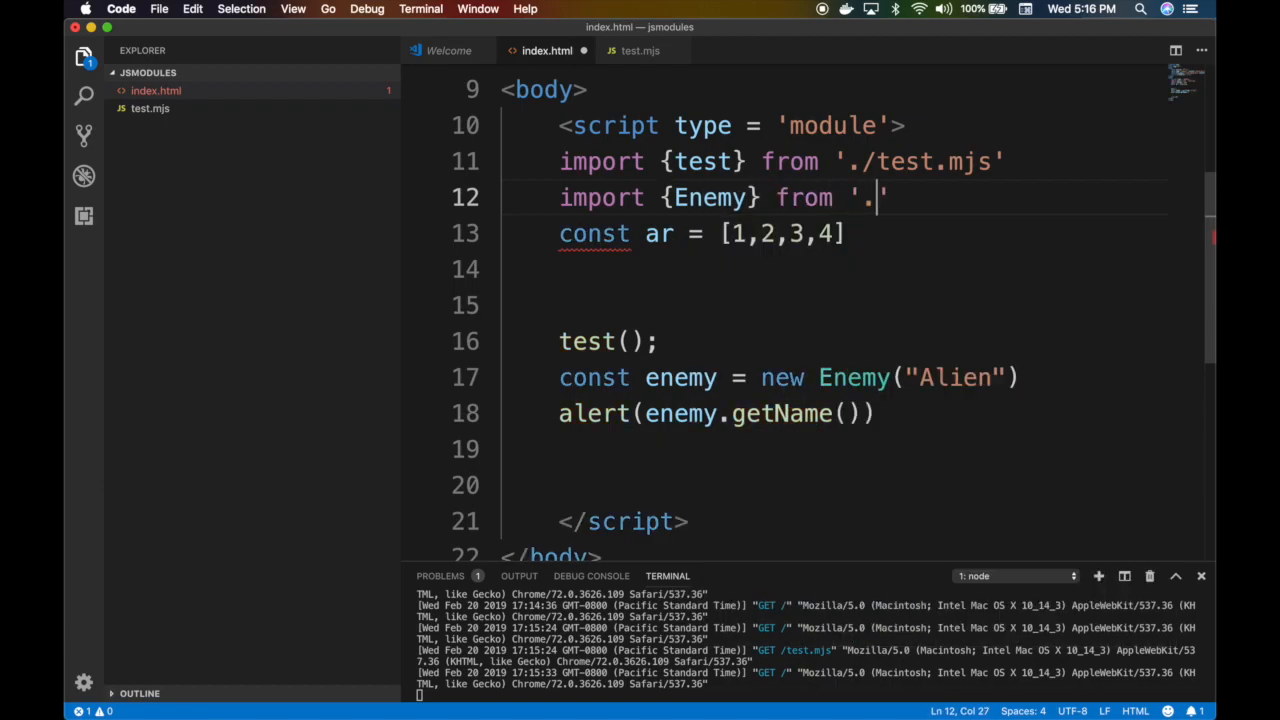
type("/test.mjs")
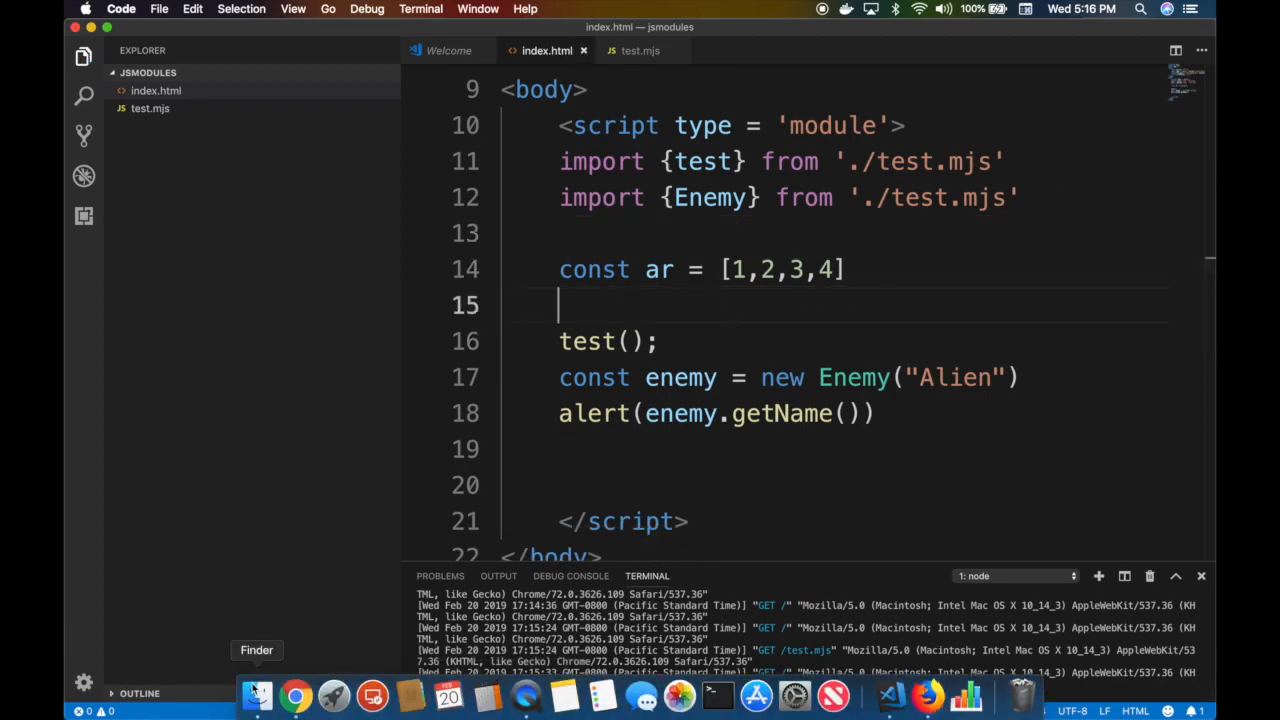
Open Chrome's Developer Tools and view the served test.mjs in the Sources panel
left_click(294, 695)
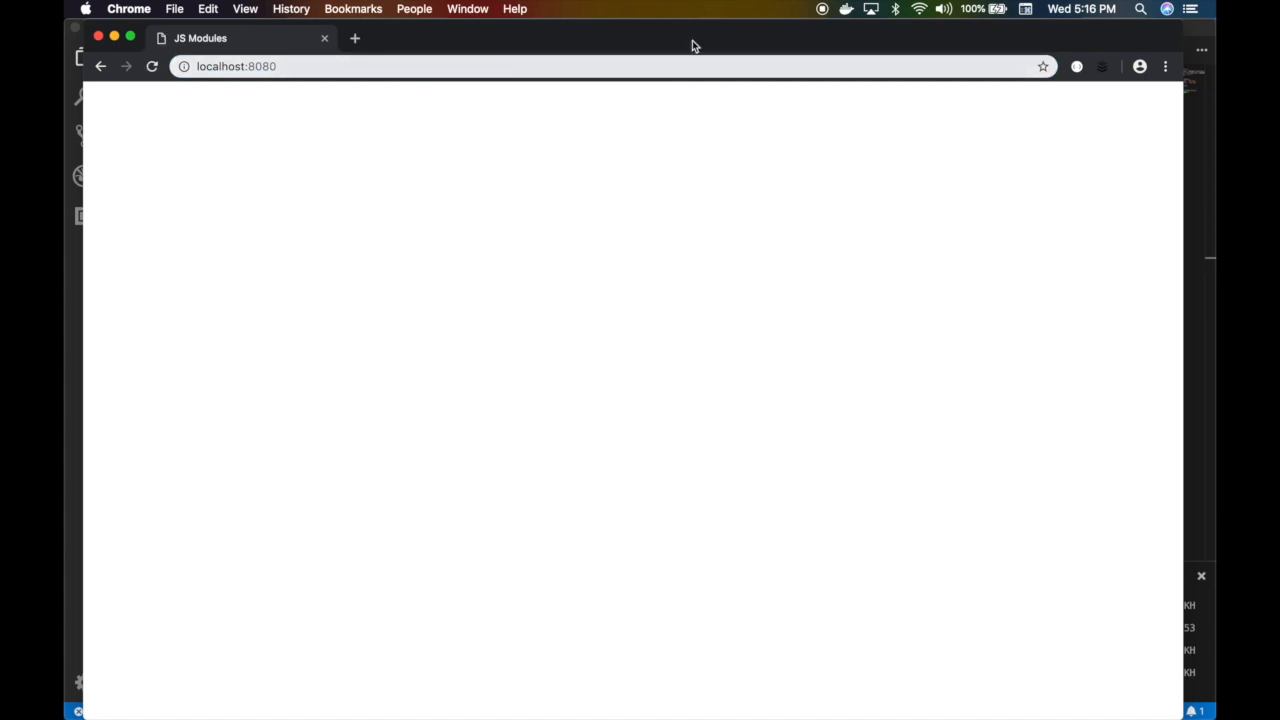
left_click(1165, 66)
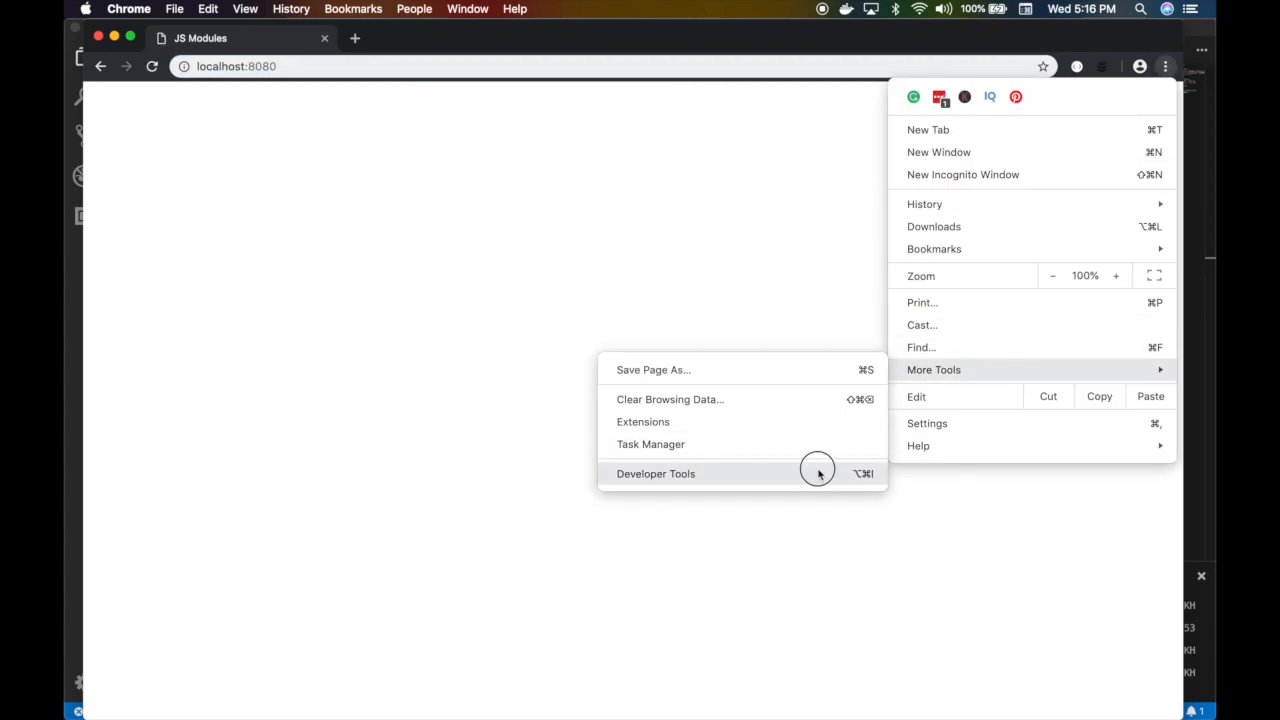
left_click(655, 473)
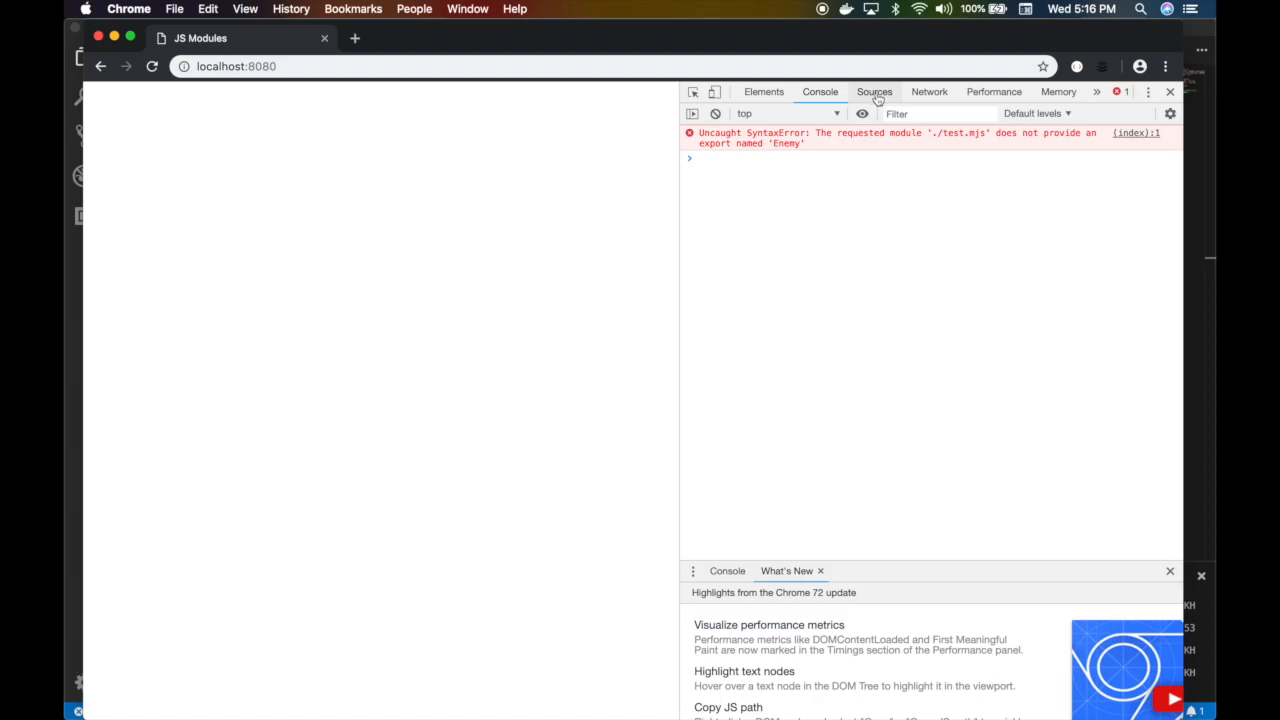
left_click(874, 91)
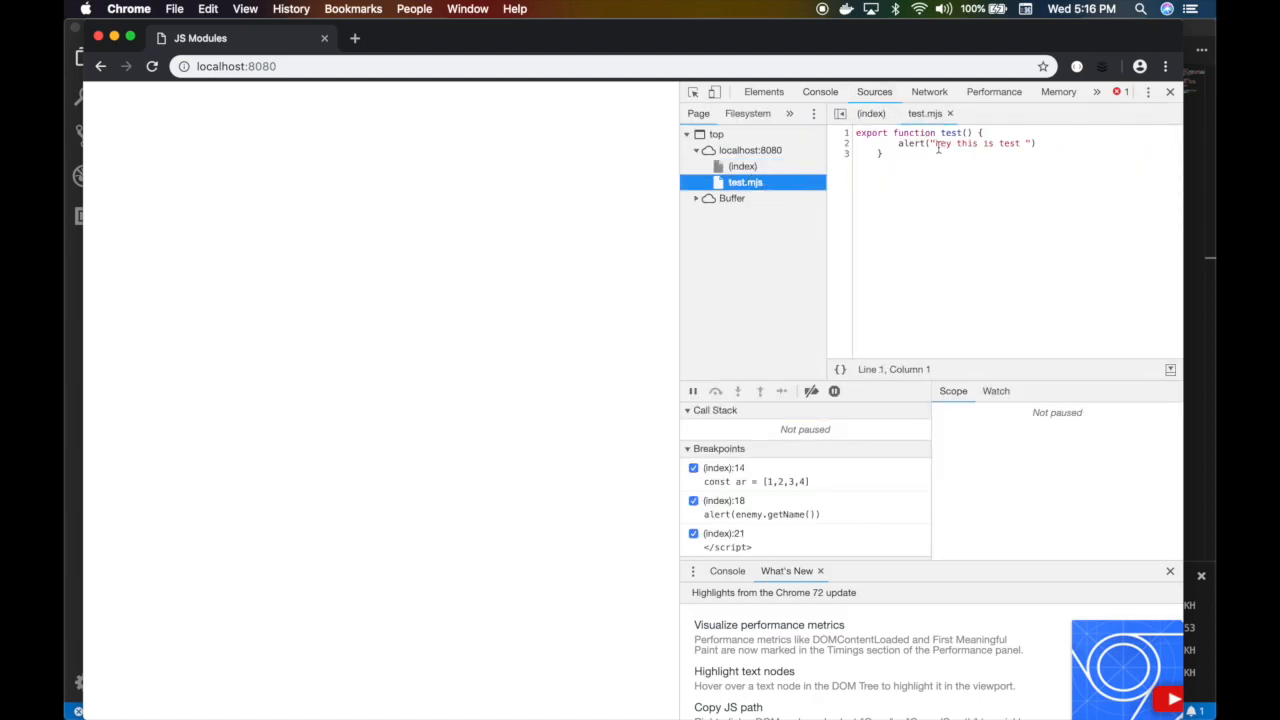
left_click(400, 66)
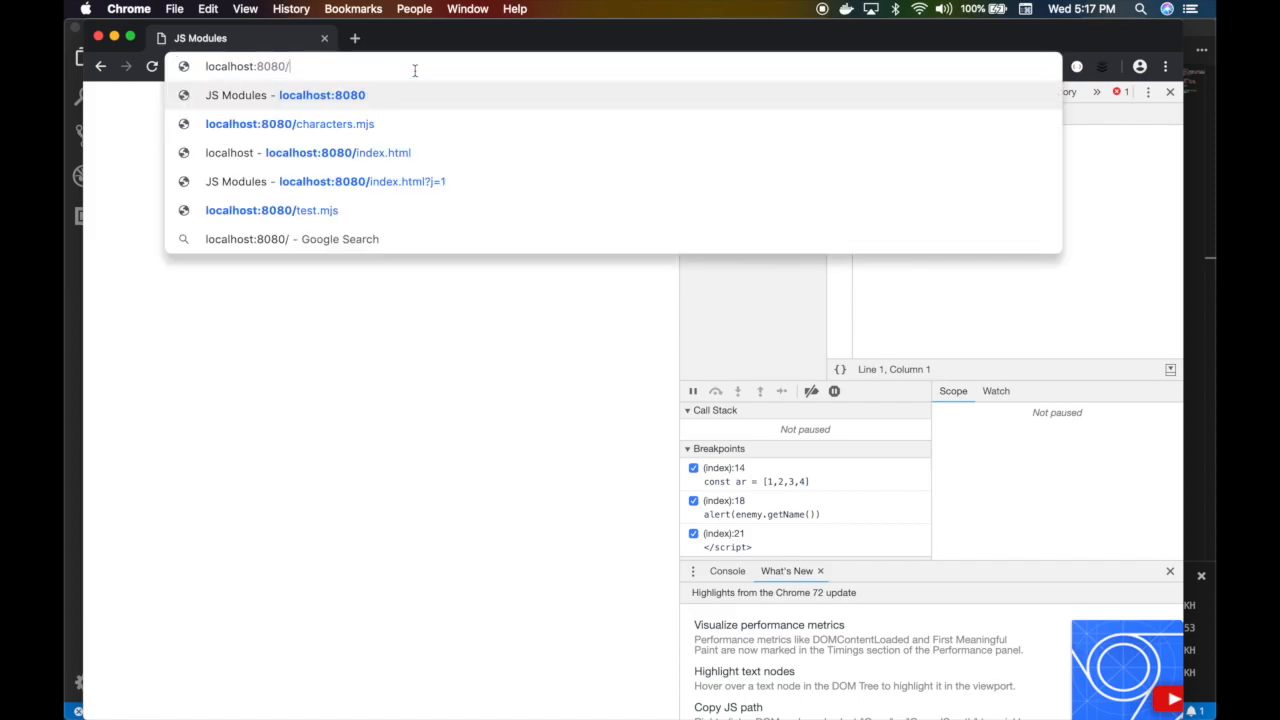
right_click(745, 182)
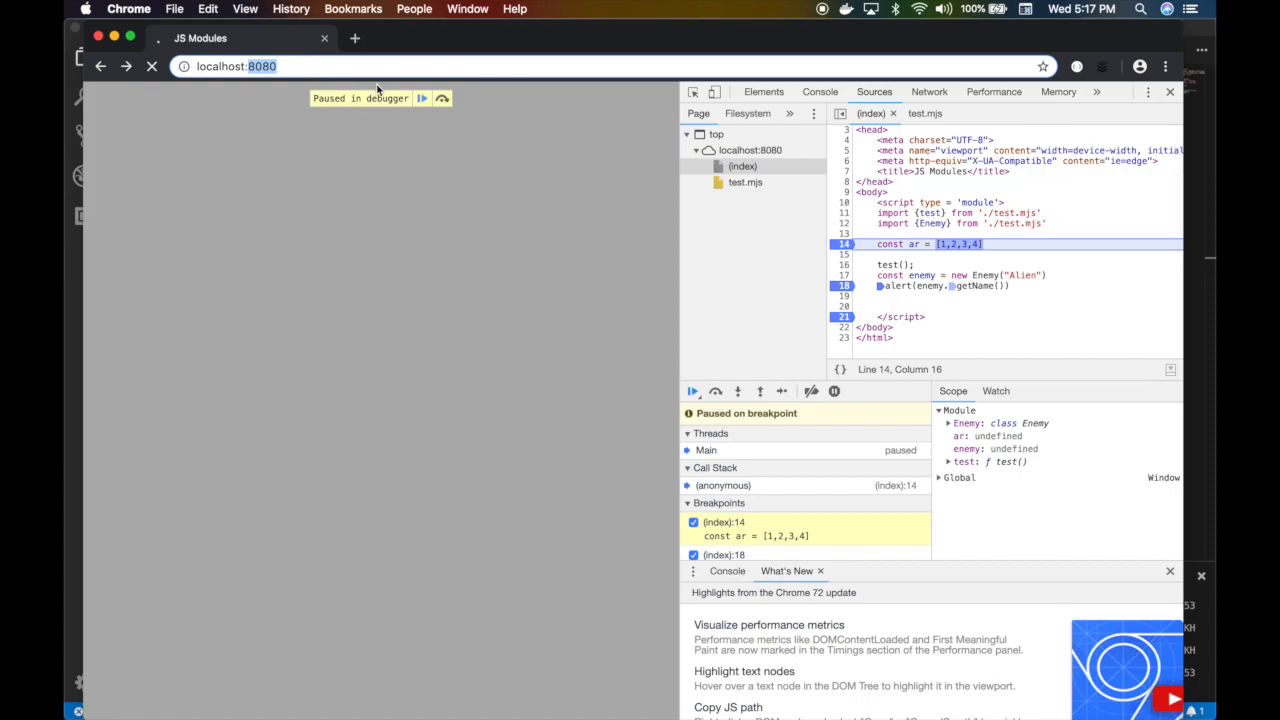
Resume past the breakpoints, dismiss the 'Hey my name is Alien' alert, and resume again
left_click(715, 391)
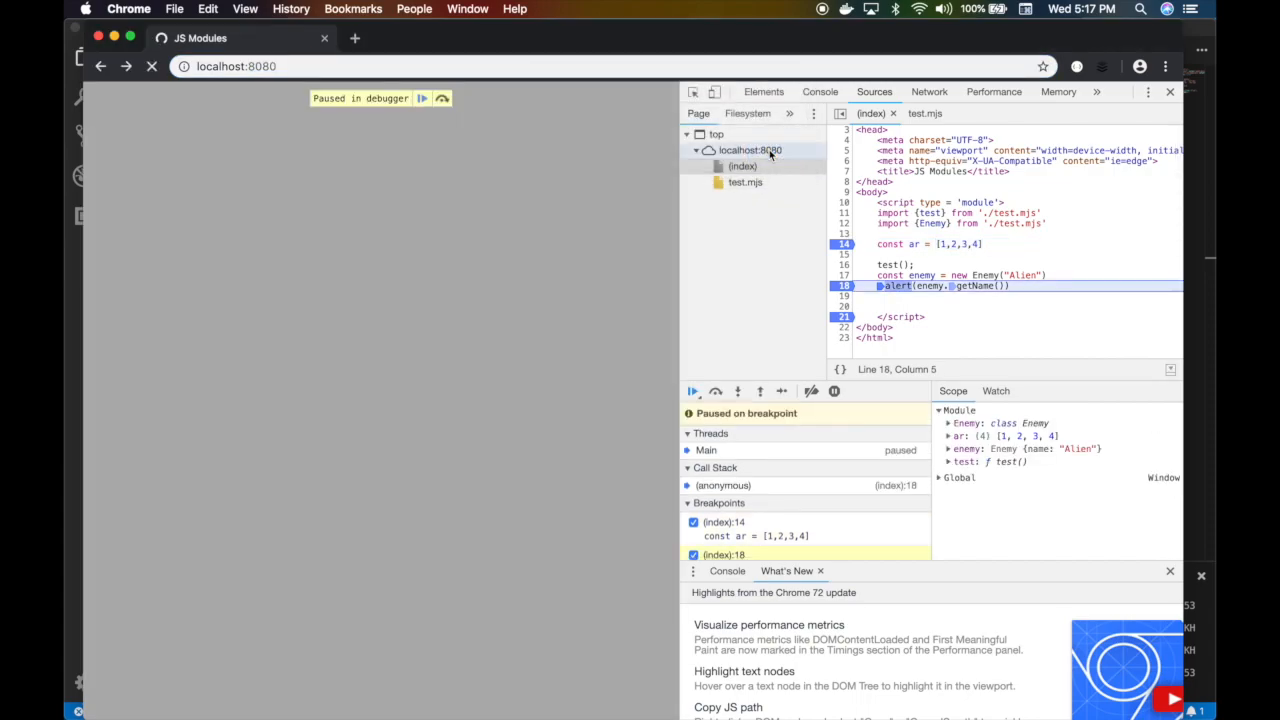
left_click(691, 391)
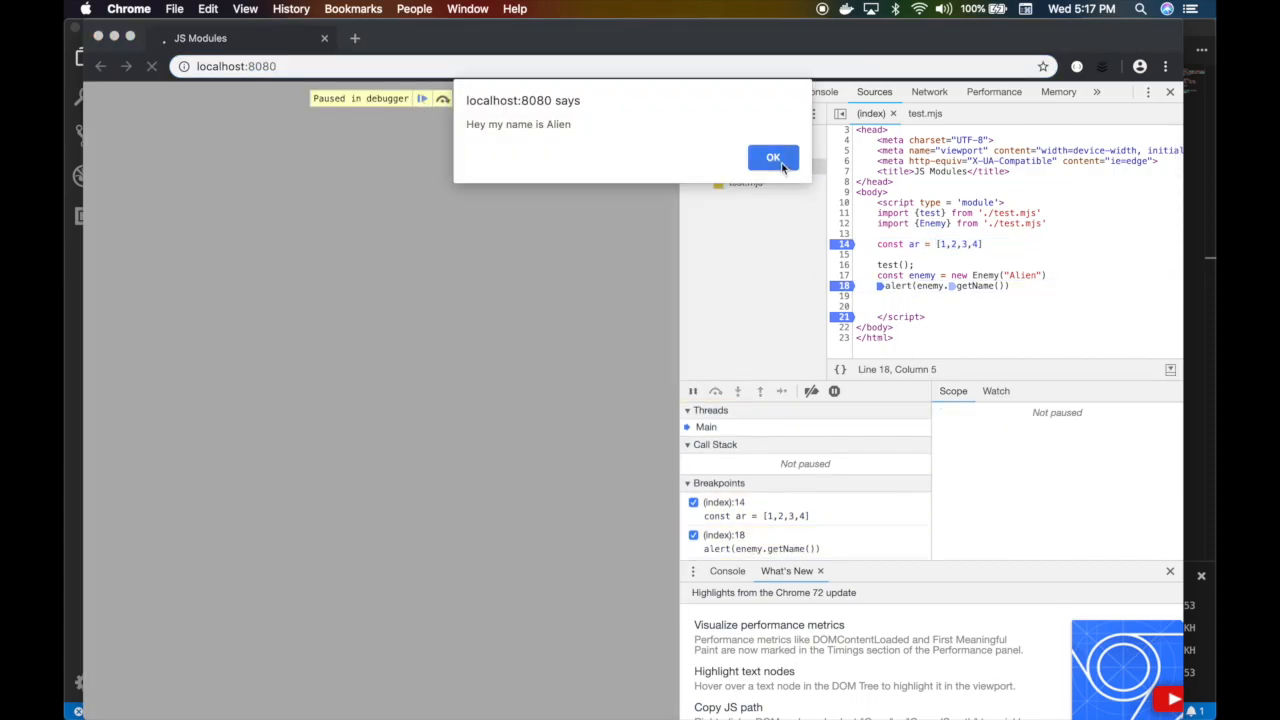
left_click(772, 157)
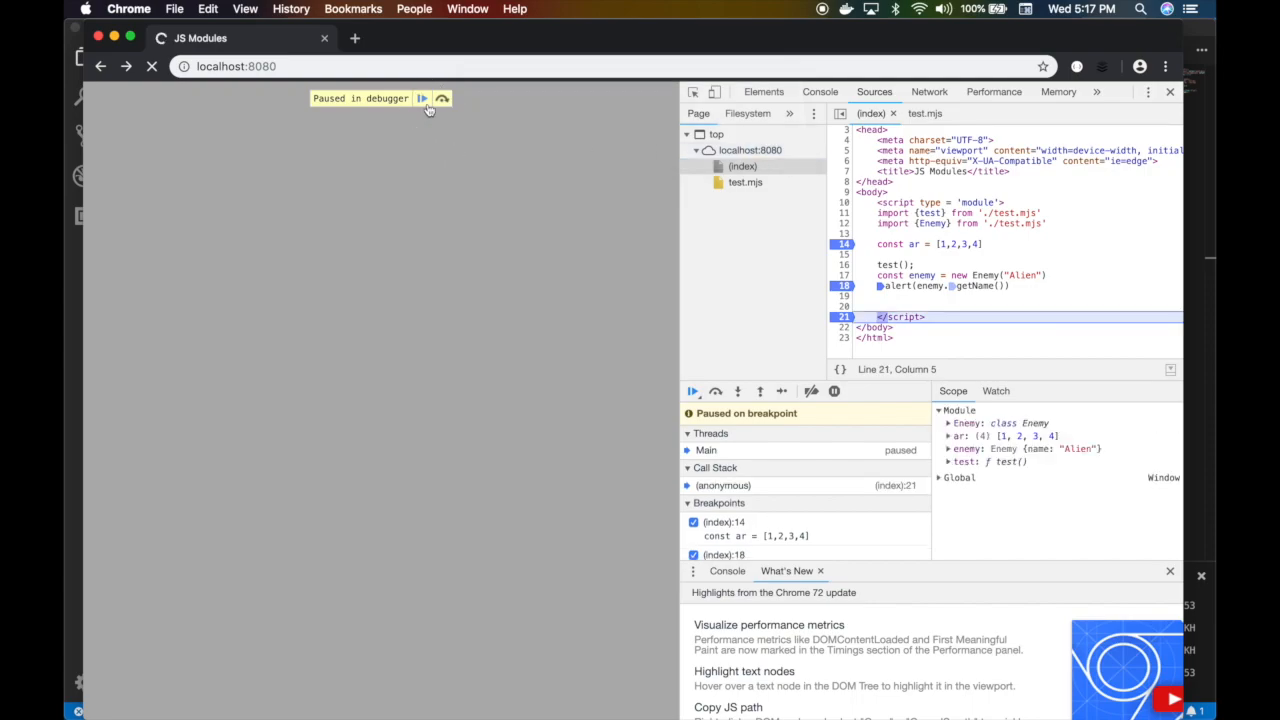
left_click(422, 98)
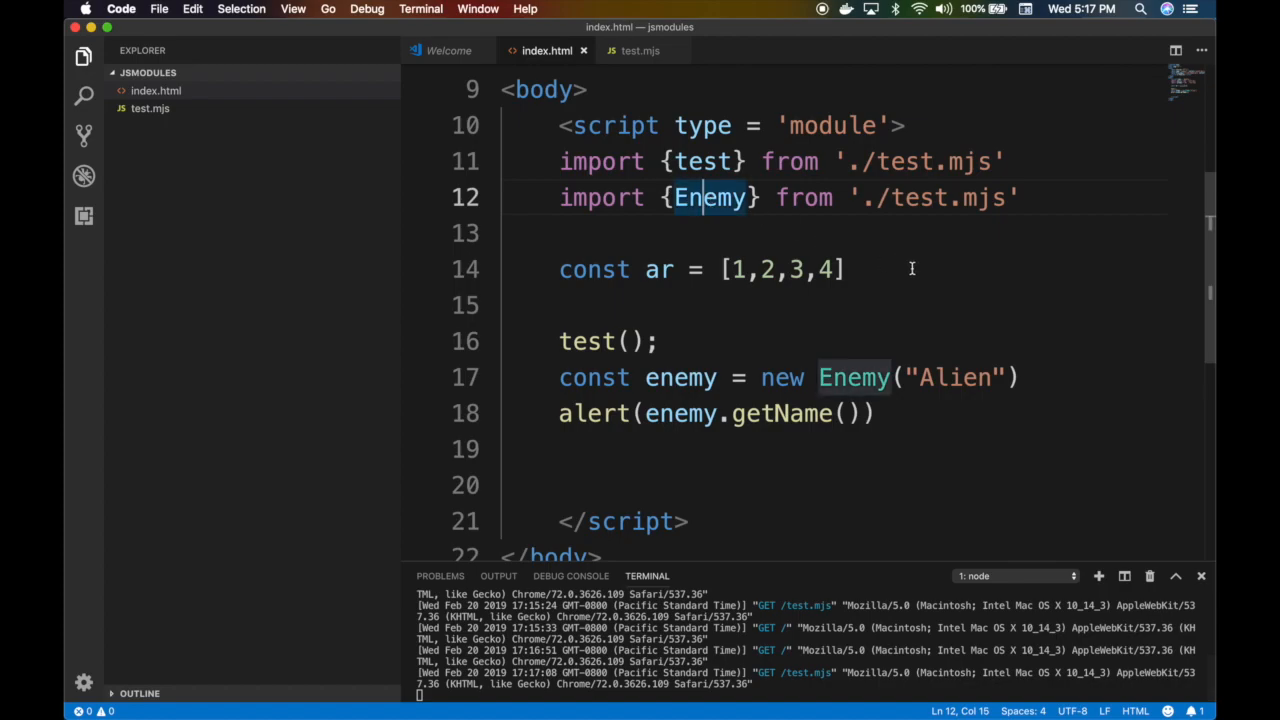
Add export const ar = [1,2,3,4] to test.mjs
left_click(635, 50)
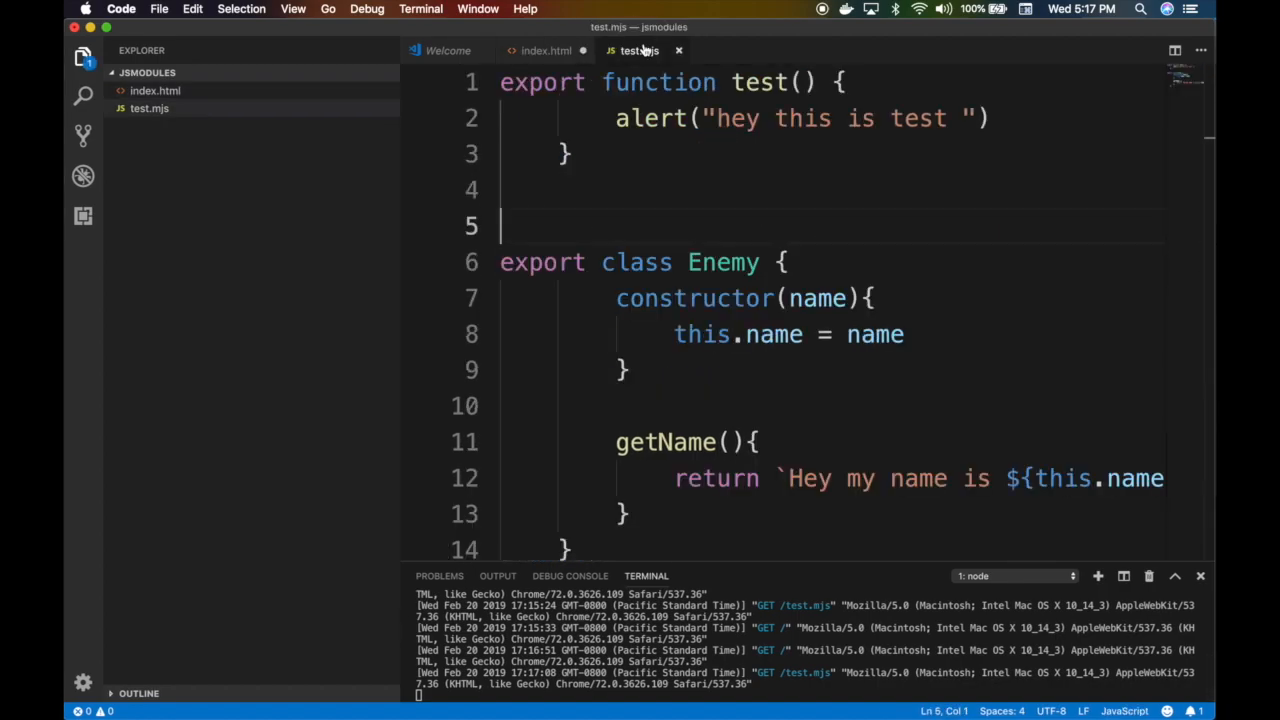
type("const ar = [1,2,3,4]")
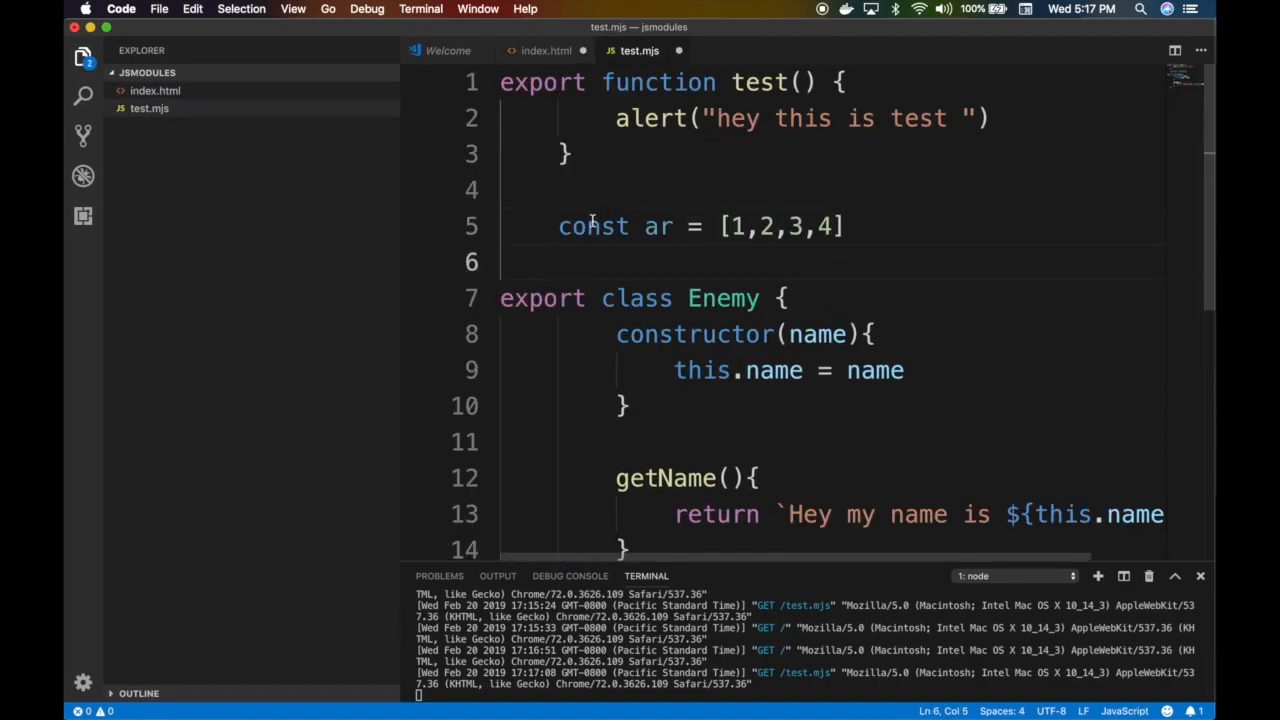
type("export")
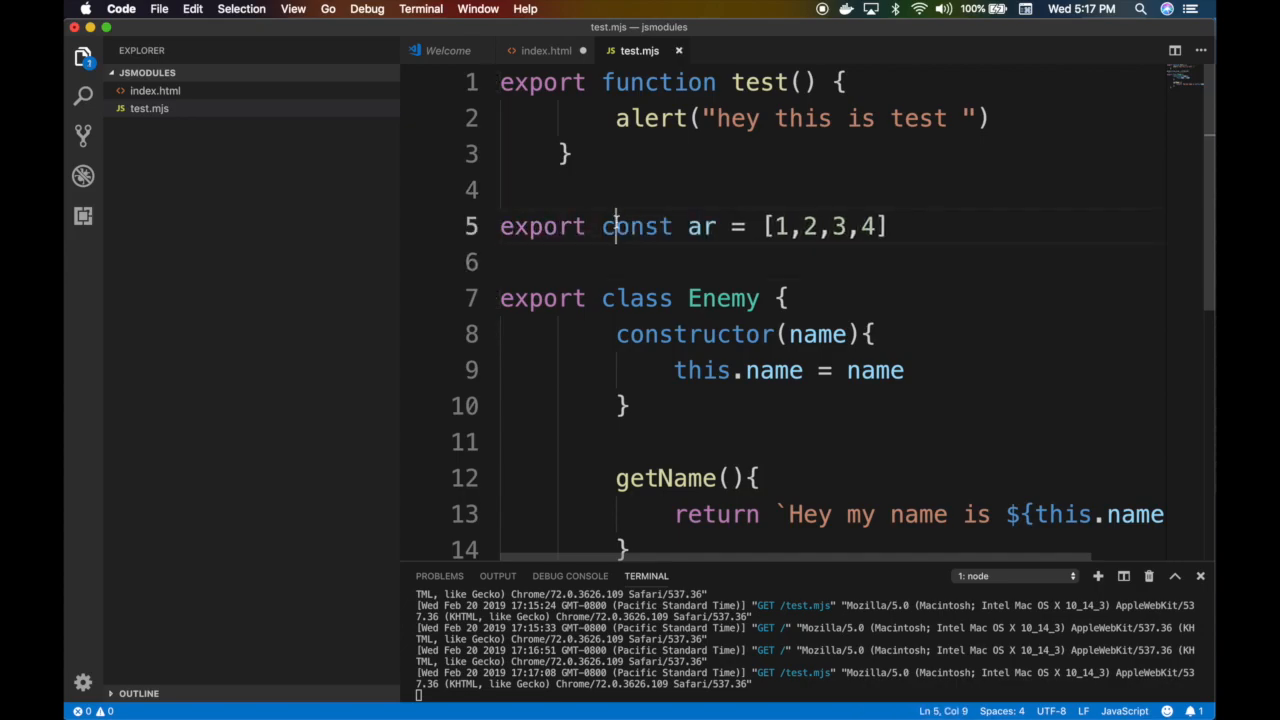
In index.html, import {ar} from './test.mjs' and log each element with ar.forEach
left_click(546, 50)
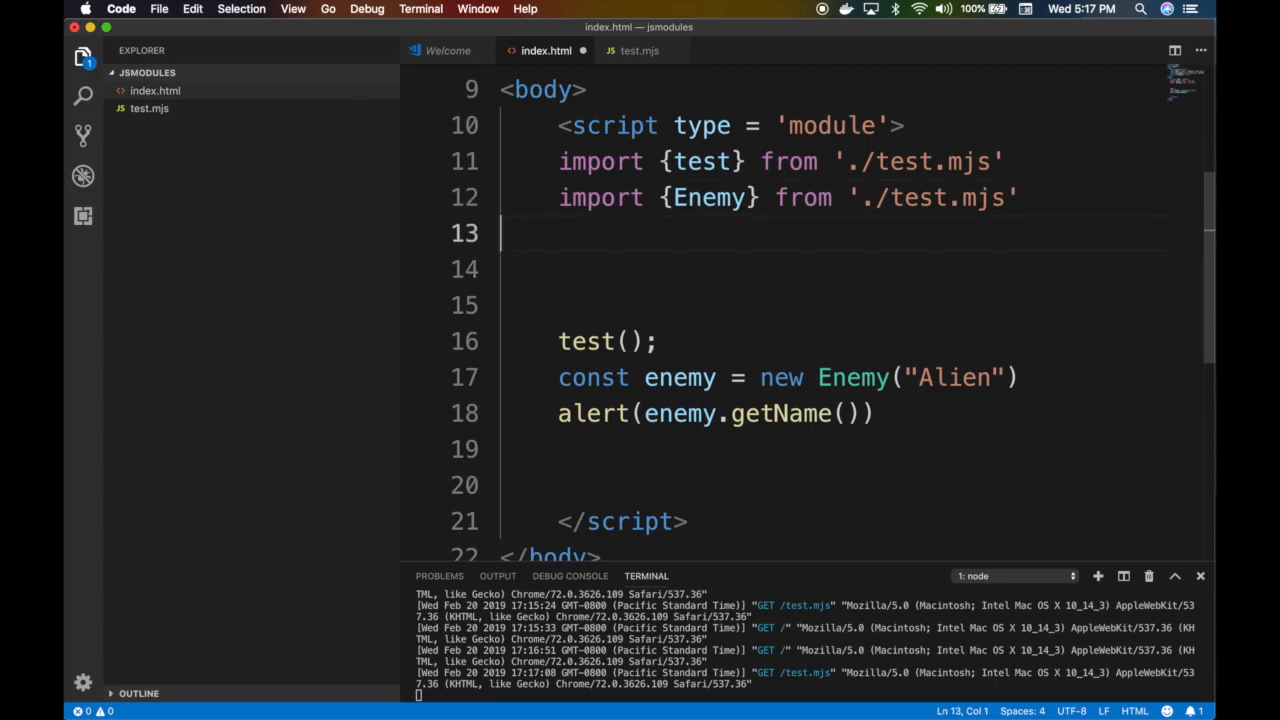
type("import")
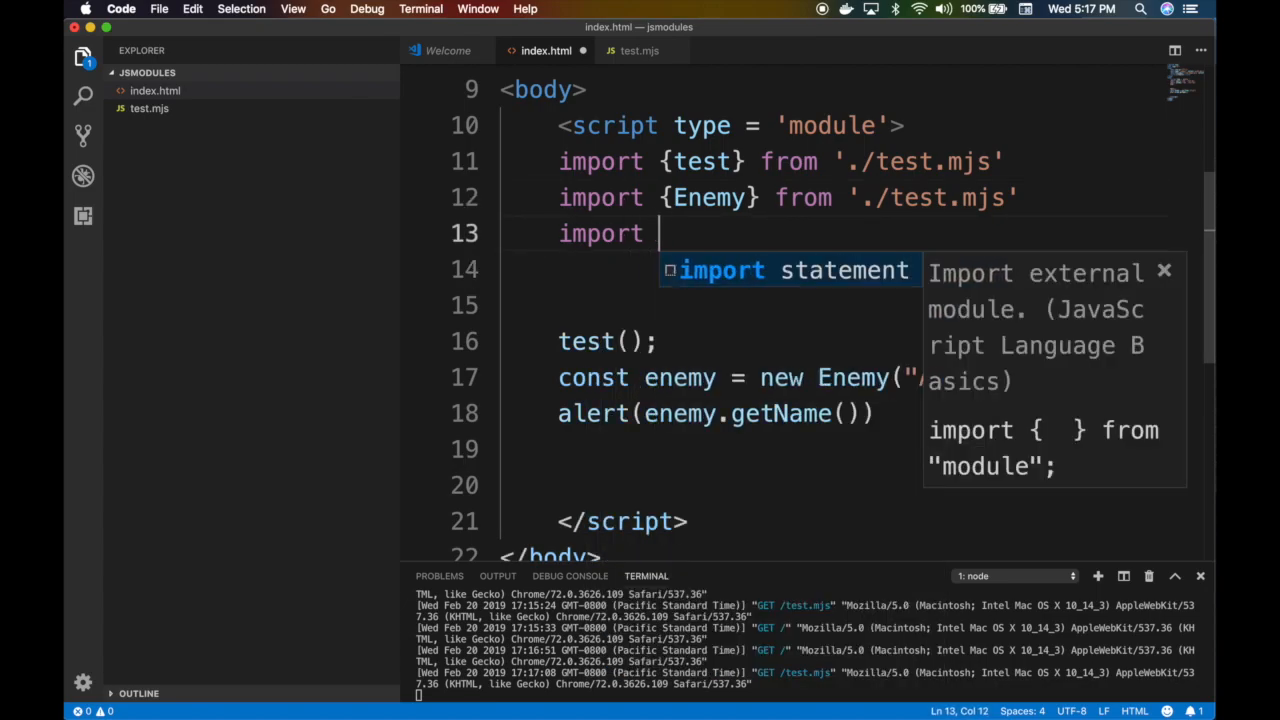
type("{ar} from ''")
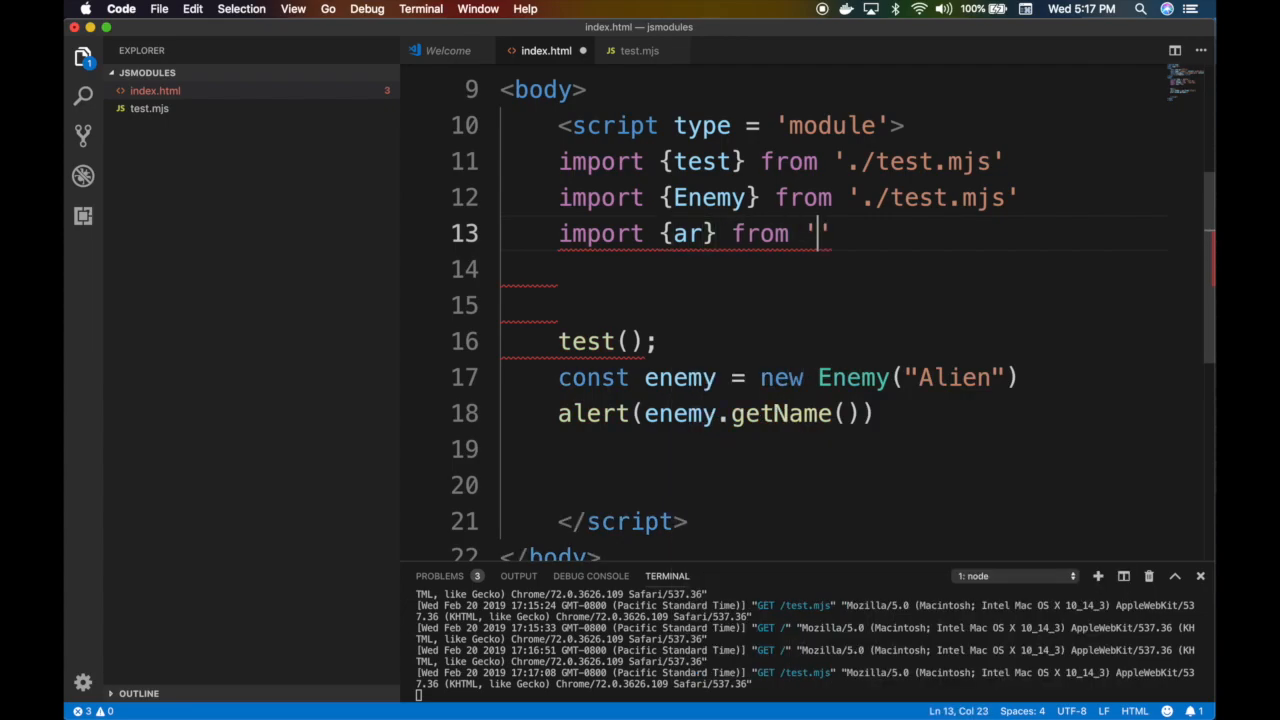
type("./test.mjs")
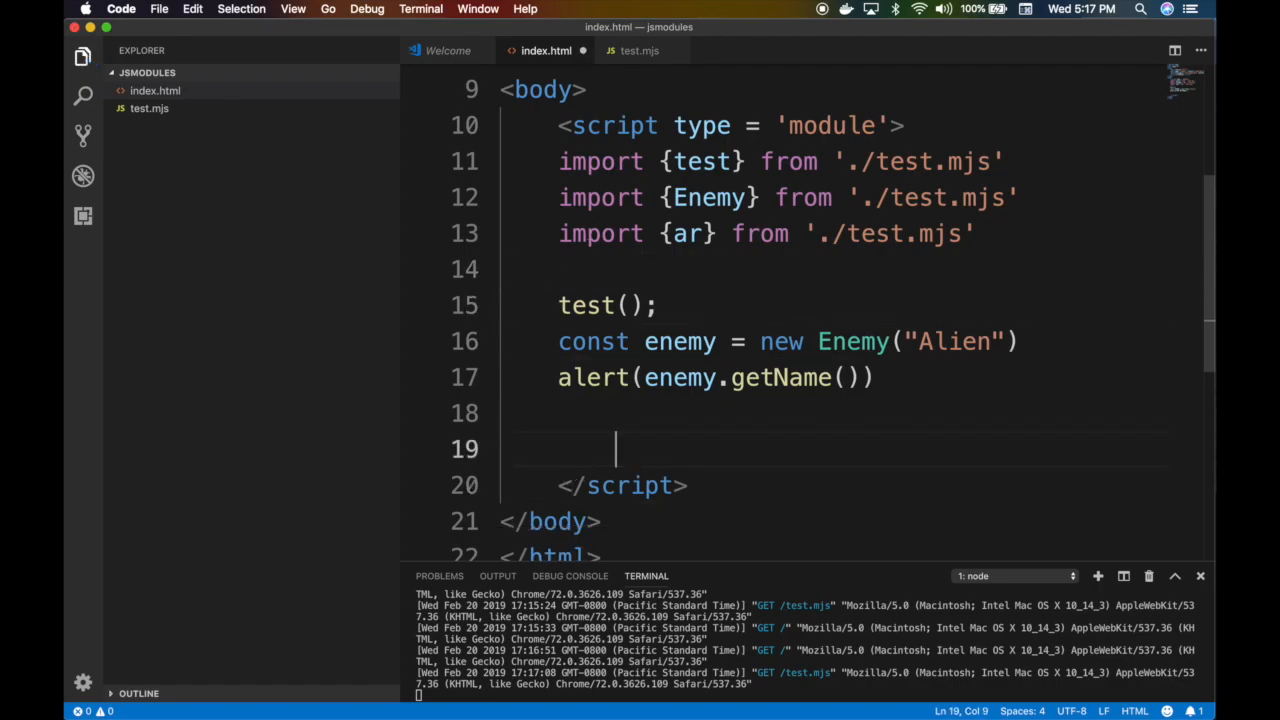
type("ar.forEac")
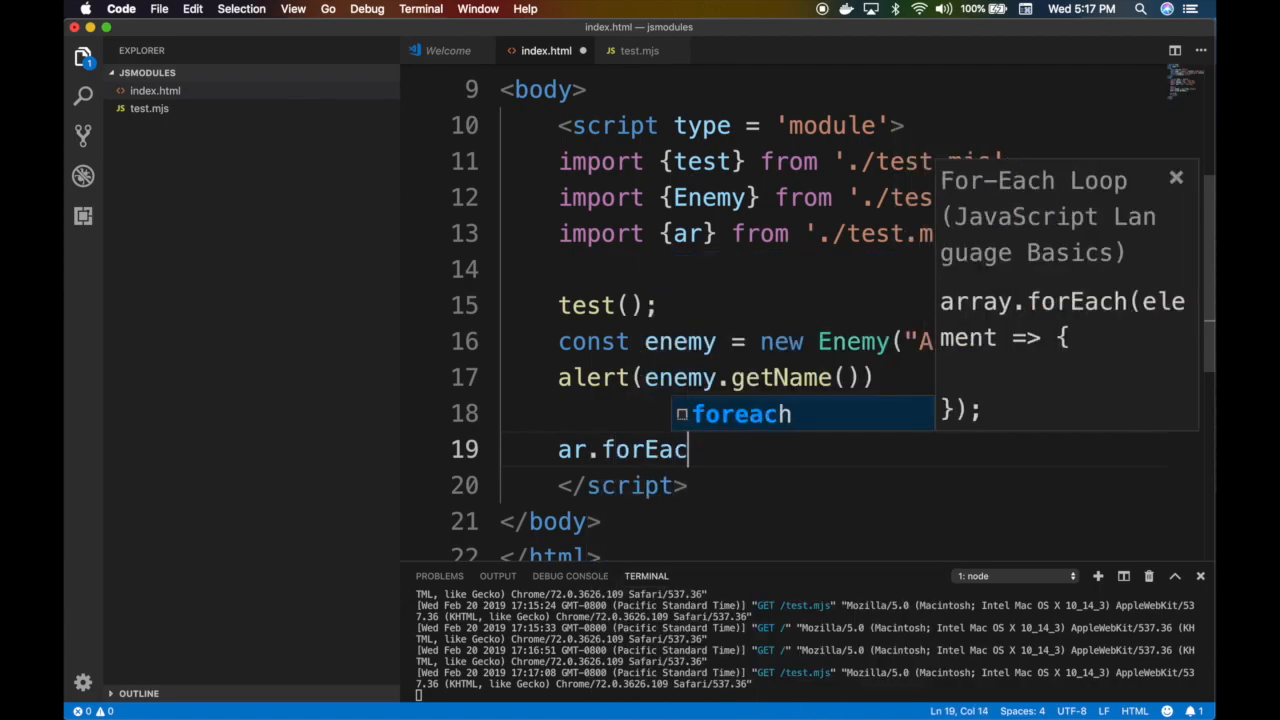
type("h(a => alert")
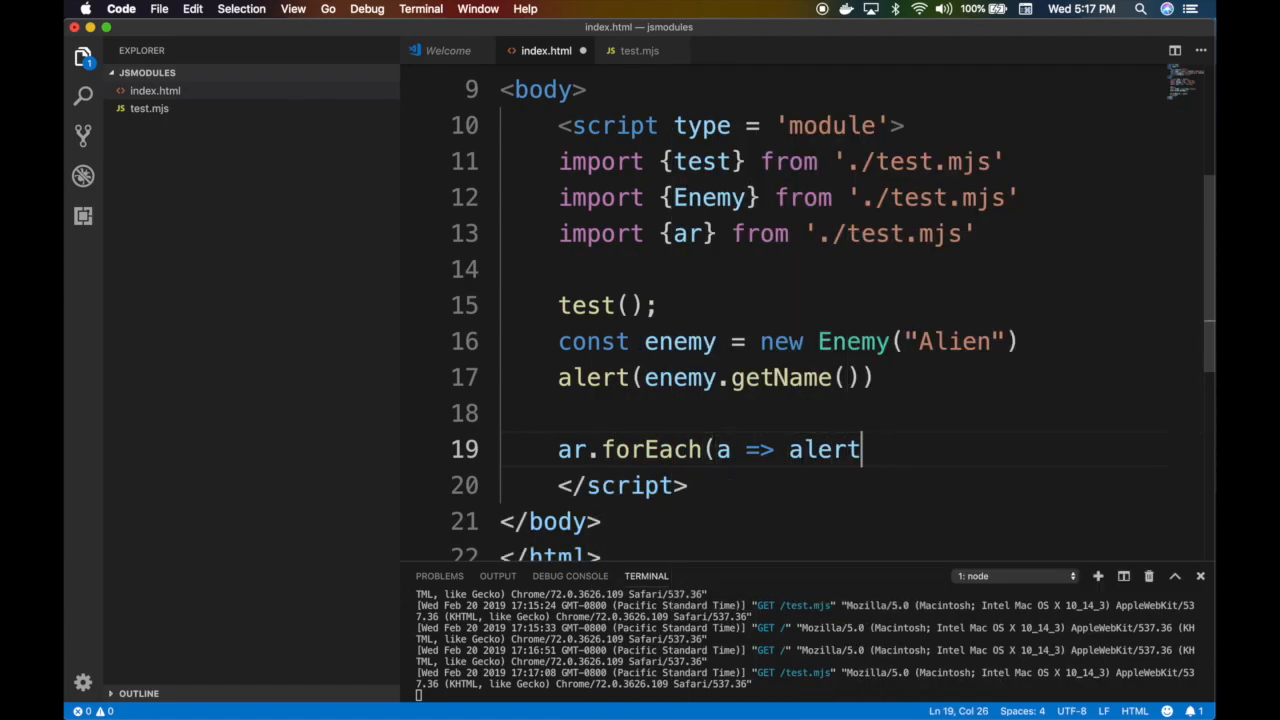
type("console.lo")
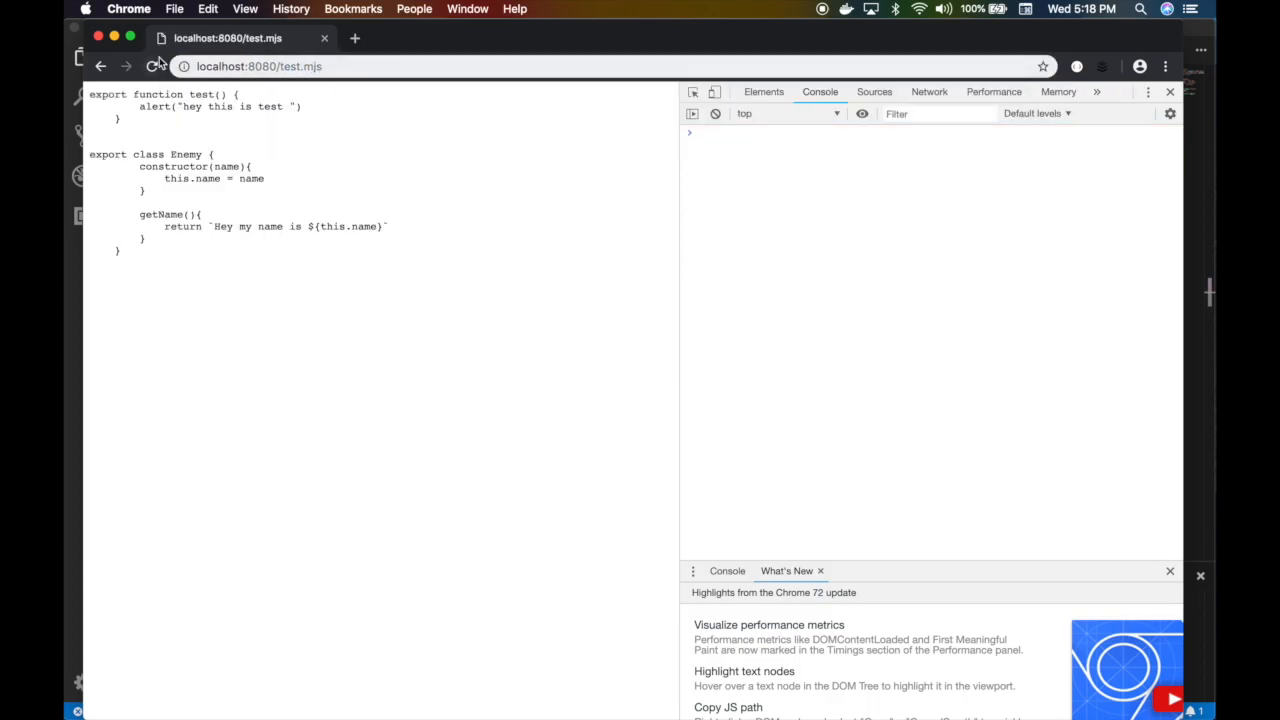
Confirm export const ar = [1,2,3,4], resume the paused script, and dismiss the Alien alert
type("export const ar = [1,2,3,4]")
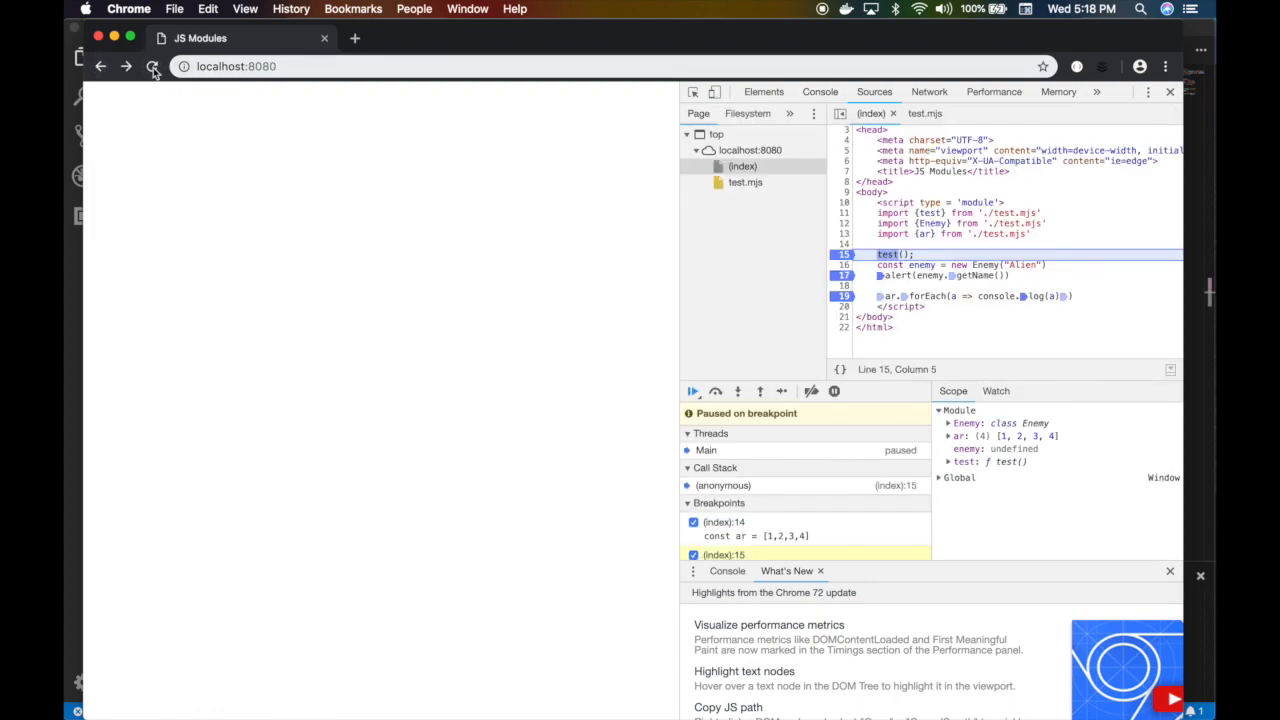
left_click(692, 391)
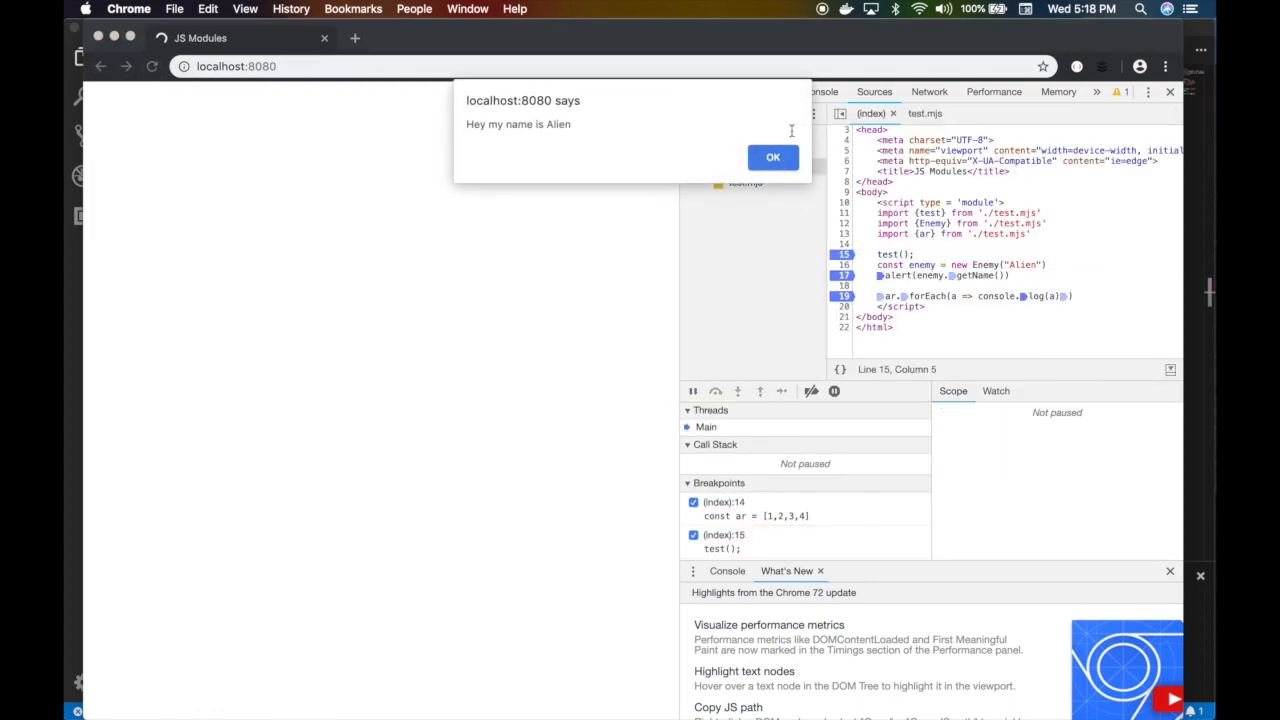
left_click(773, 157)
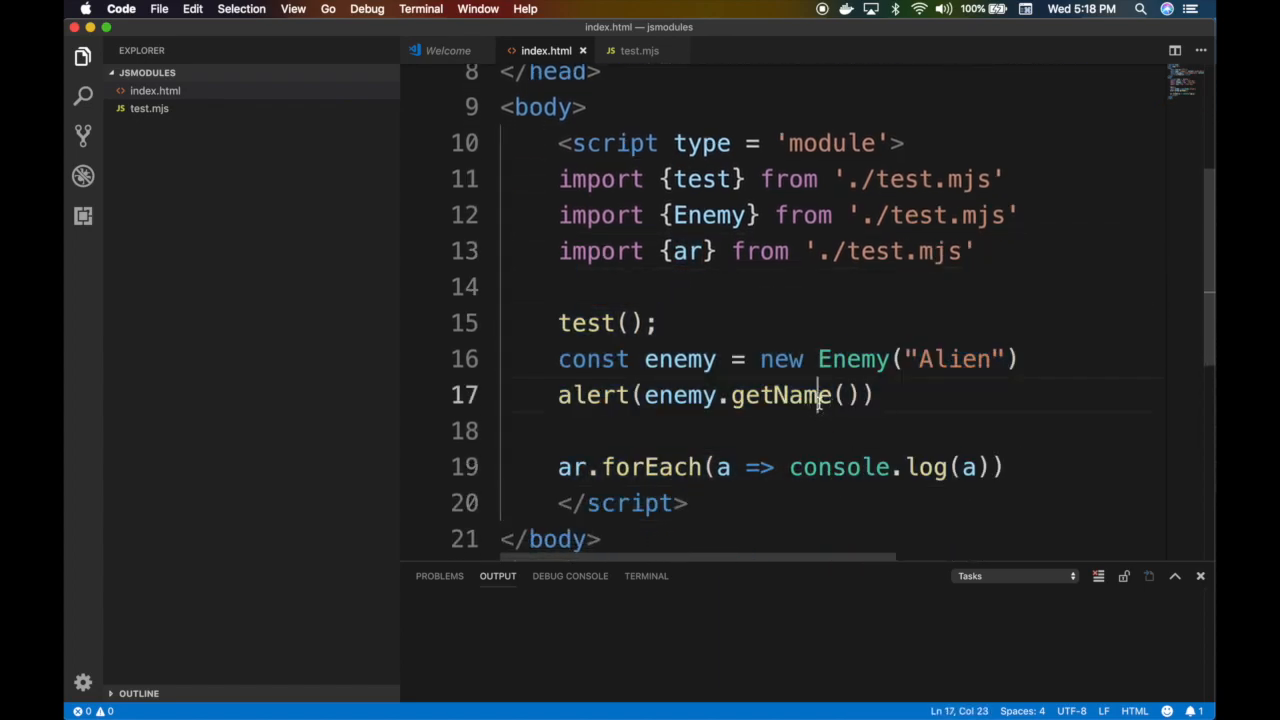
Add <script nomodule src='error.js'></script> to index.html's head and start naming the error.js file
scroll("up", 3)
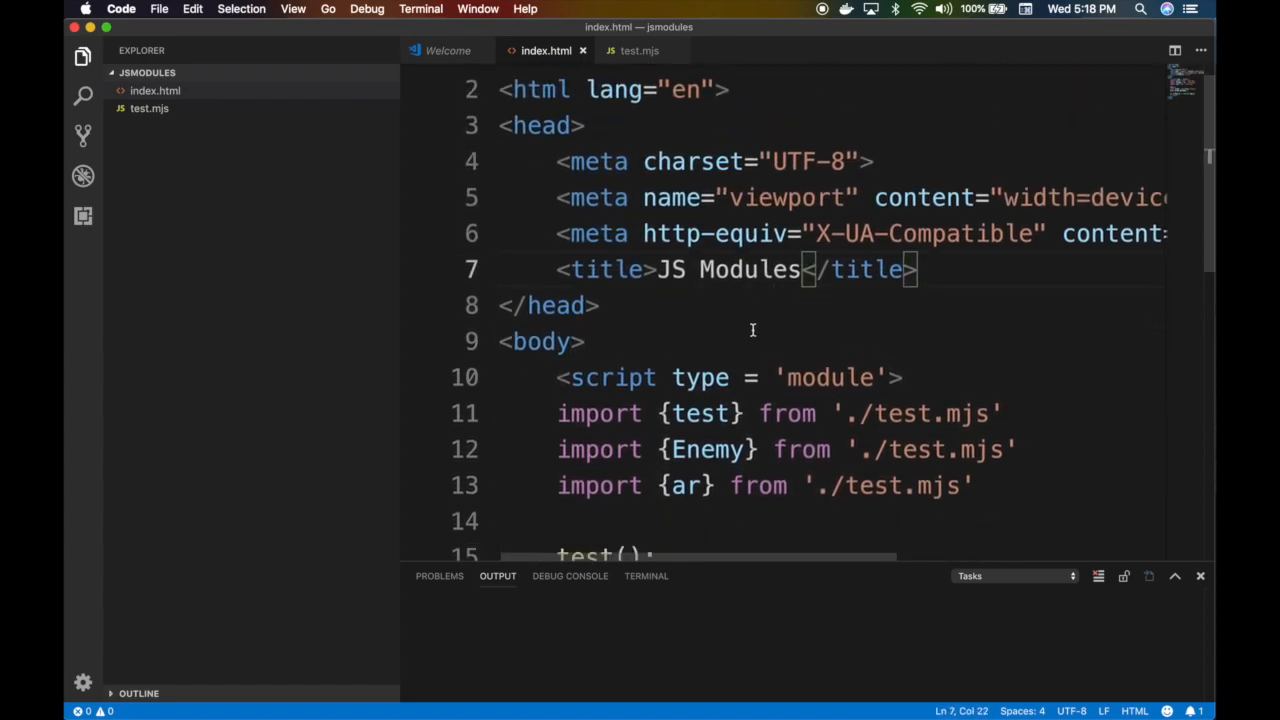
scroll("down", 3)
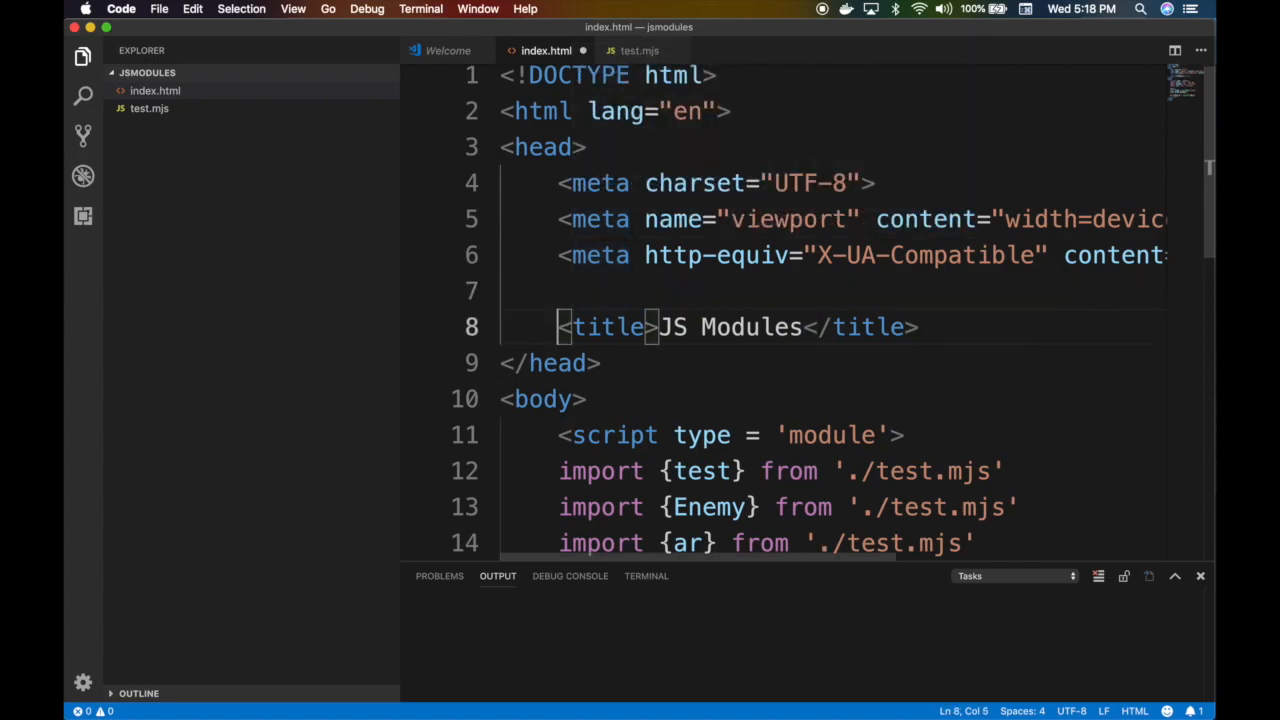
type("<script></script>")
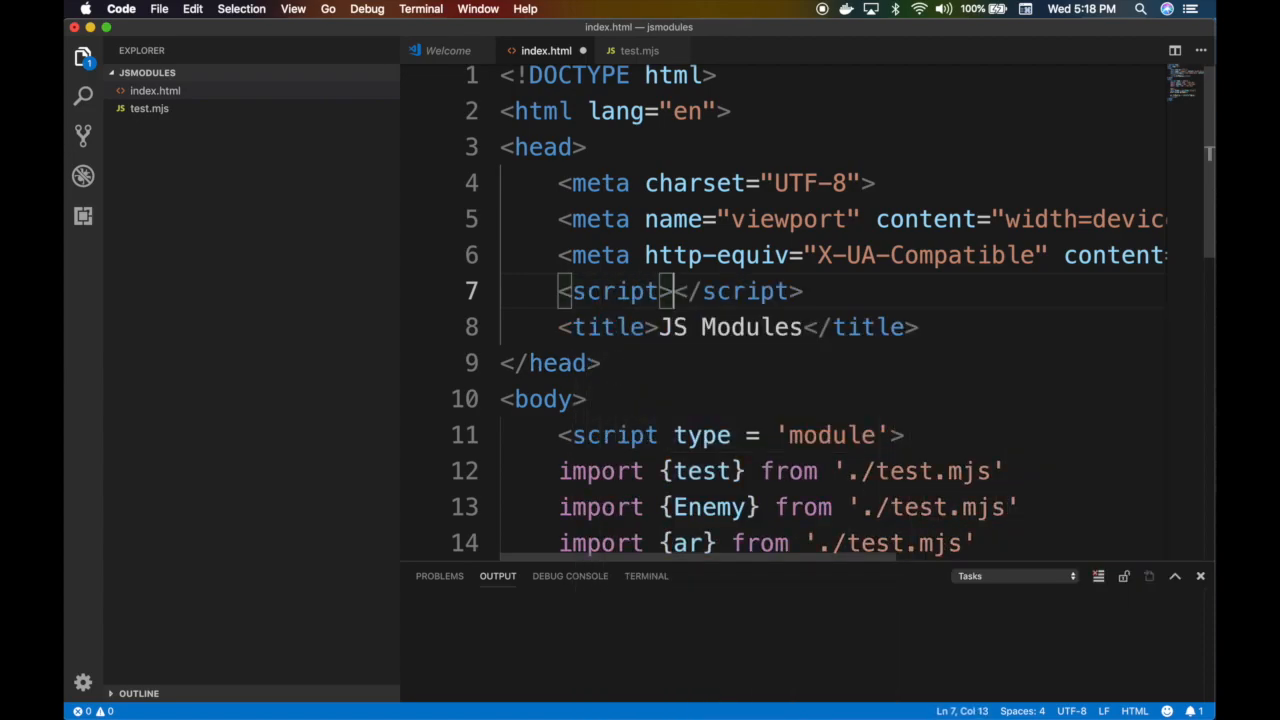
type("n")
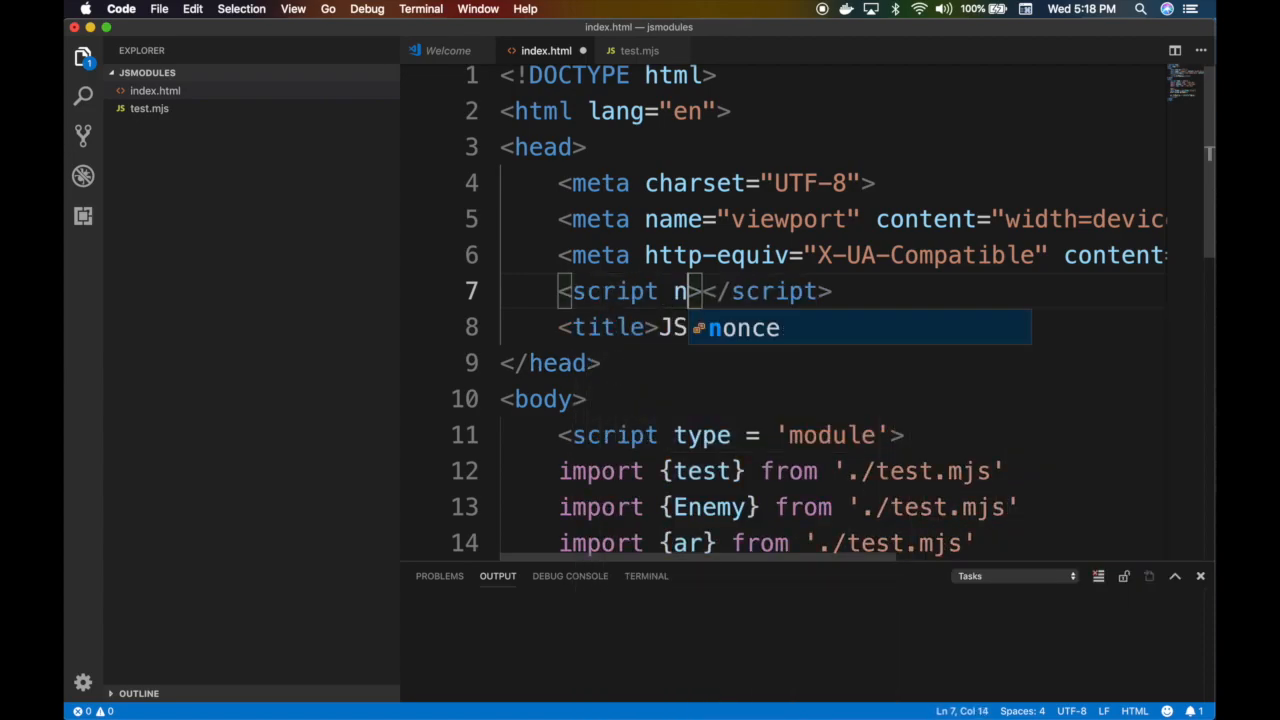
type("omodu")
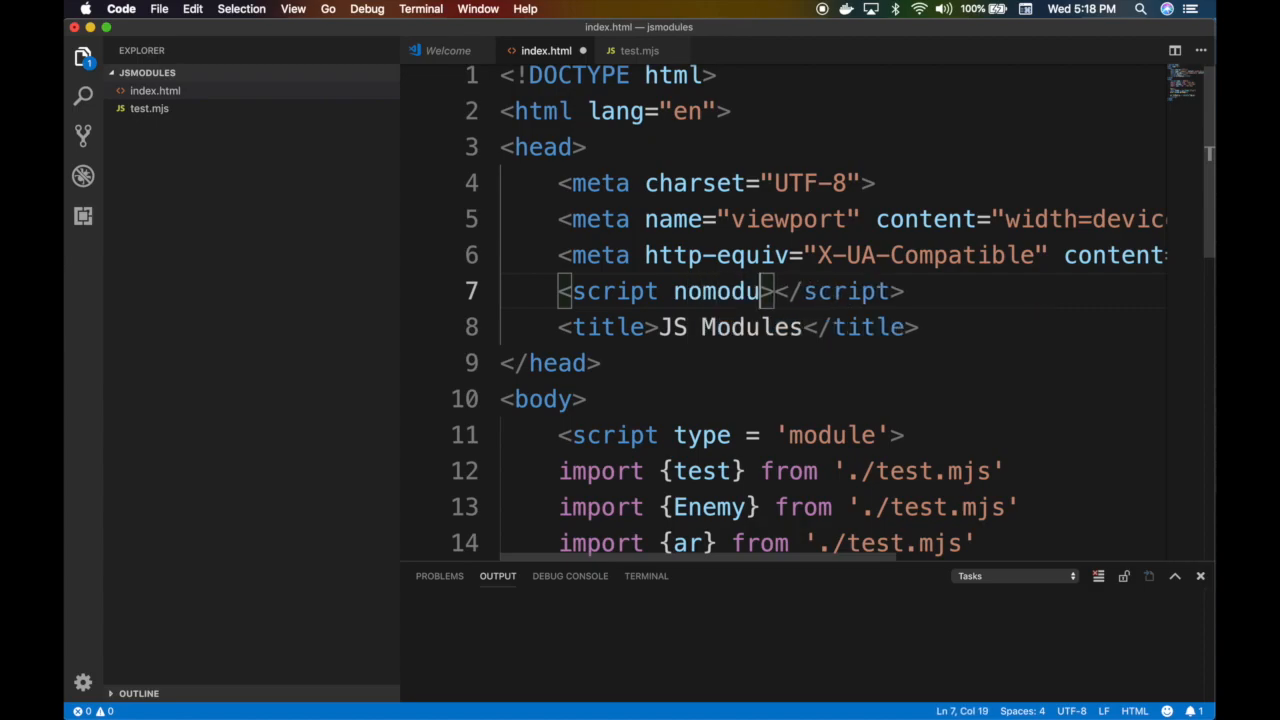
type("src")
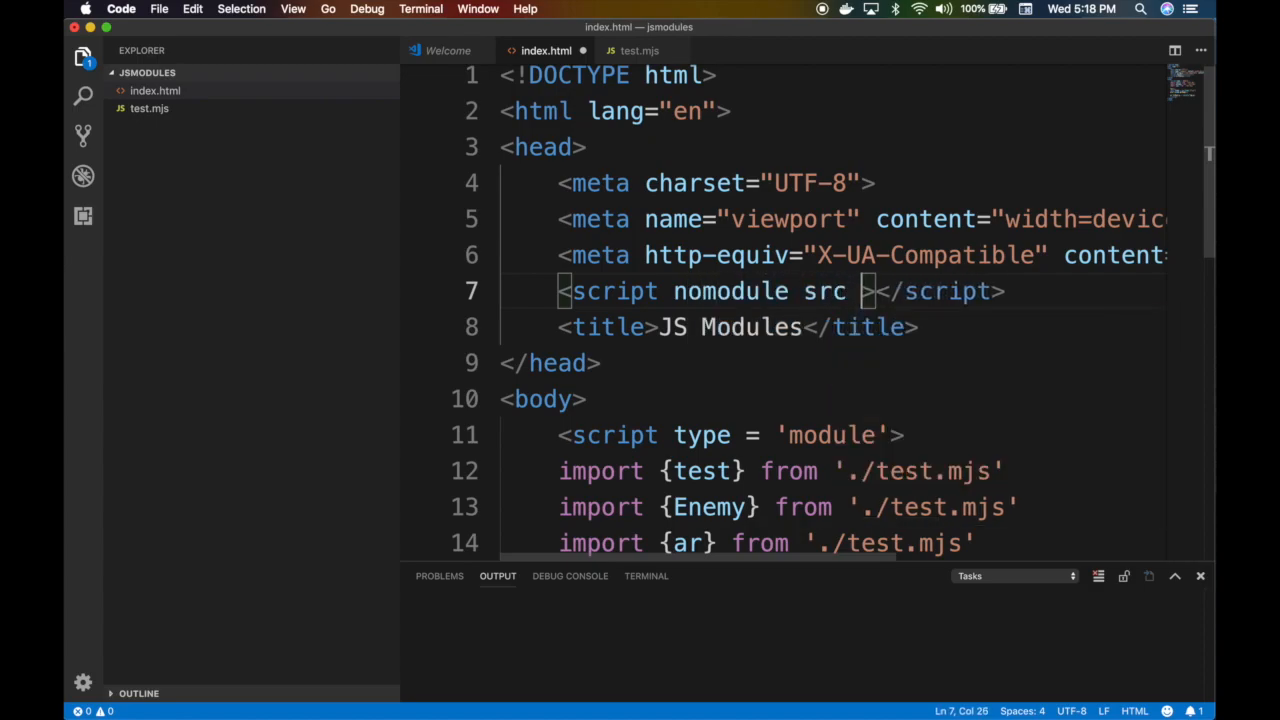
type("=''")
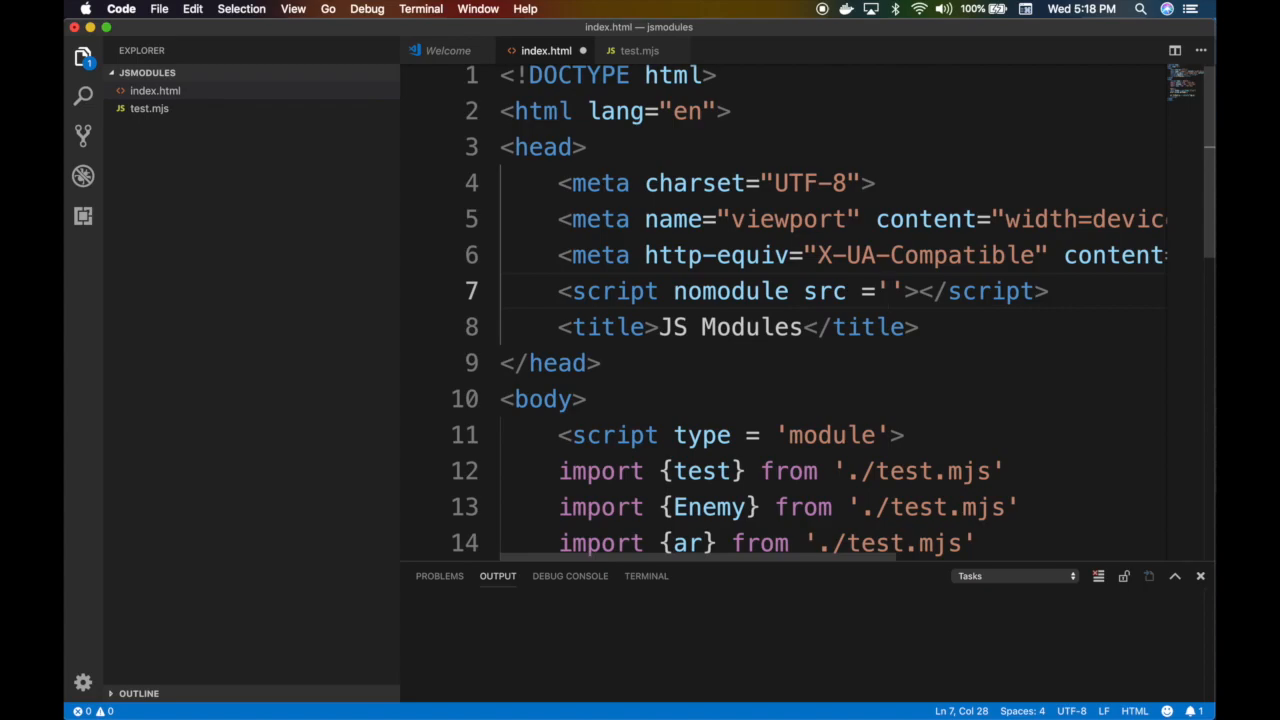
type("error.js")
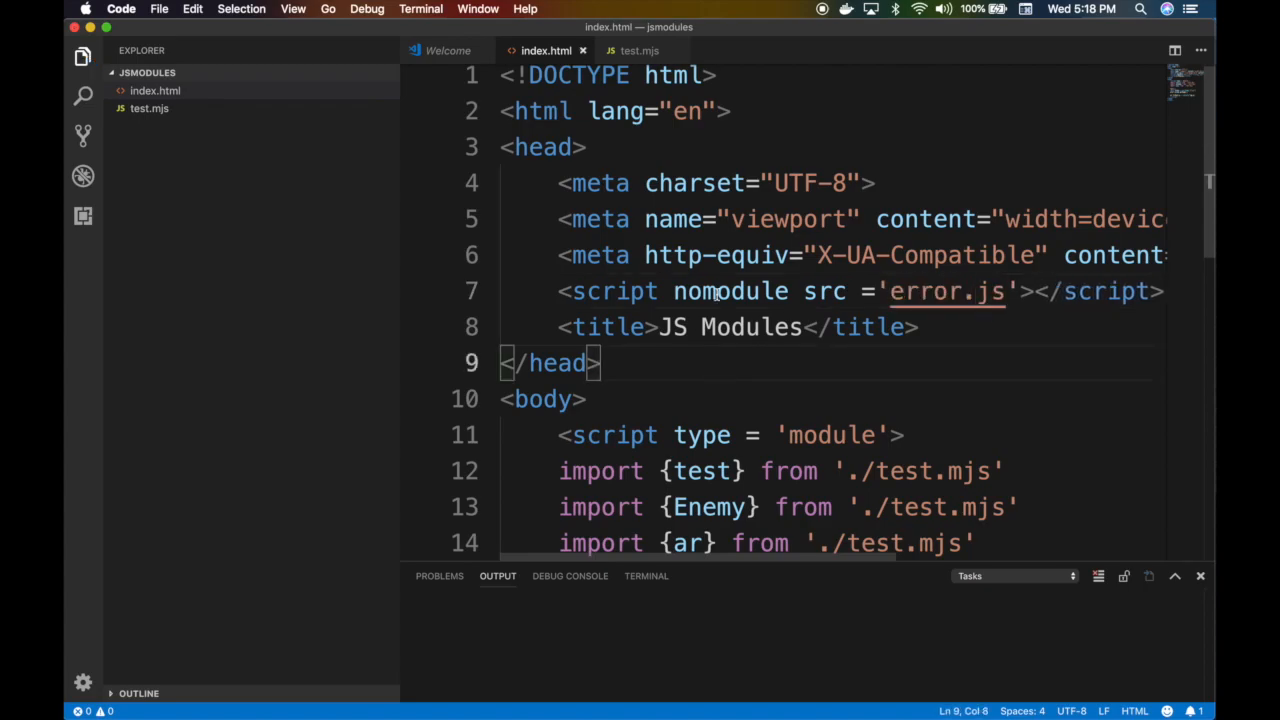
type("error")
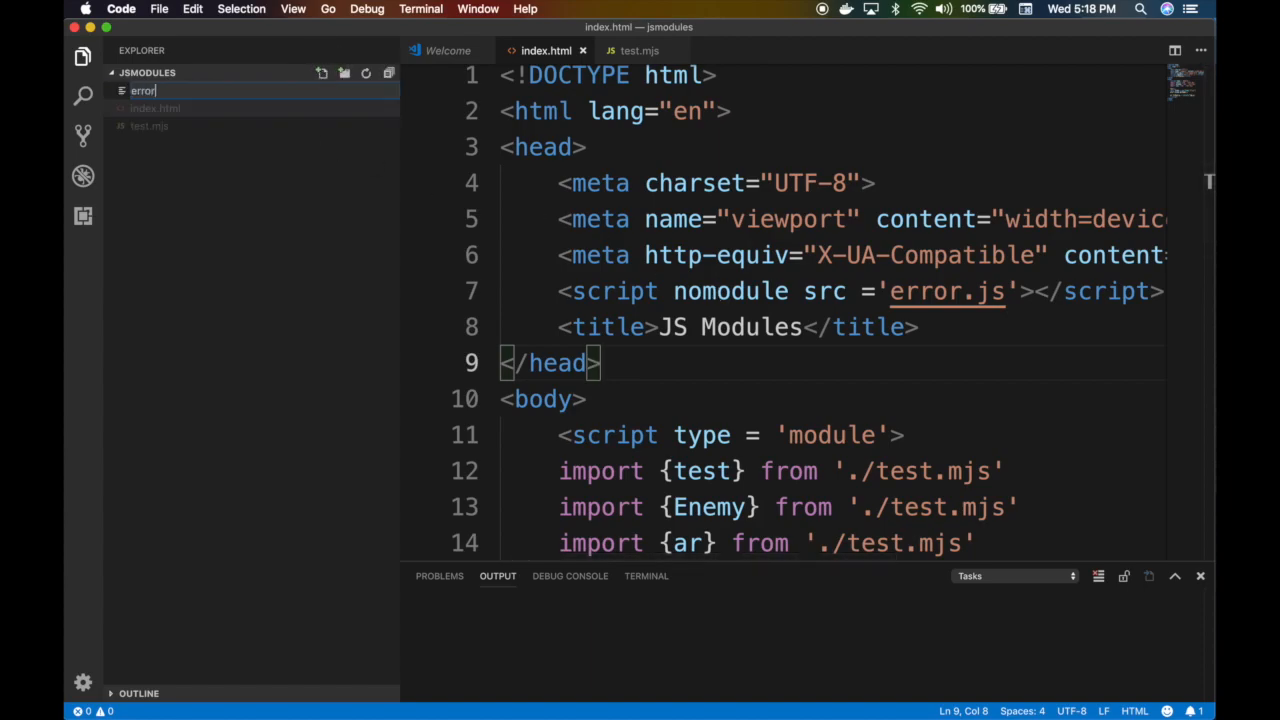
Make error.js alert "Your browser does not support javascript modules. What century is this?" and return to index.html
type("alert")
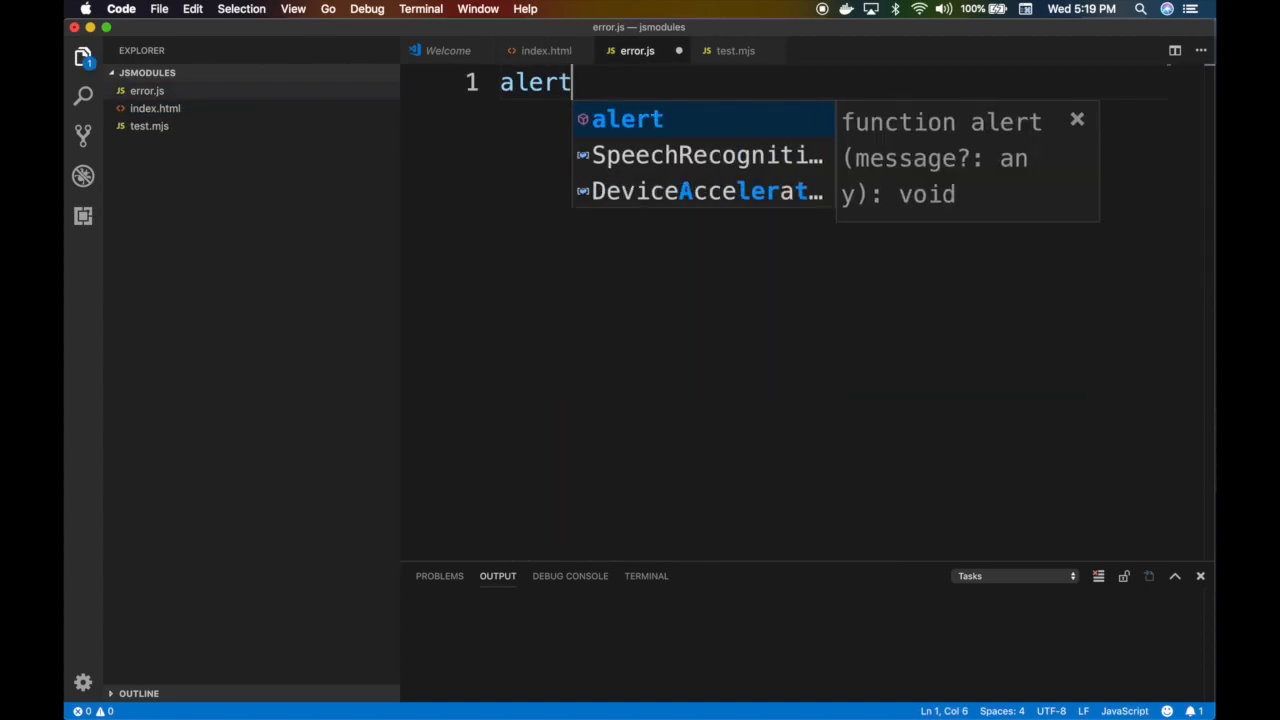
type("(\"Your browser does not support")
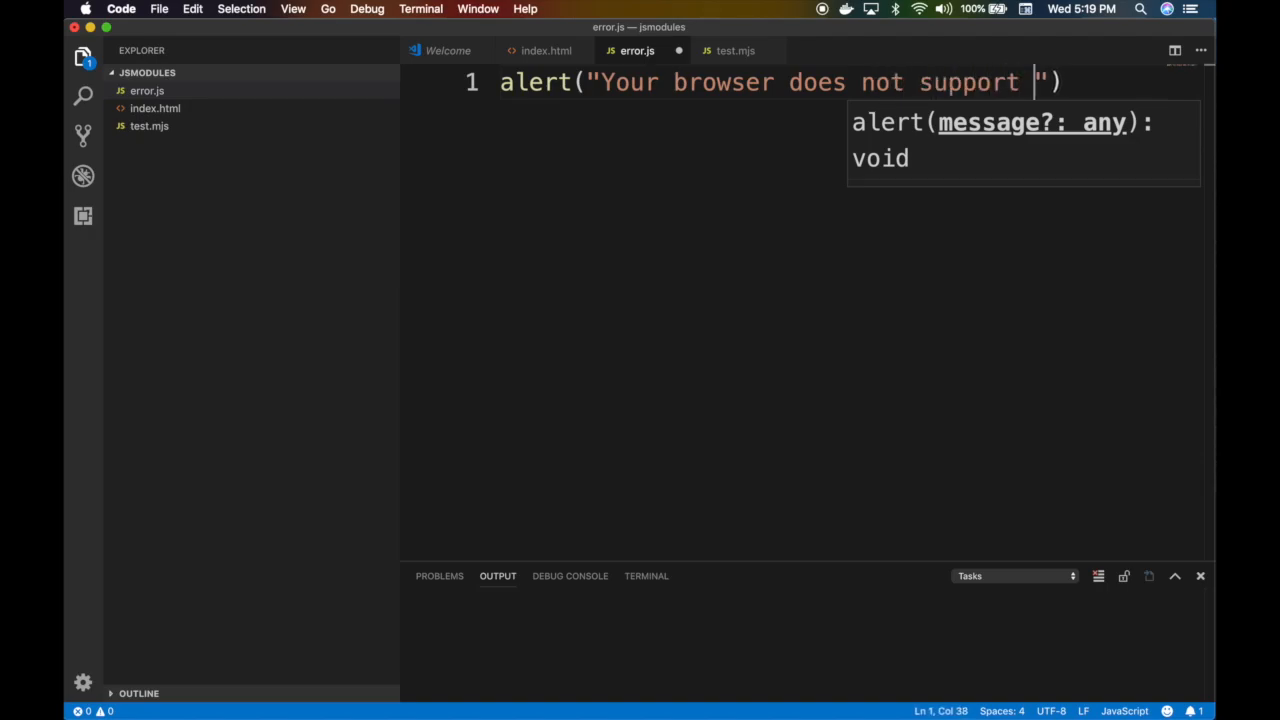
type("javascript modules. What century is this?")
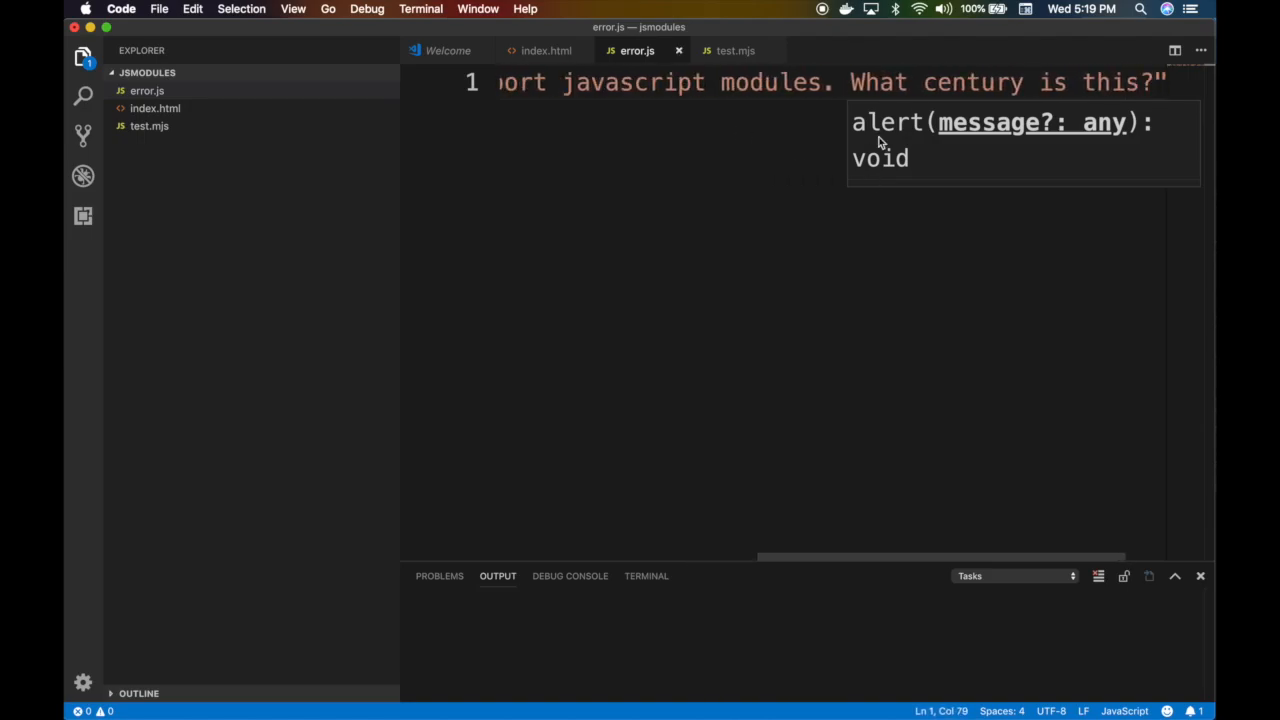
left_click(546, 50)
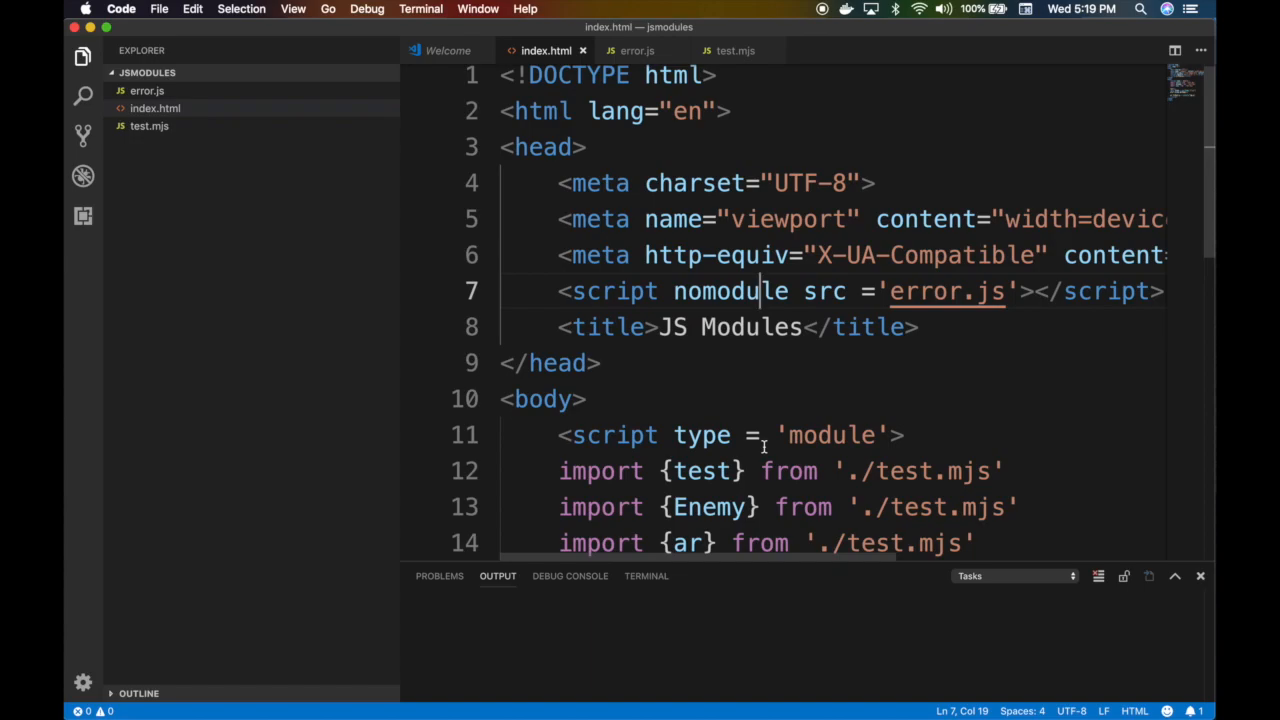
Reload localhost:8080 in Chrome, dismiss the 'Hey my name is Alien' alert, and bring up Firefox
left_click(296, 695)
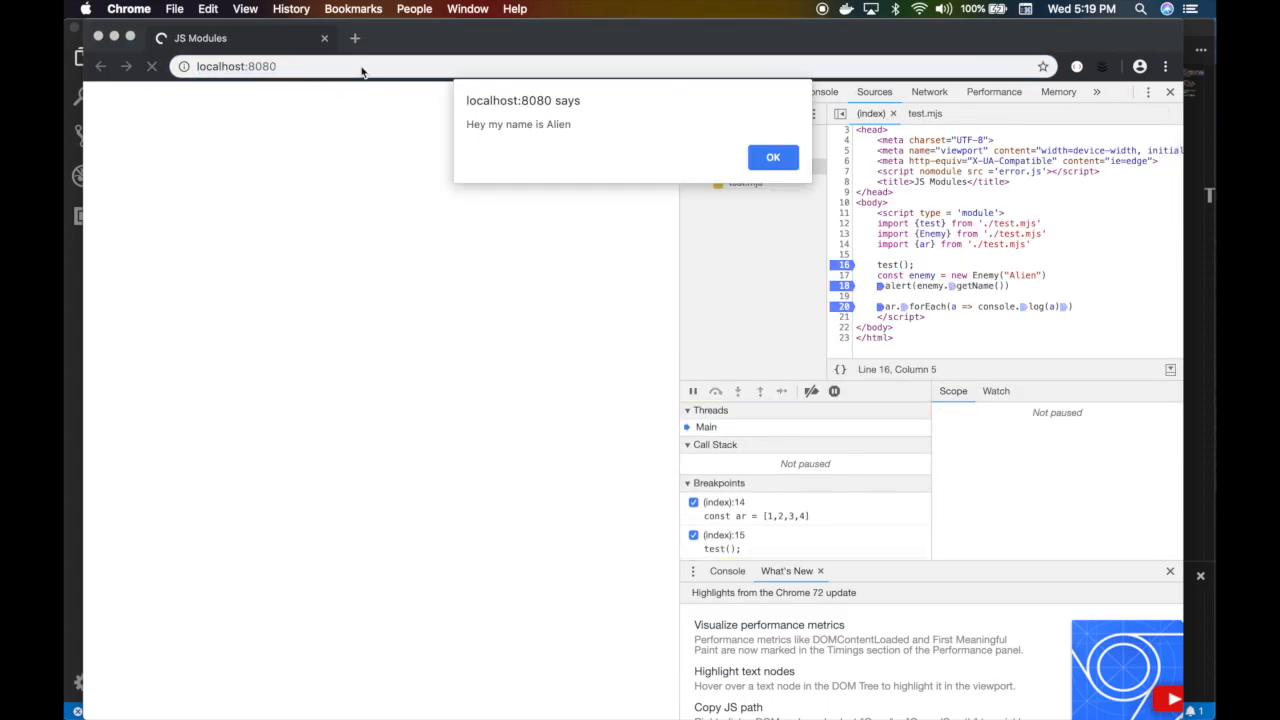
left_click(773, 157)
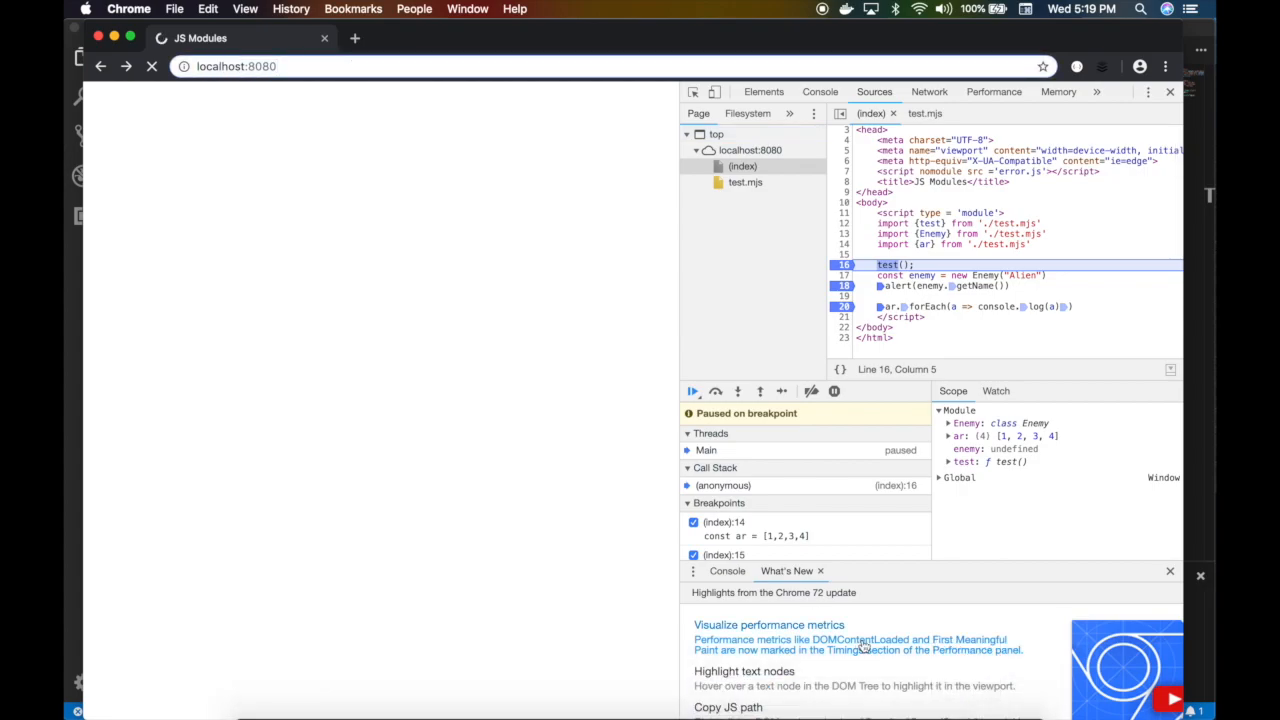
mouse_move(927, 694)
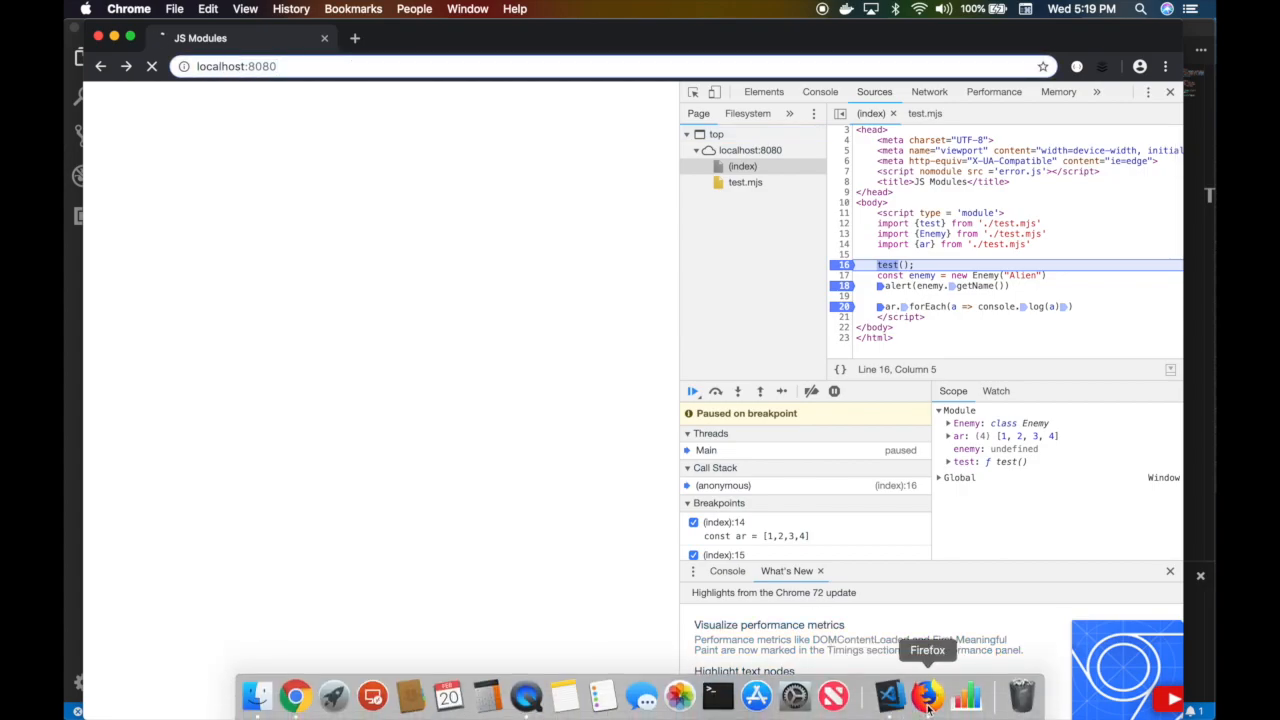
left_click(927, 695)
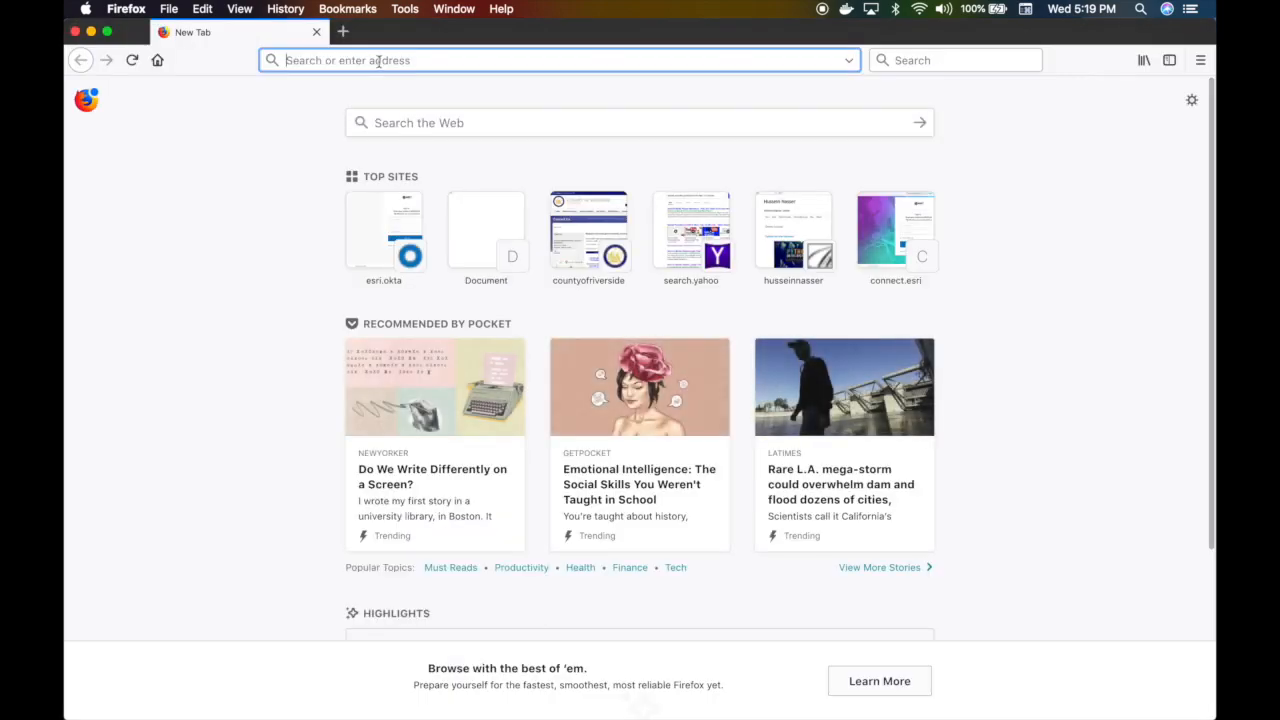
Load localhost:8080 in Firefox and dismiss the unsupported JavaScript modules alert
type("localhost:8080")
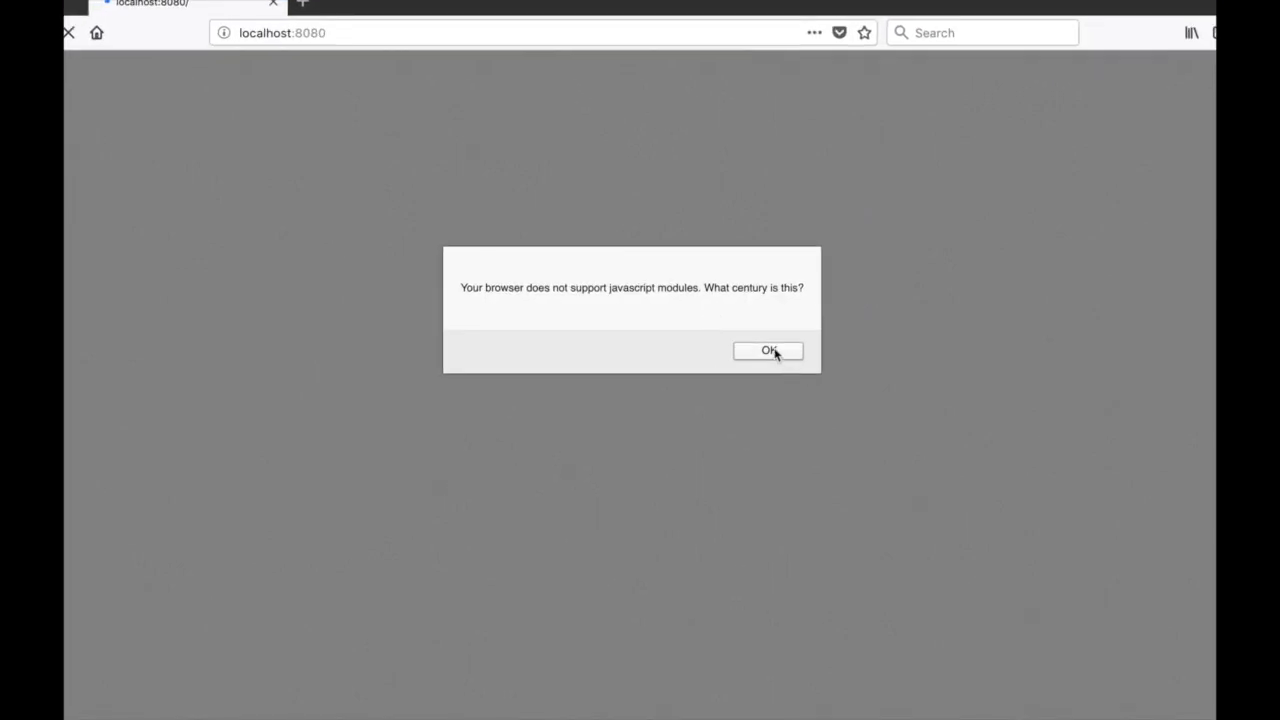
left_click(769, 351)
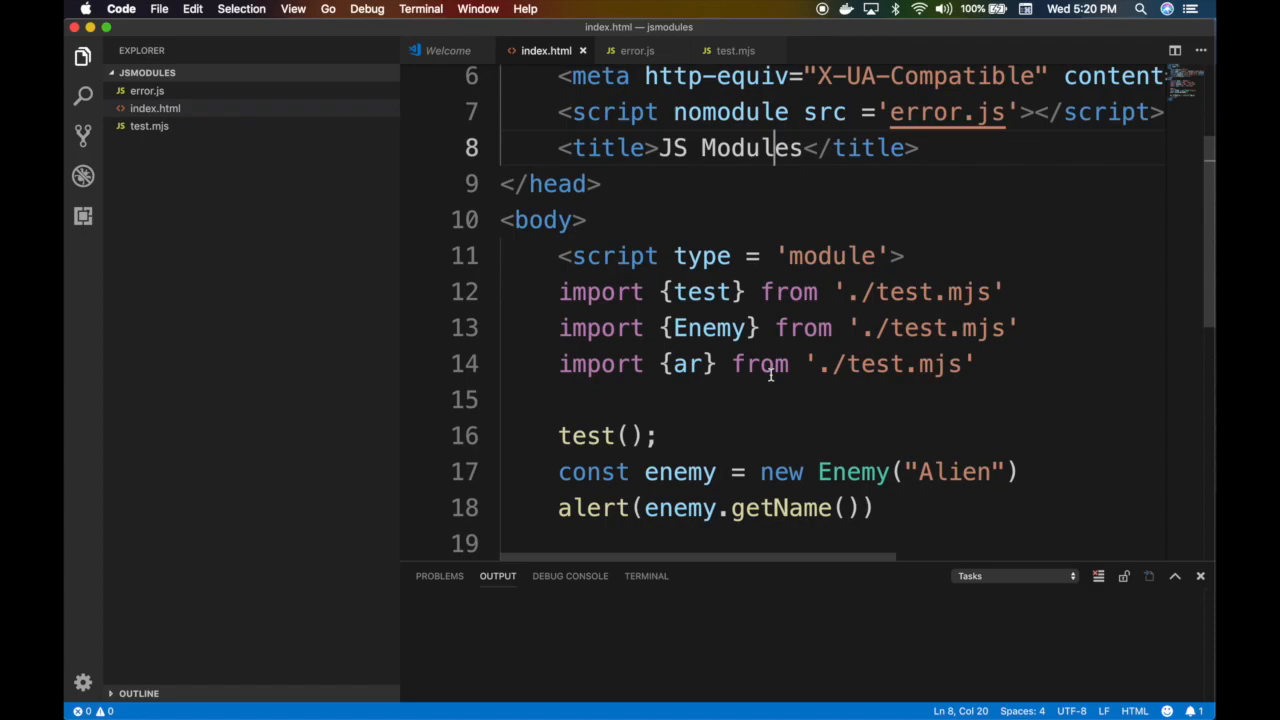
left_click(735, 50)
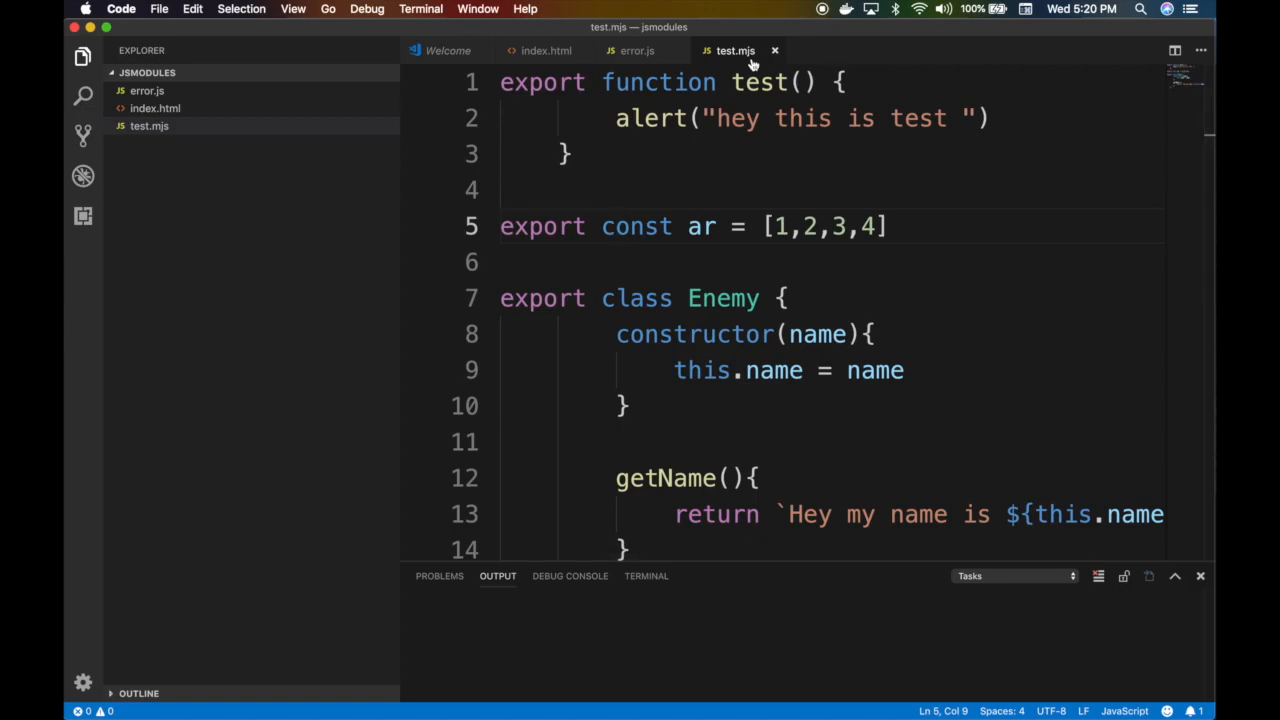
double_click(542, 82)
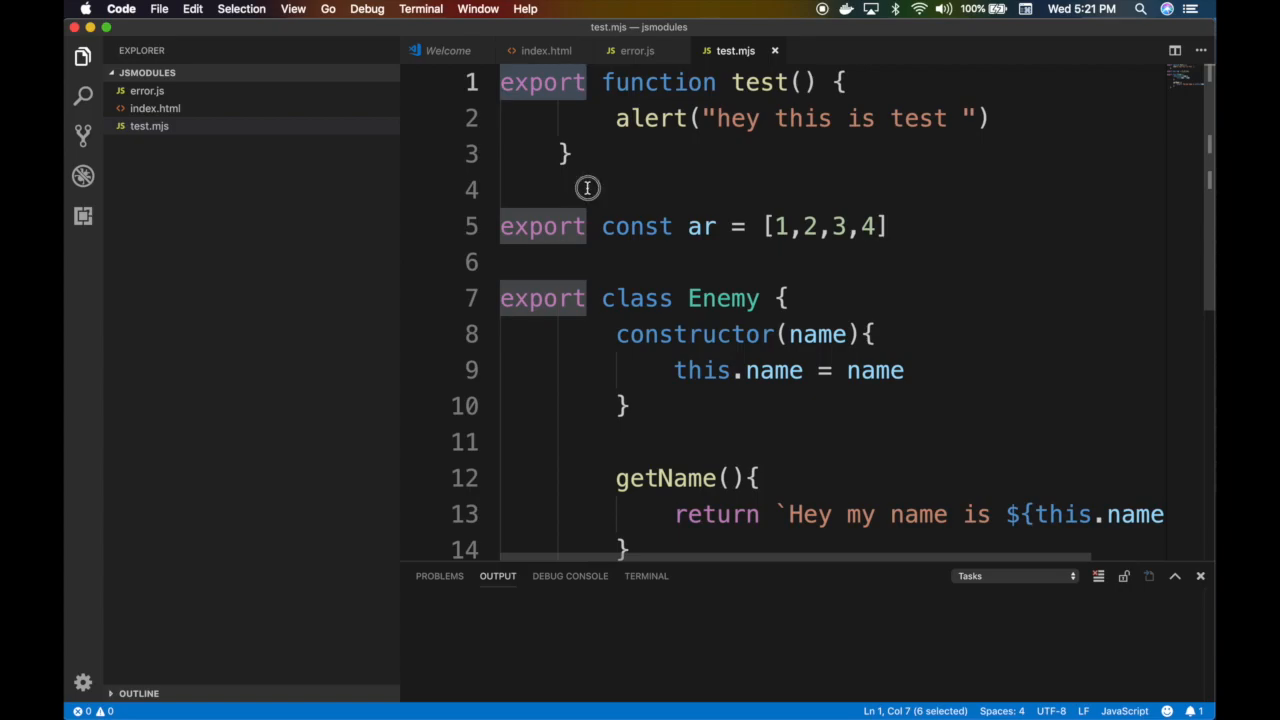
mouse_move(545, 50)
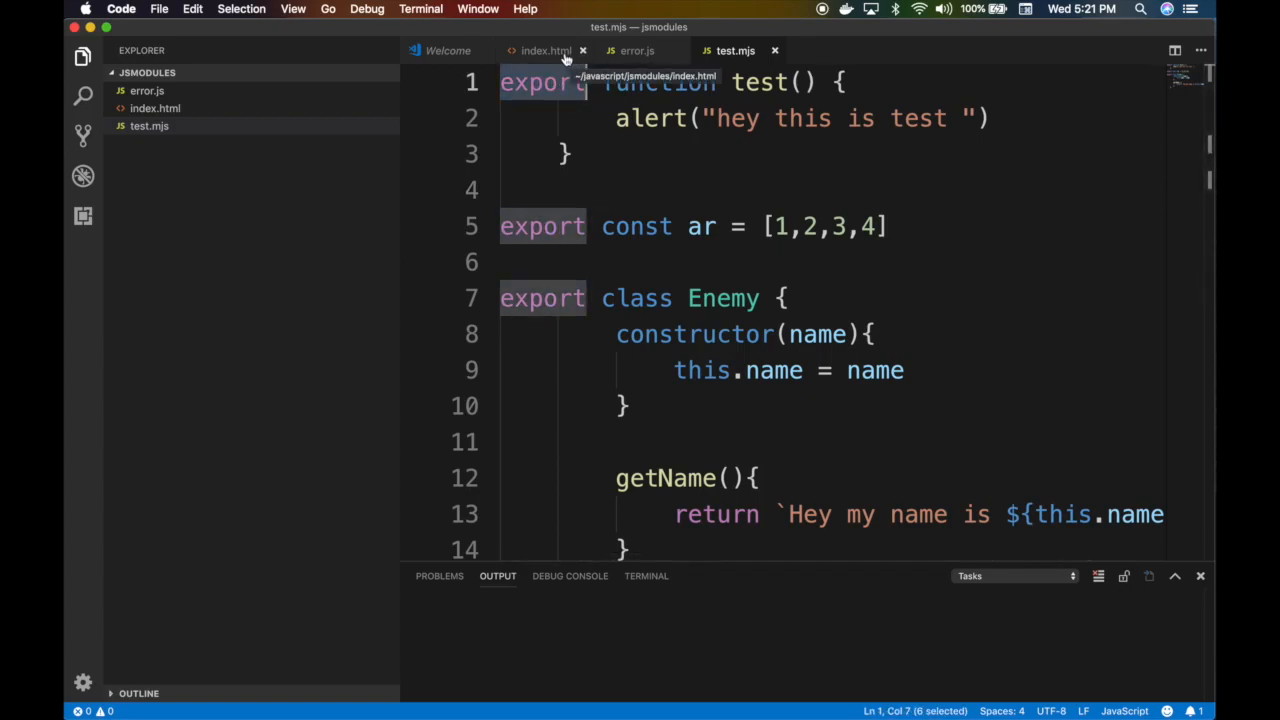
left_click(546, 50)
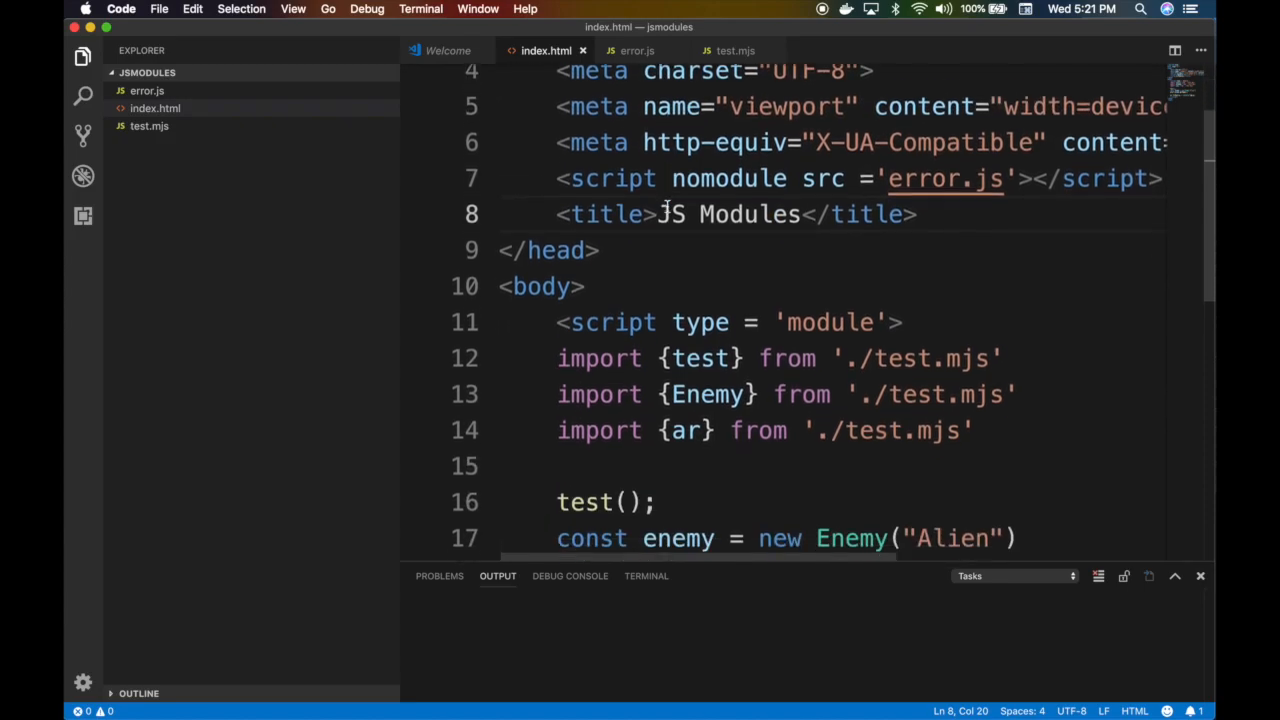
scroll("down", 3)
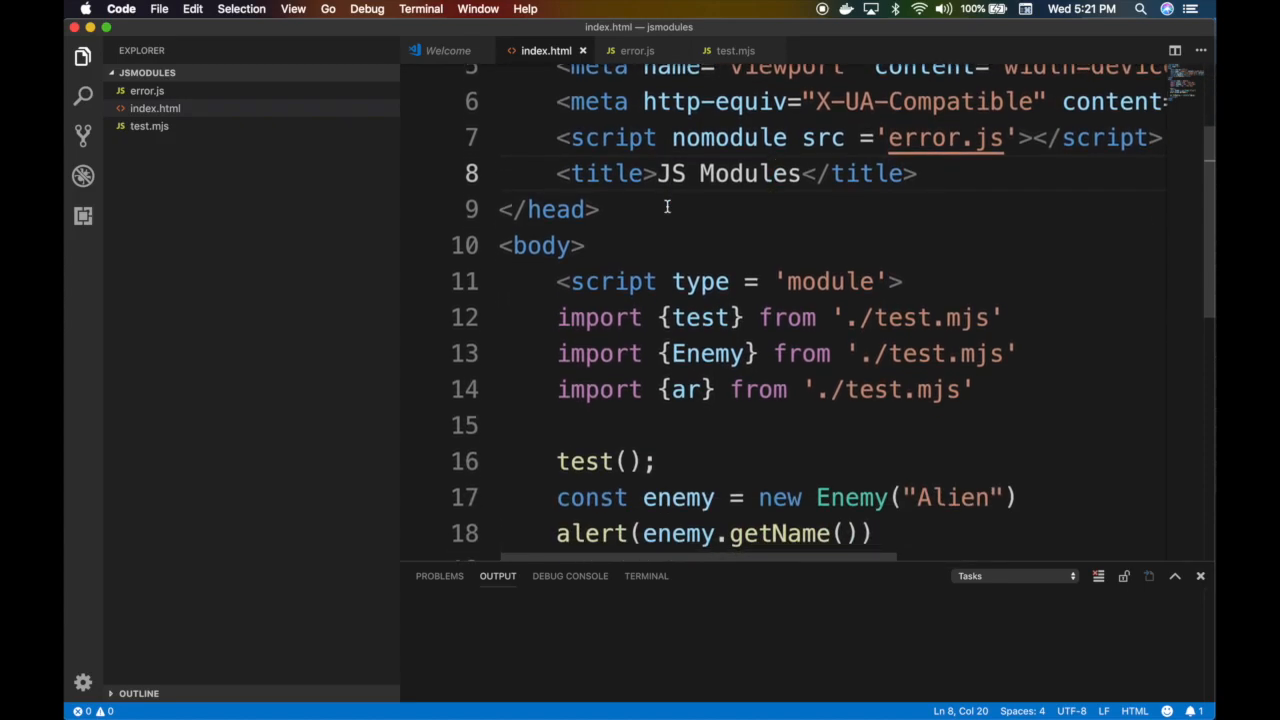